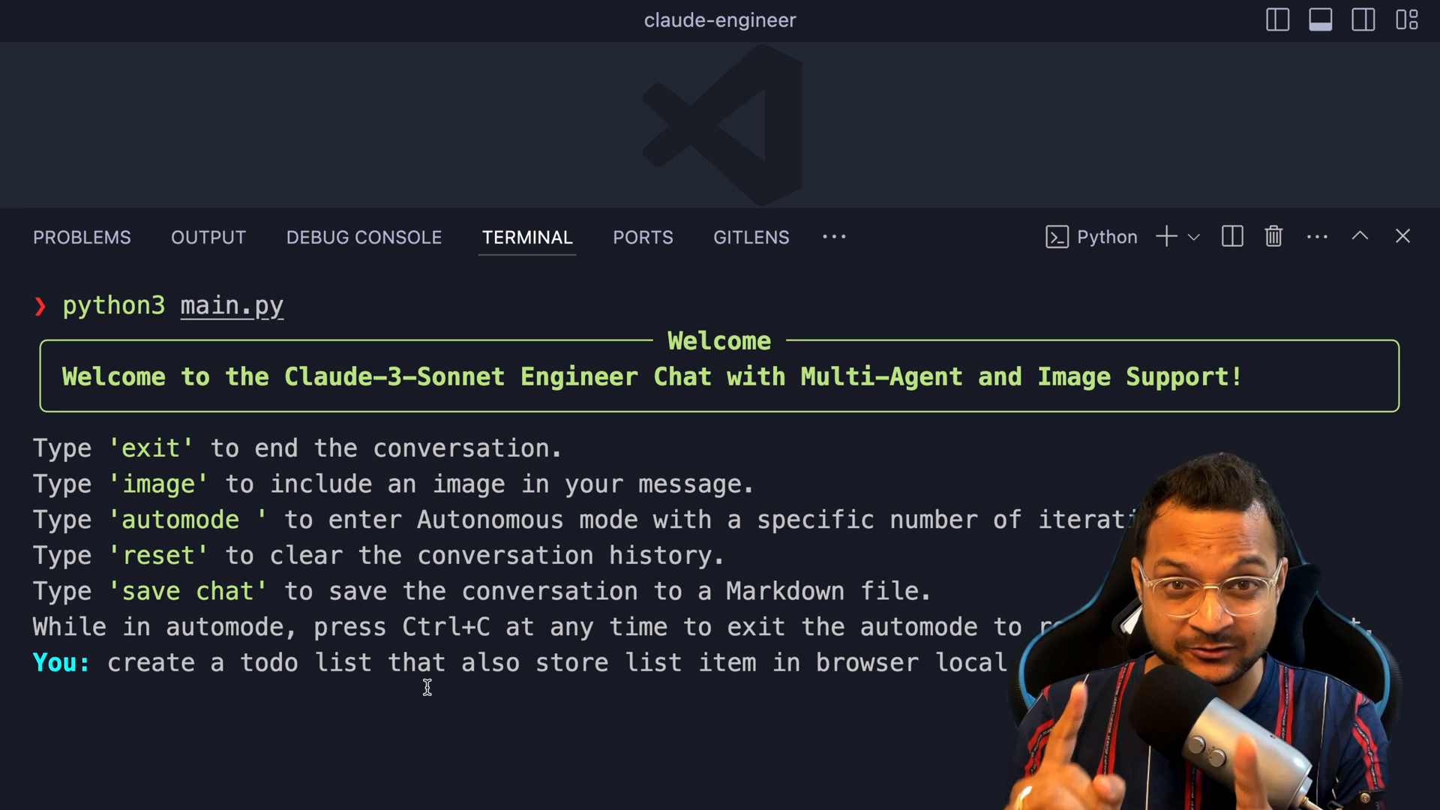
mouse_move(200, 717)
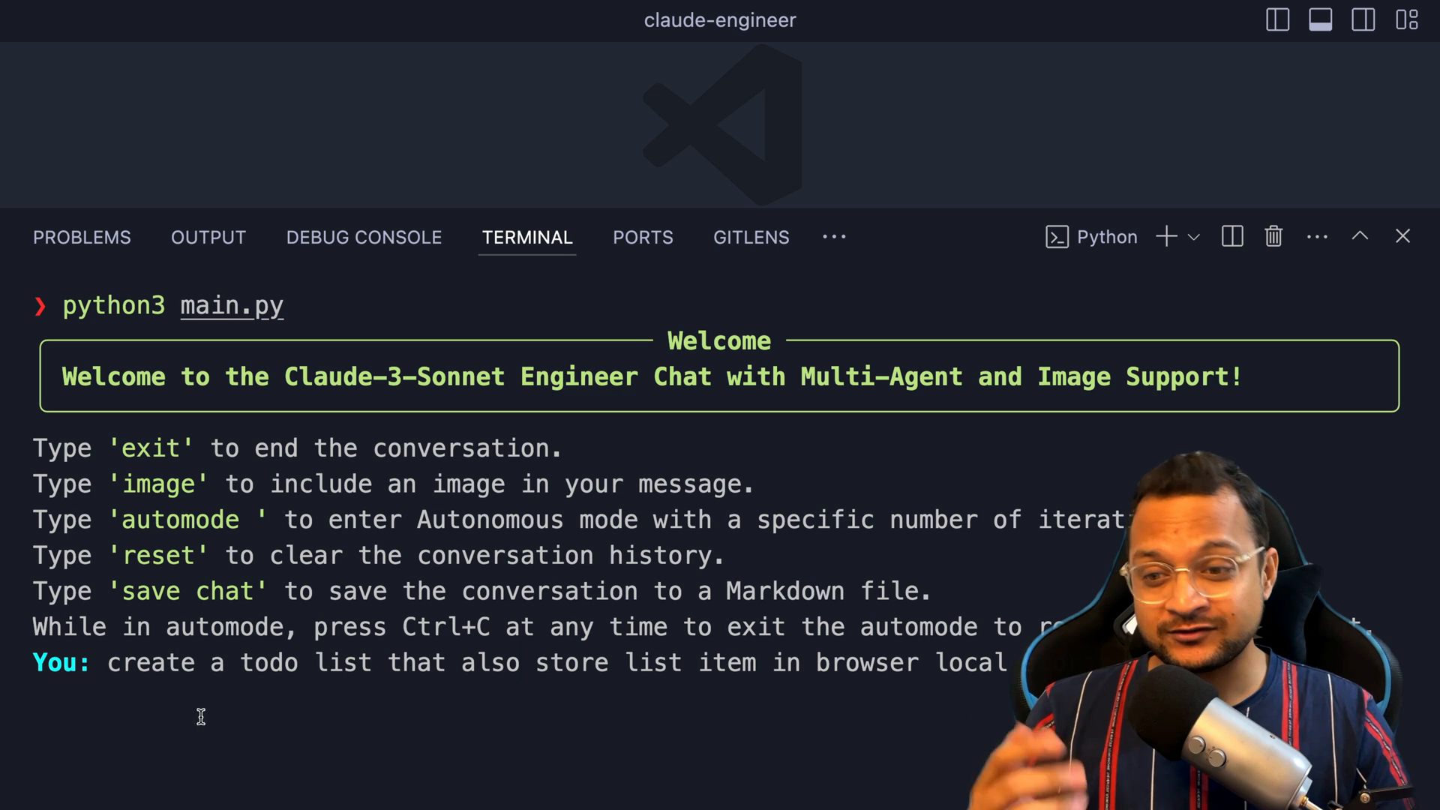
- Add the todos 'create video' and 'edit the video' to the list
left_click_drag(108, 662, 510, 661)
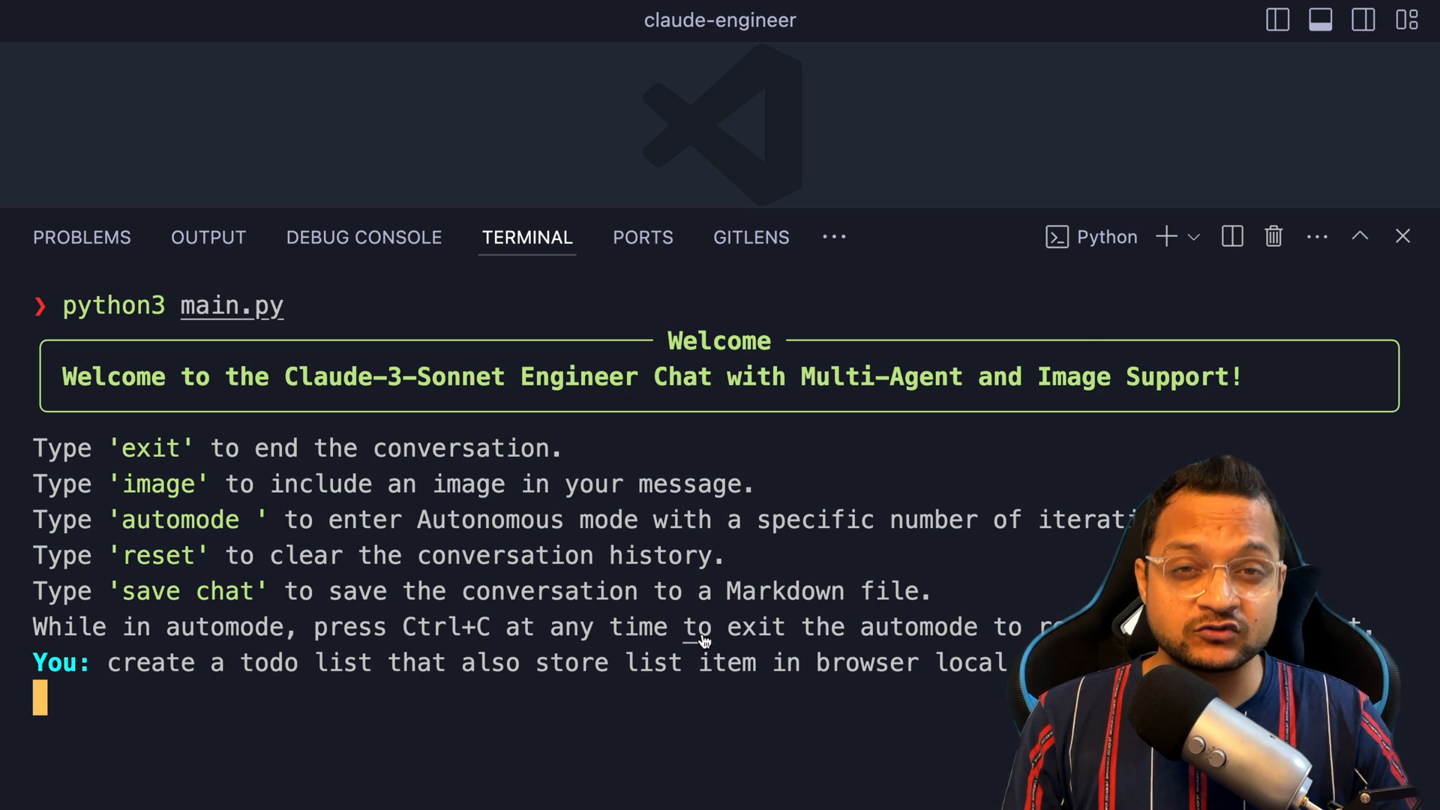
left_click(1363, 19)
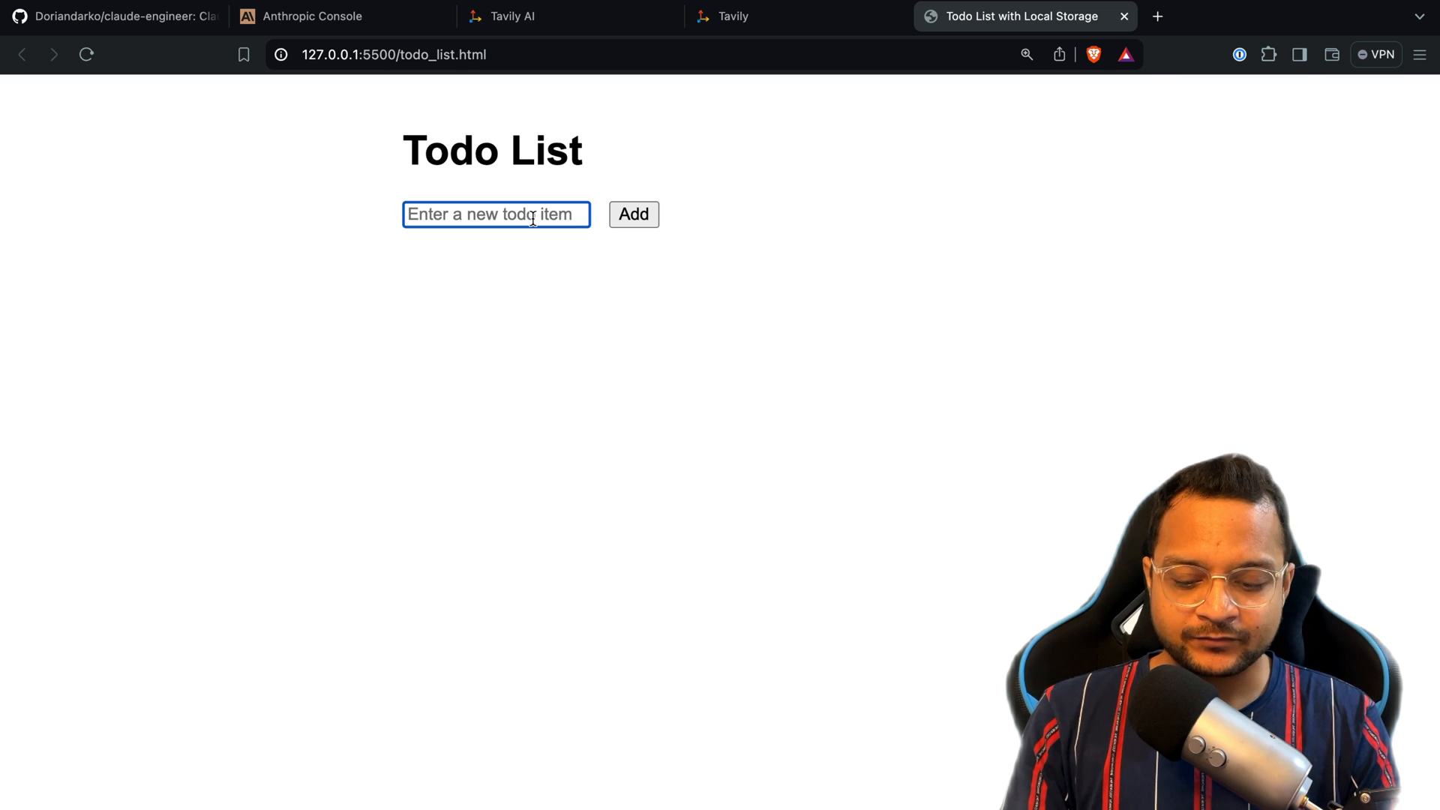
type("create video")
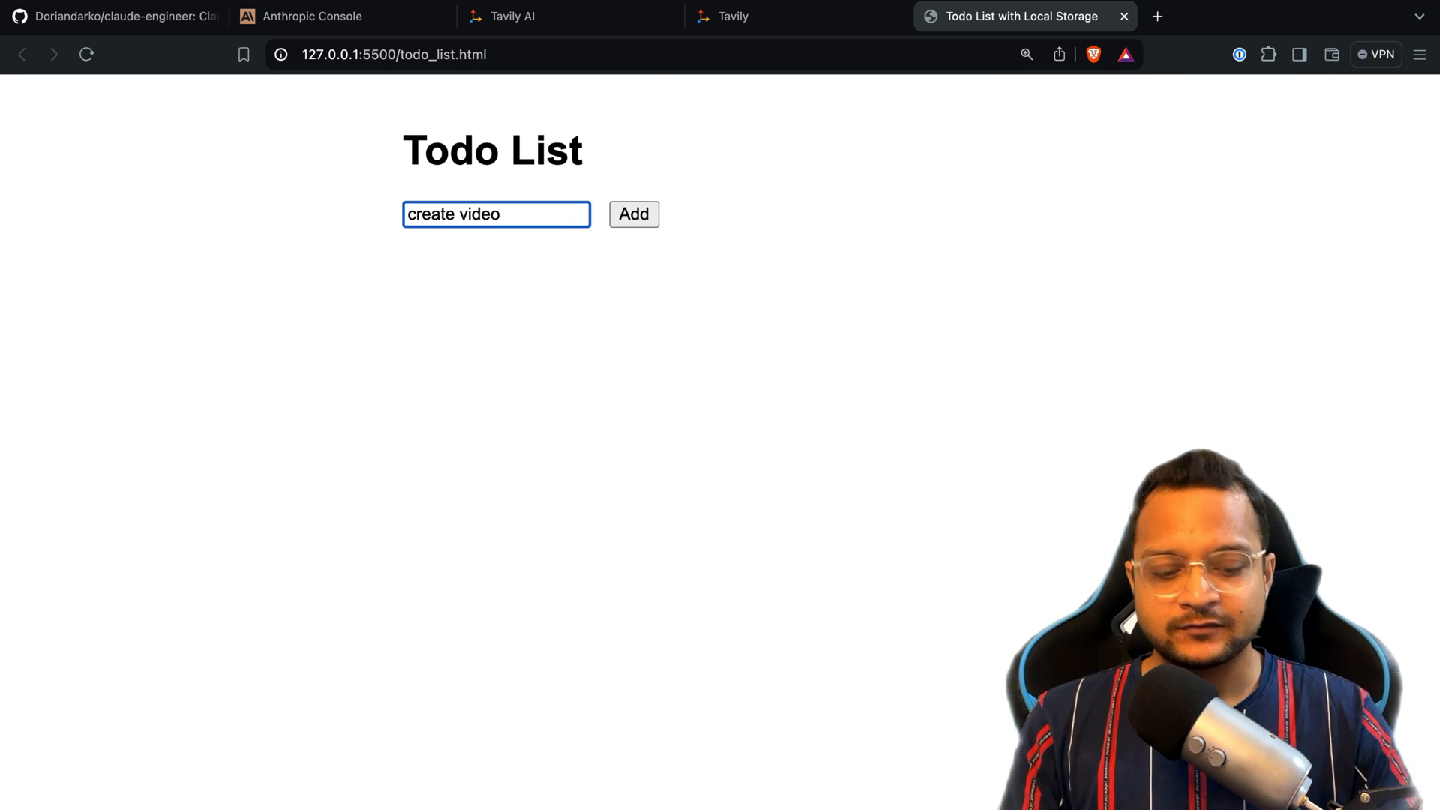
left_click(633, 214)
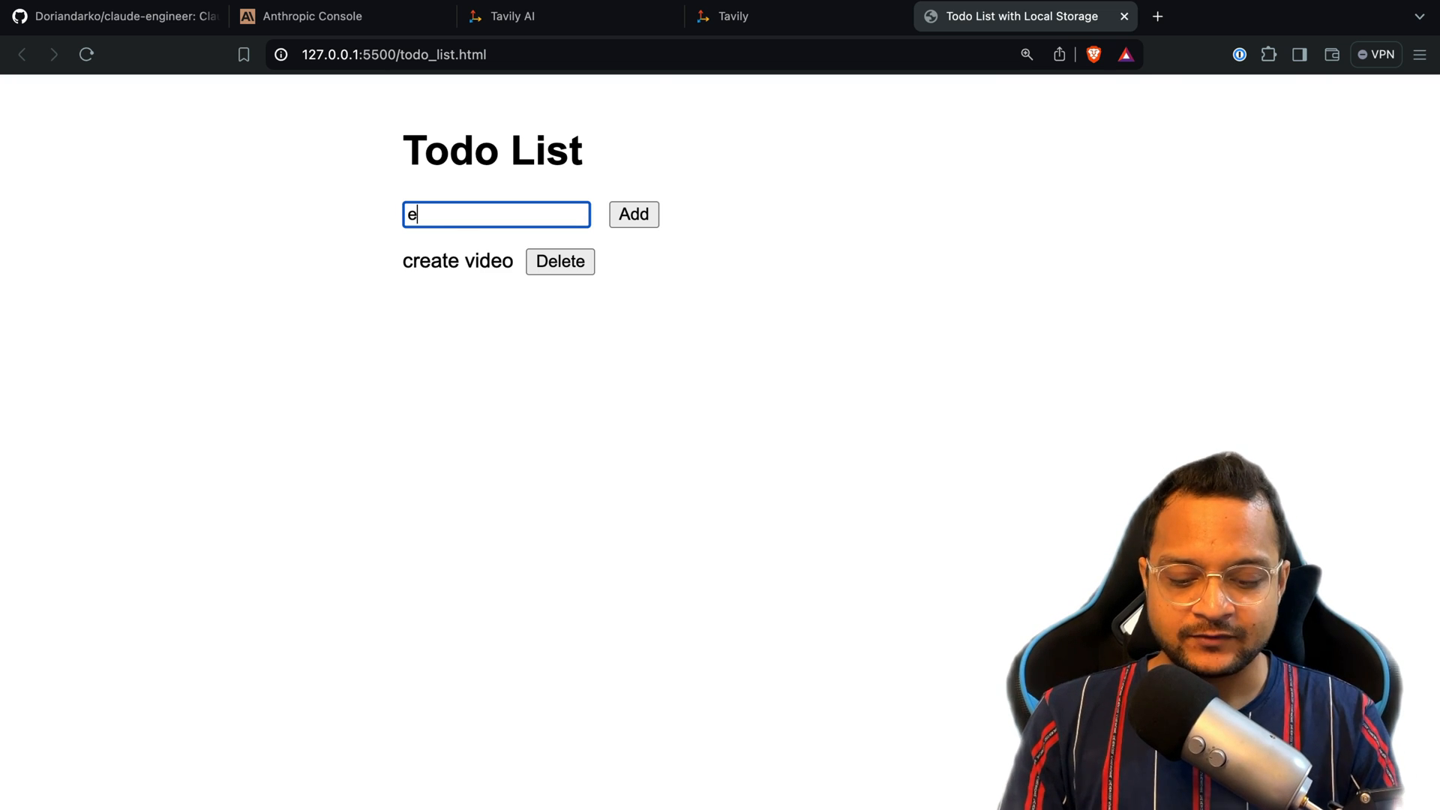
left_click(633, 214)
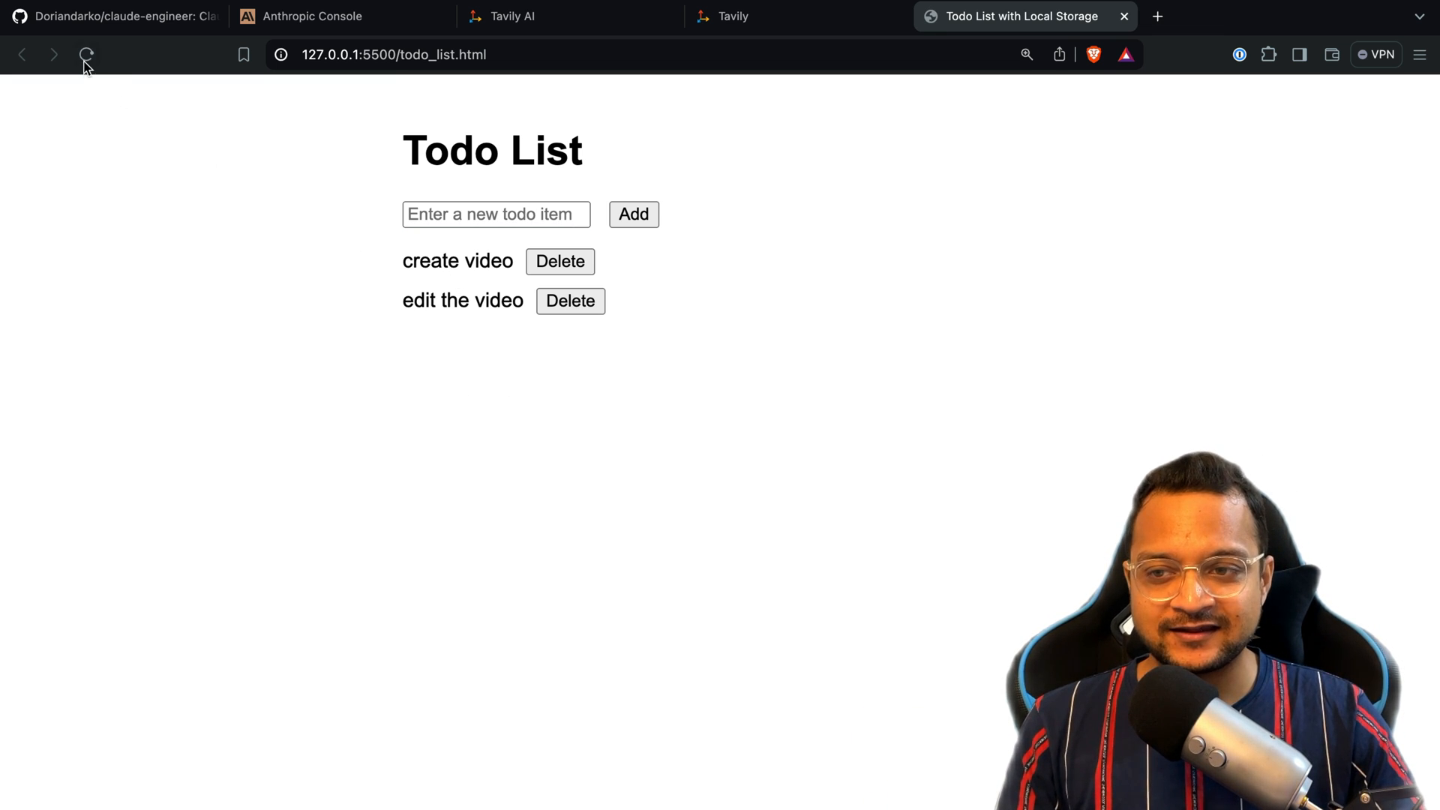
mouse_move(416, 380)
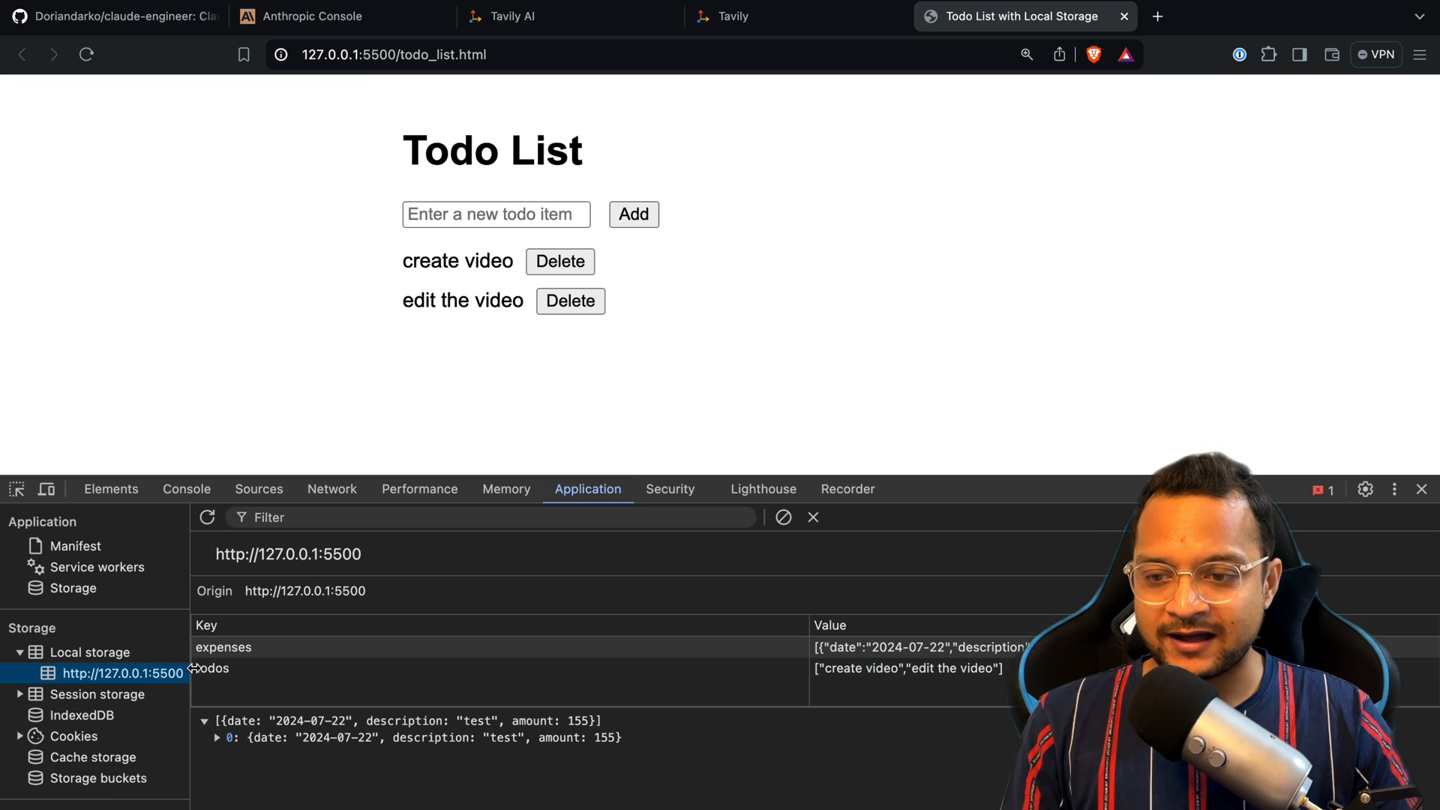
- Check the todos key in DevTools local storage, then return to the Claude Engineer README
left_click(210, 668)
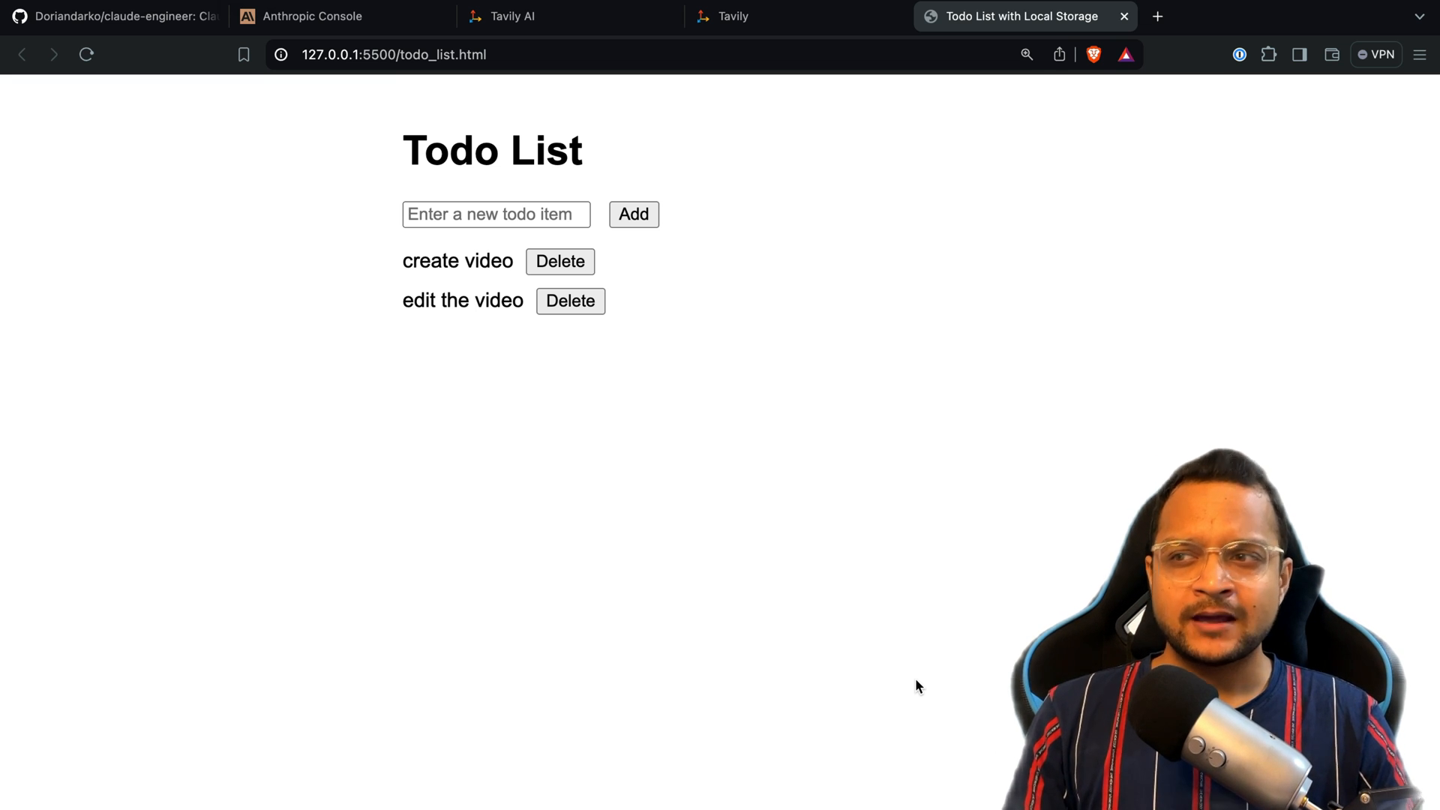
left_click(109, 15)
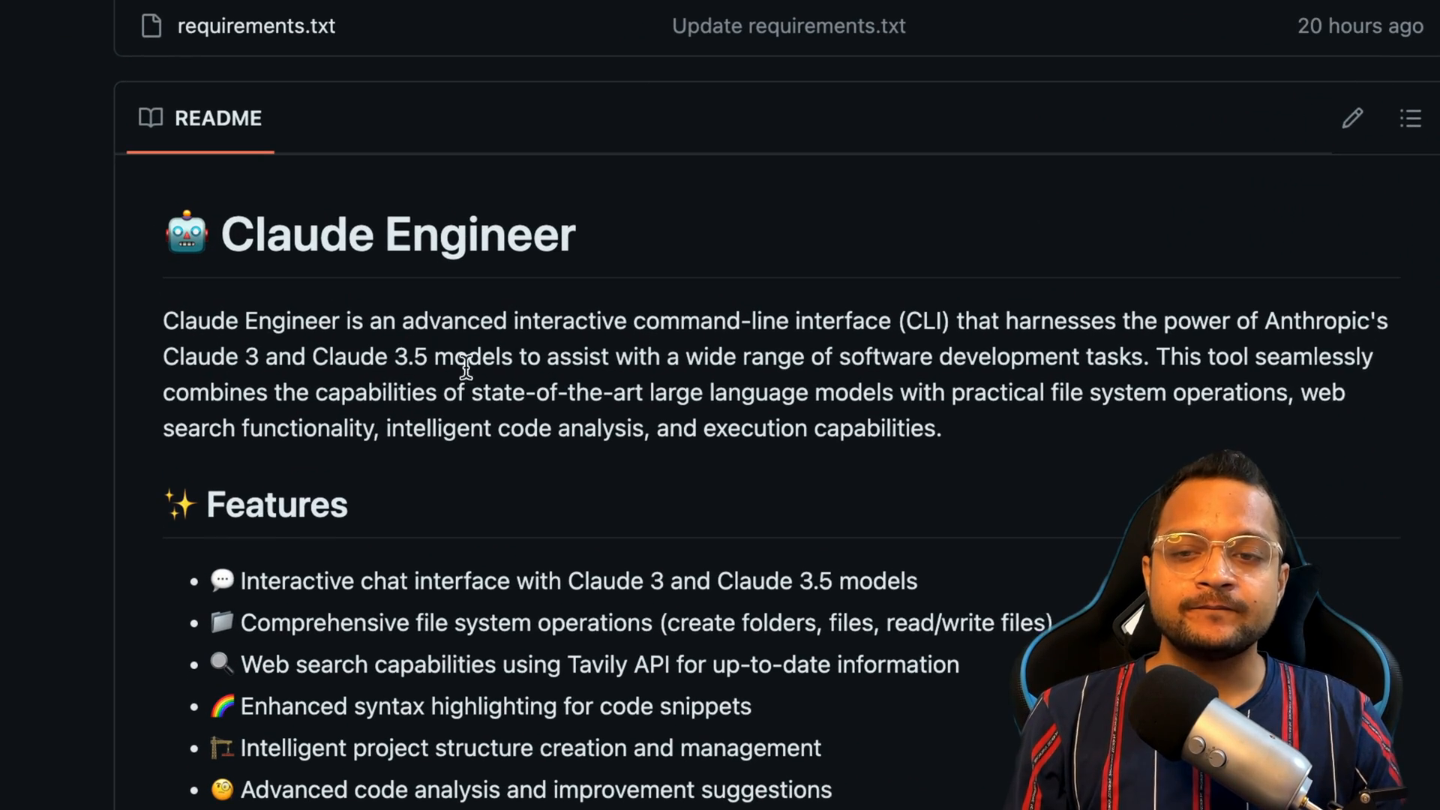
scroll("down", 3)
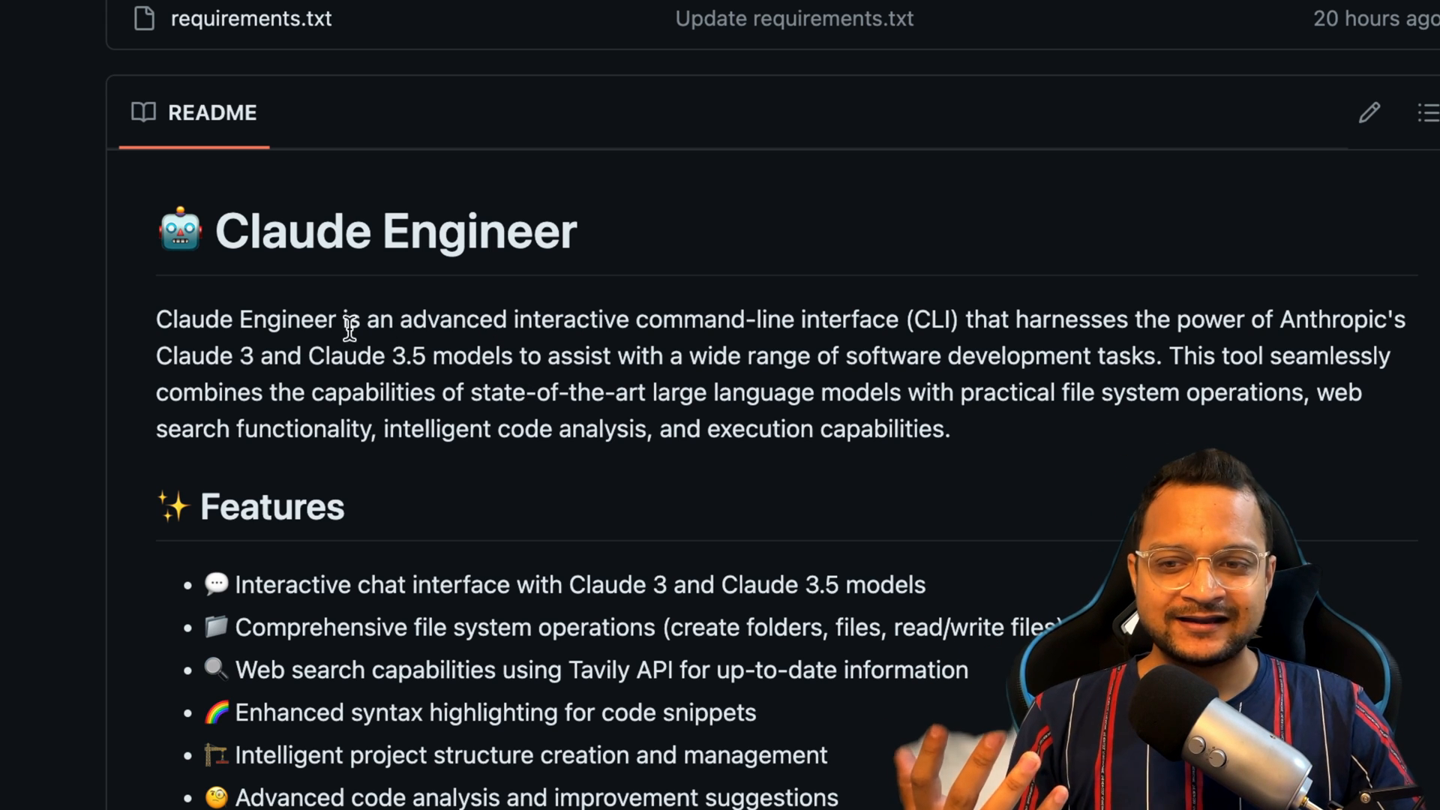
left_click_drag(156, 318, 368, 318)
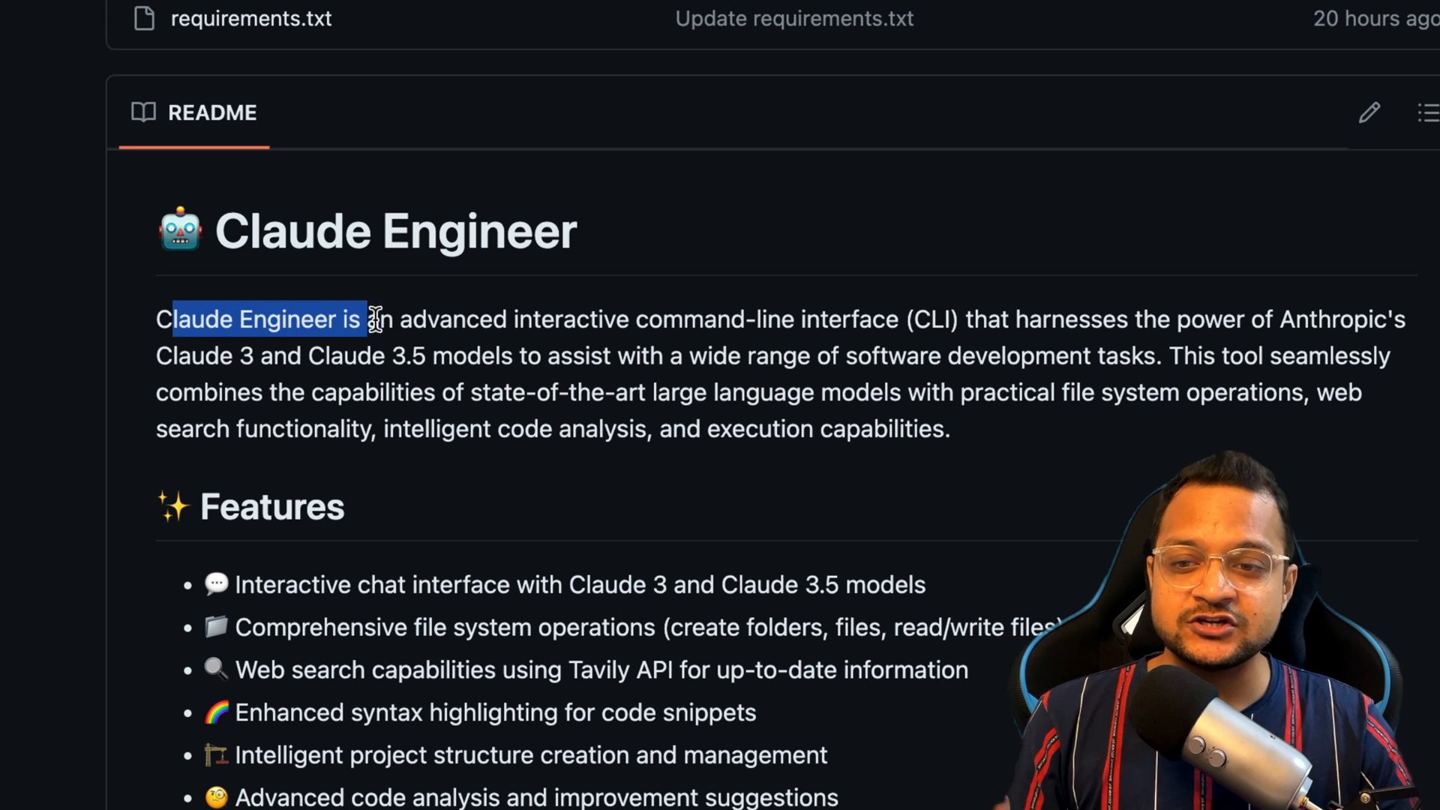
left_click_drag(367, 318, 657, 318)
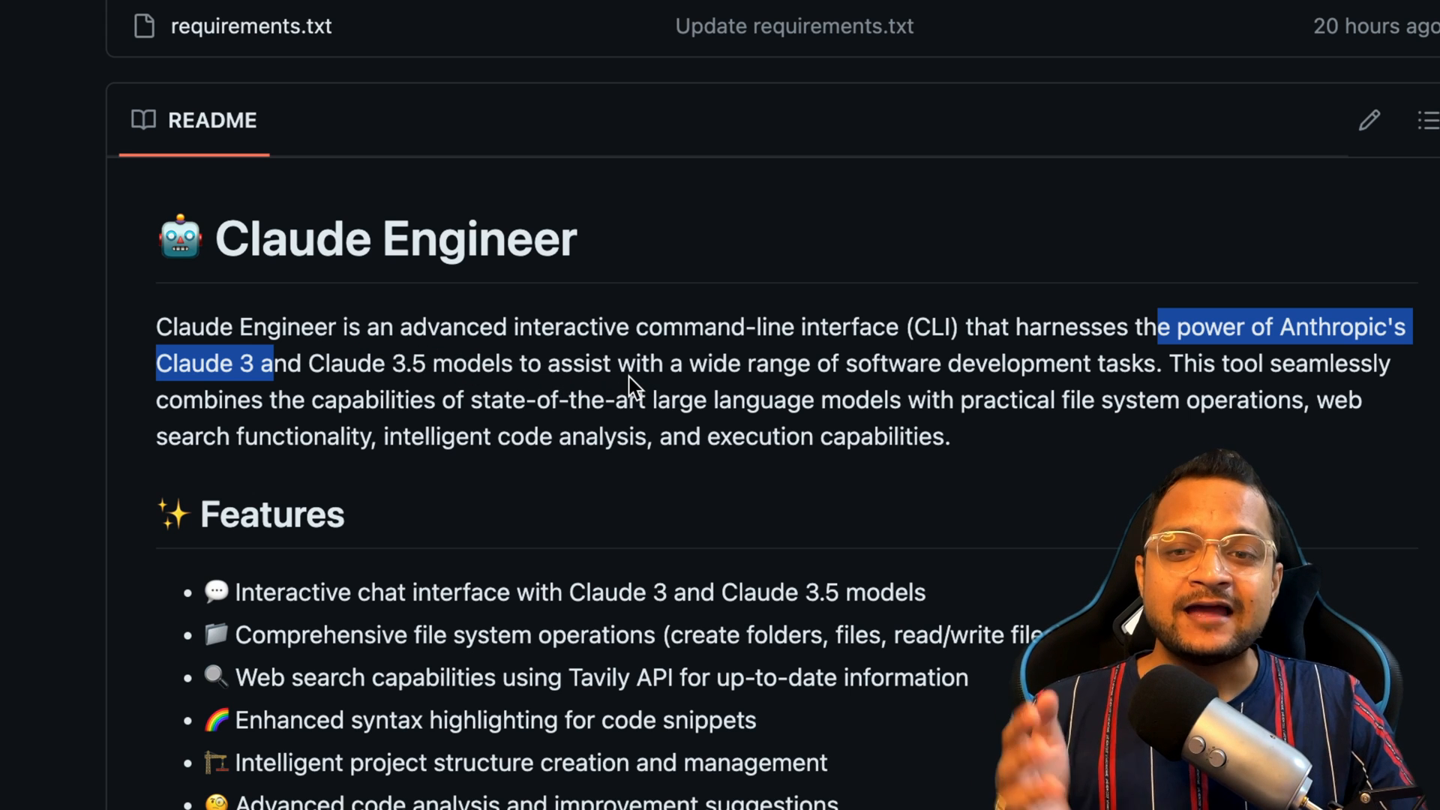
mouse_move(693, 384)
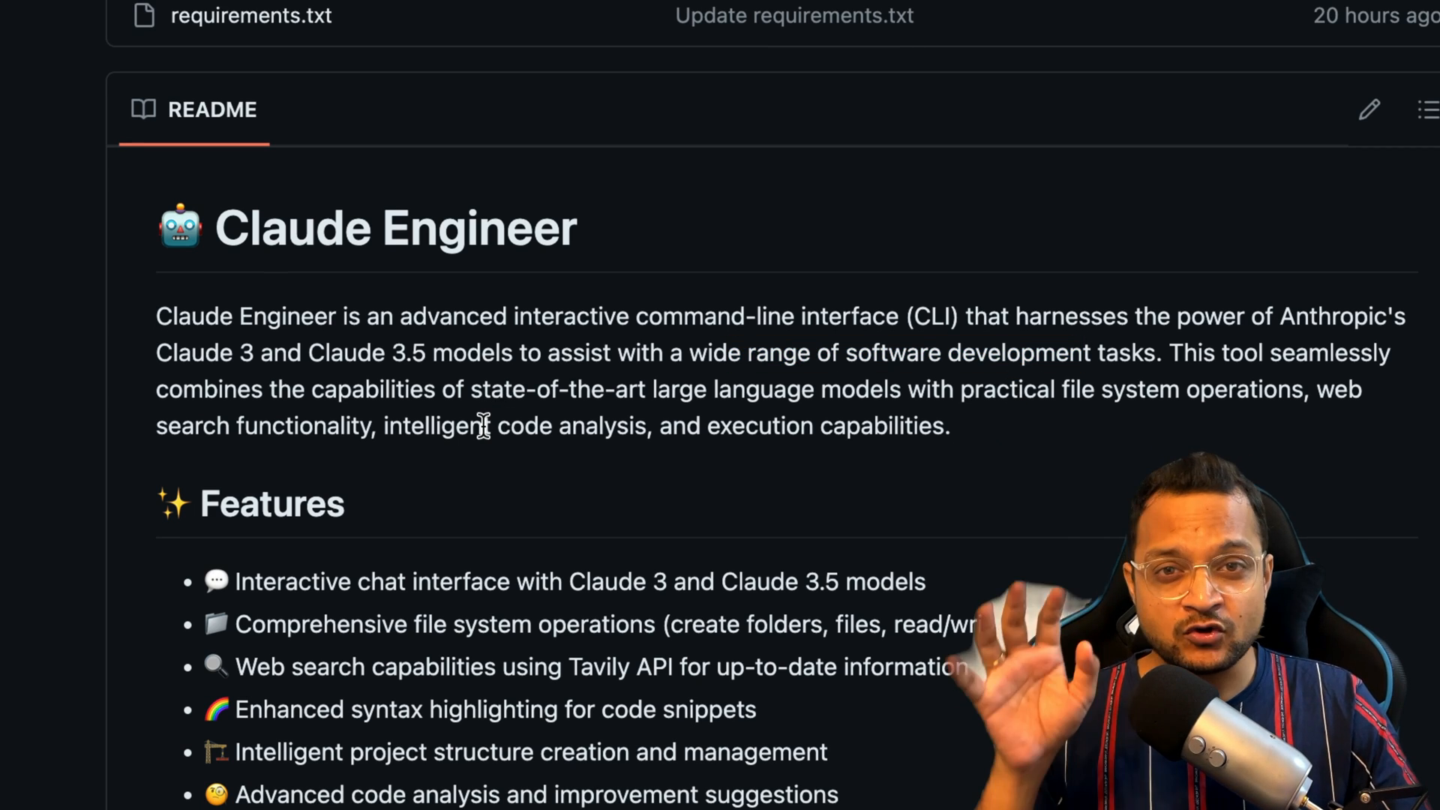
scroll("down", 3)
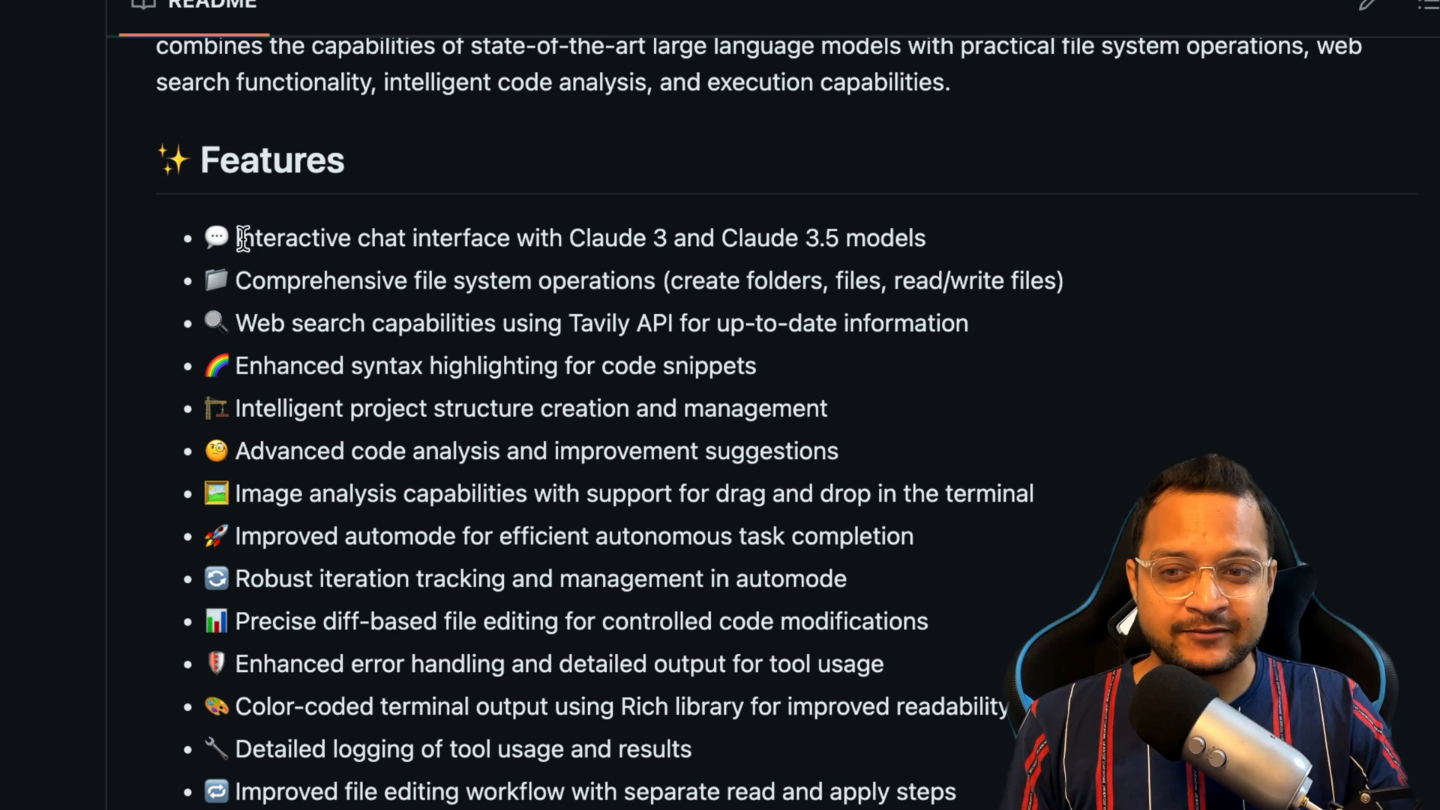
left_click_drag(237, 237, 571, 237)
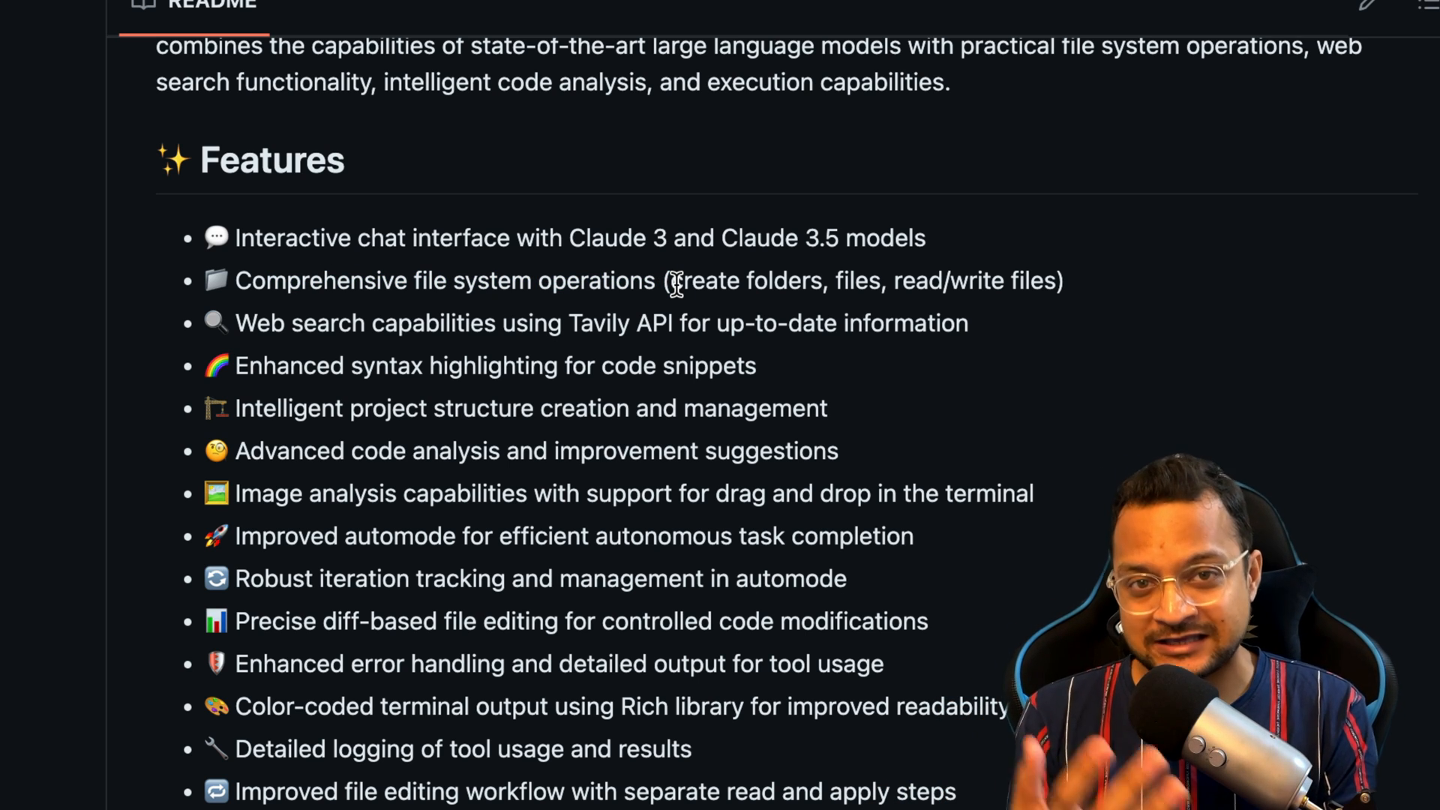
mouse_move(402, 348)
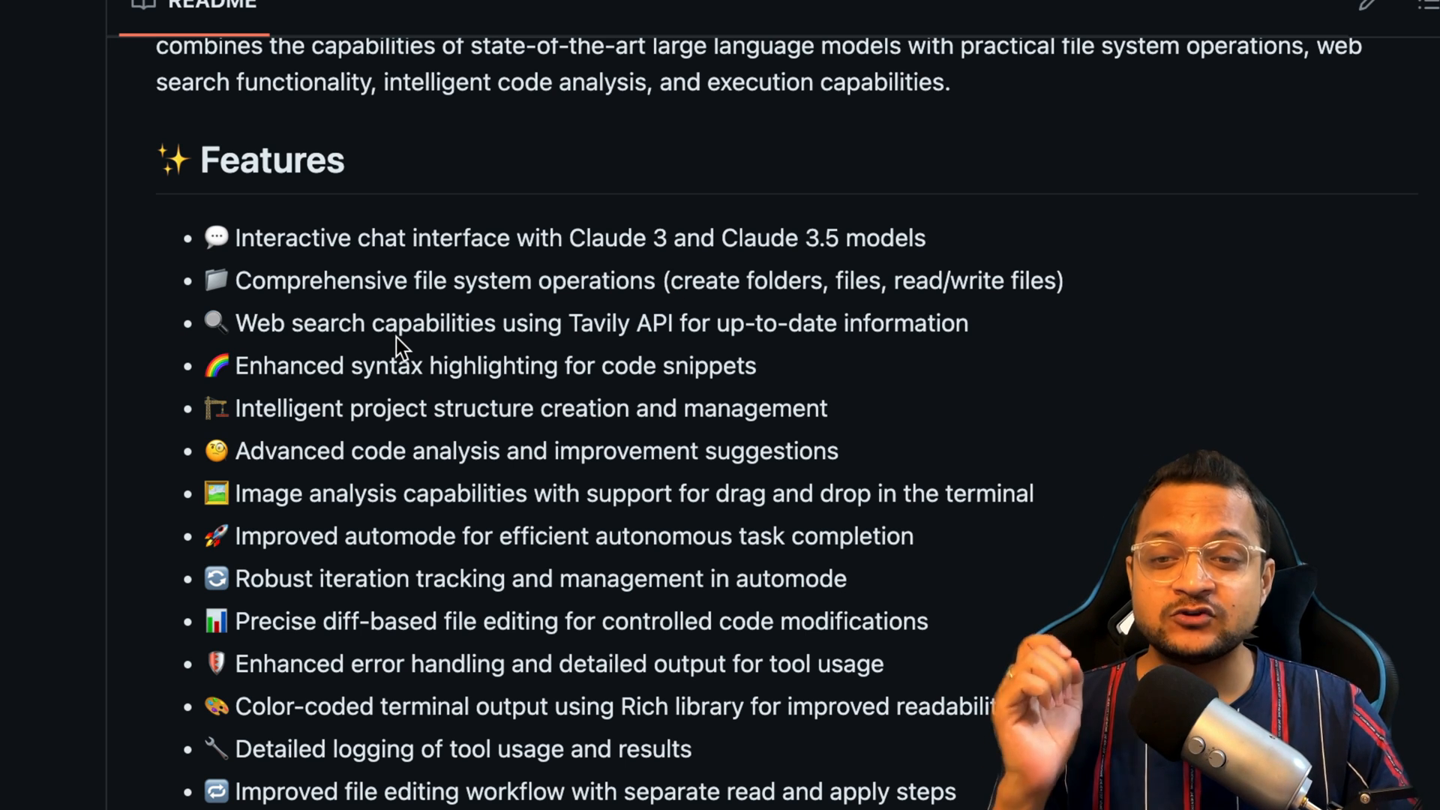
double_click(606, 322)
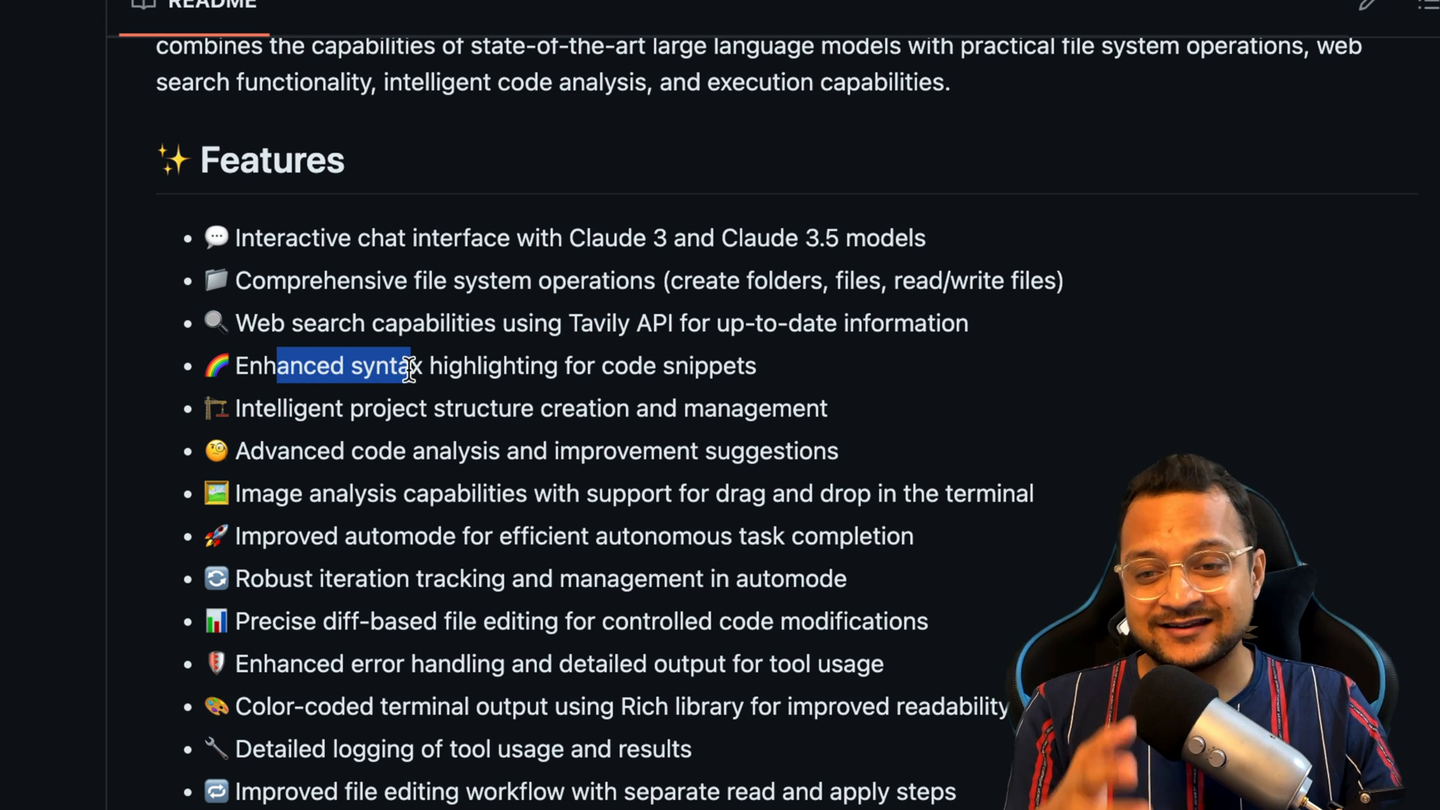
left_click_drag(414, 366, 524, 366)
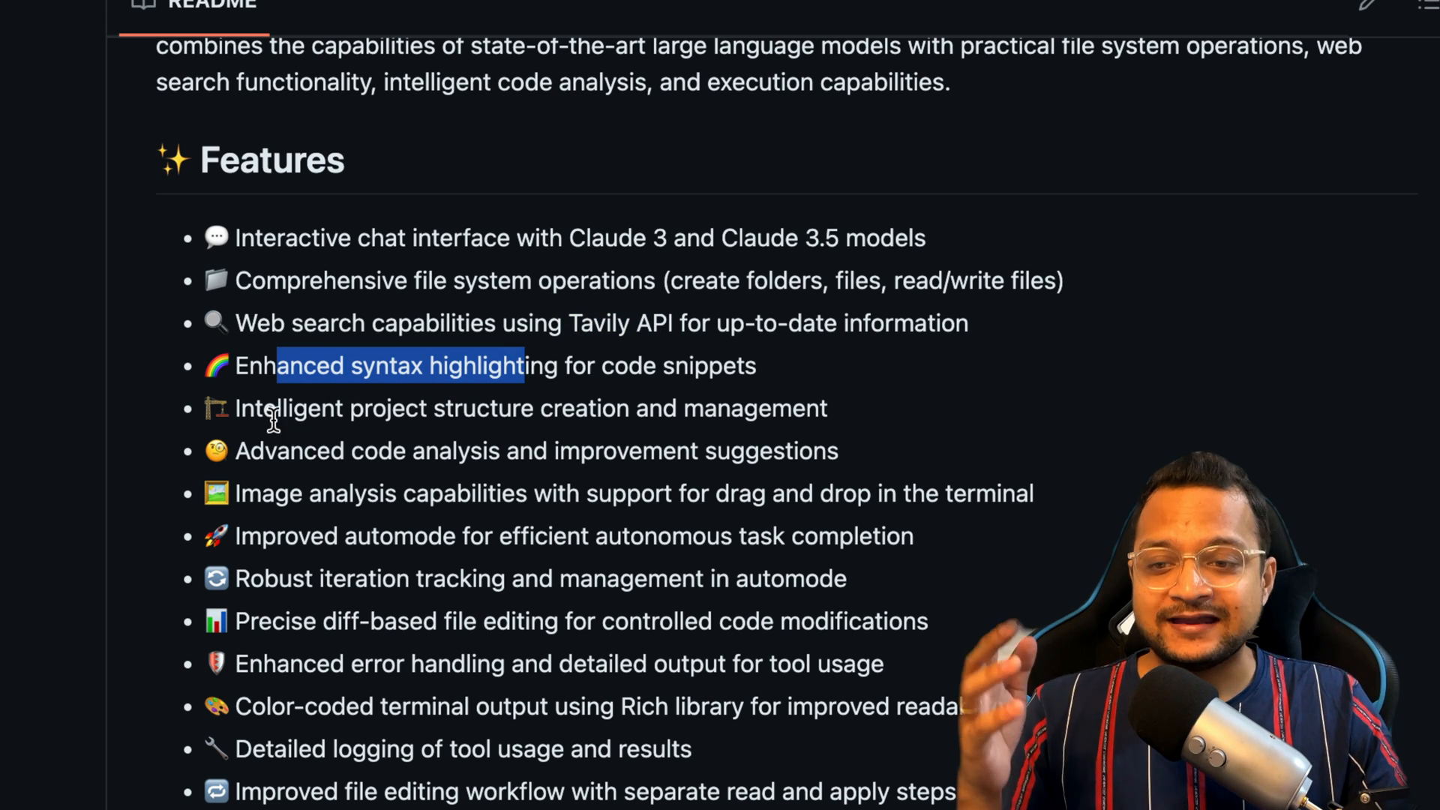
left_click_drag(276, 366, 602, 409)
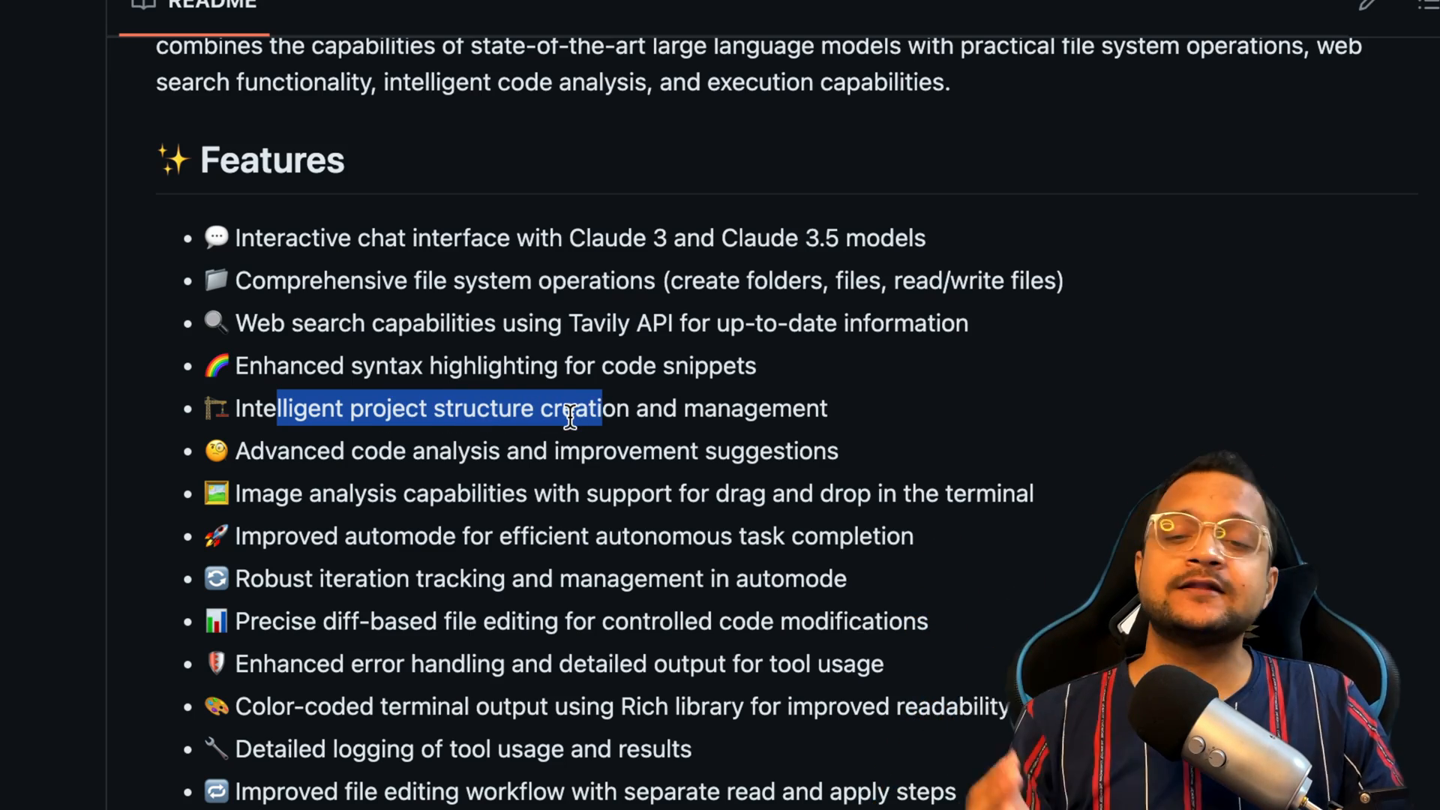
scroll("down", 3)
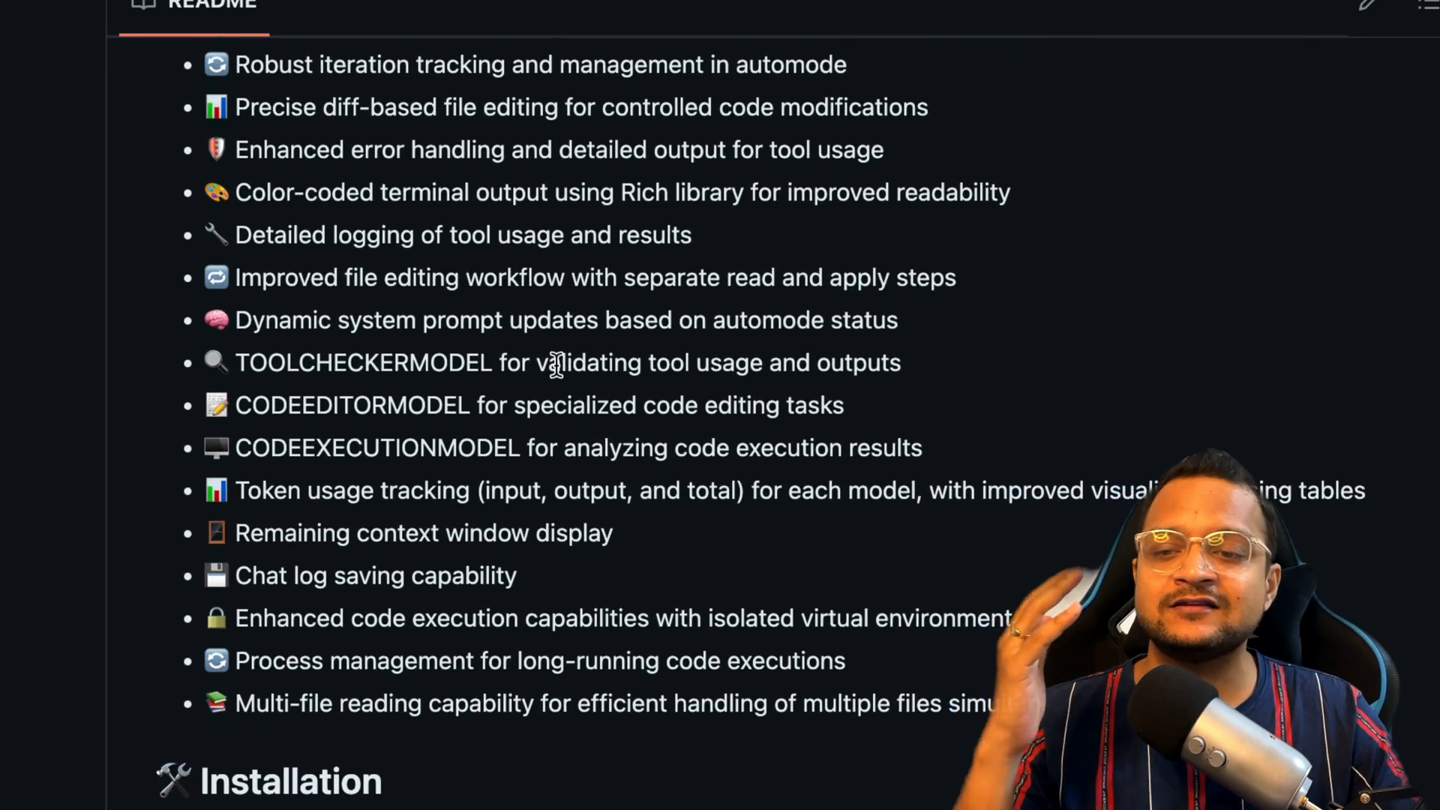
scroll("down", 3)
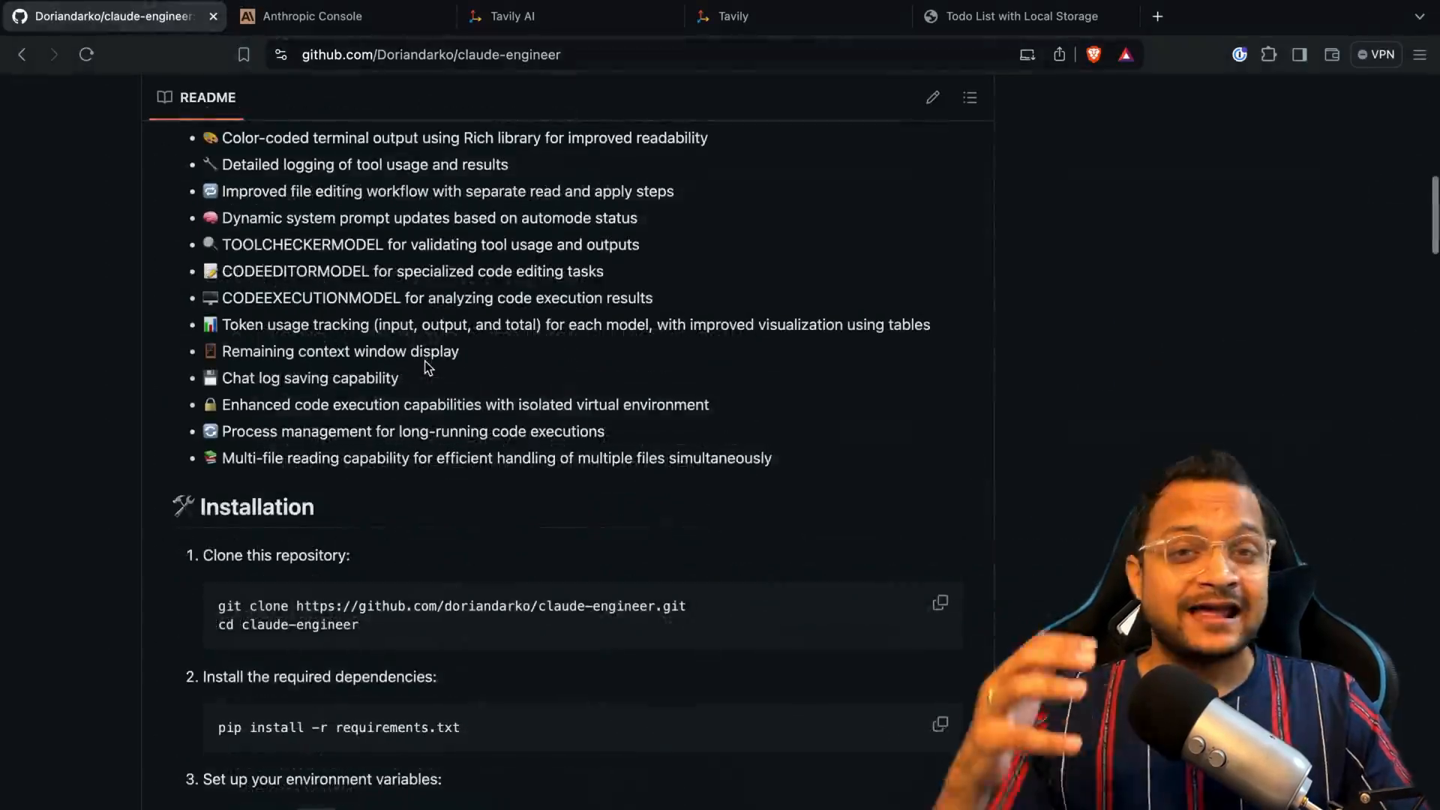
scroll("down", 3)
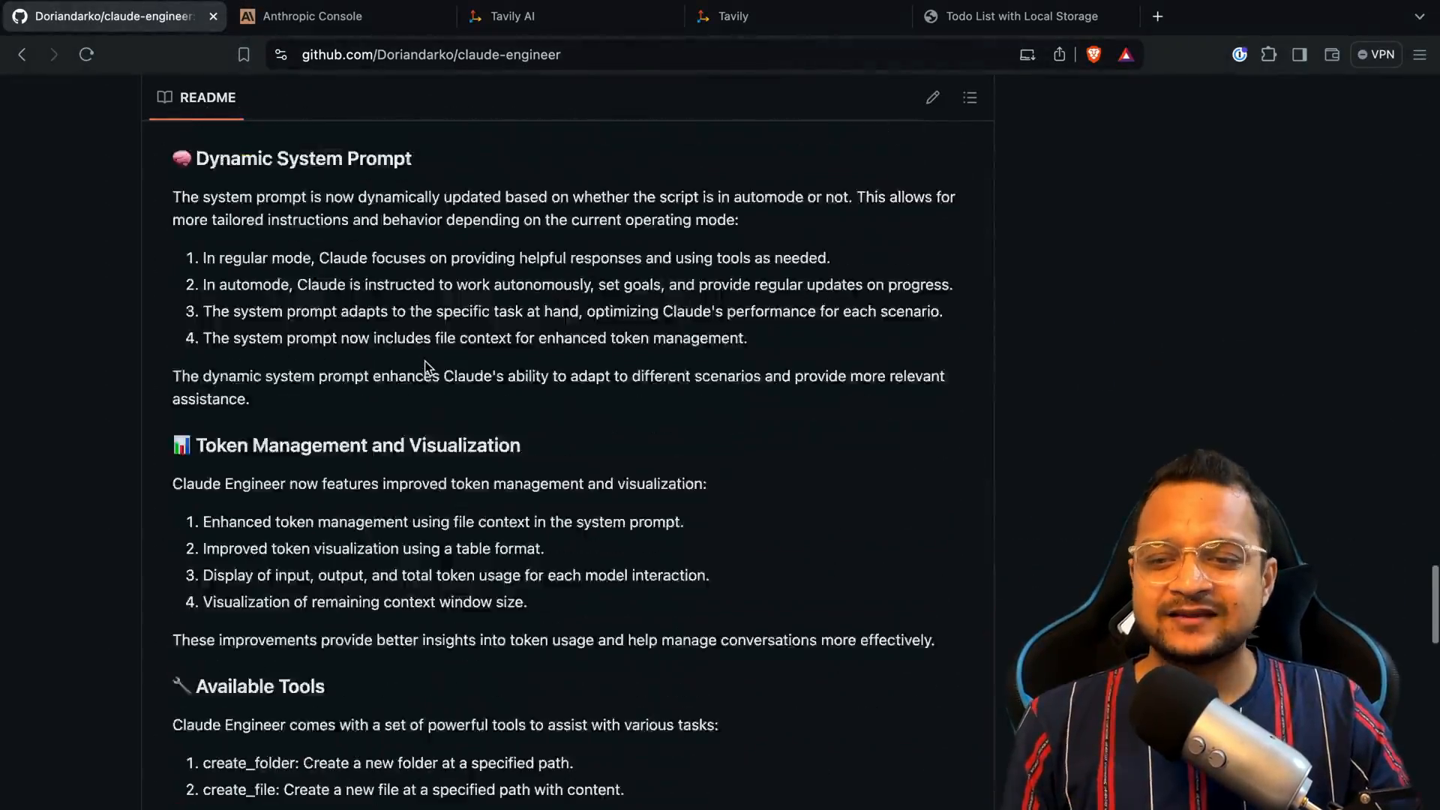
scroll("down", 3)
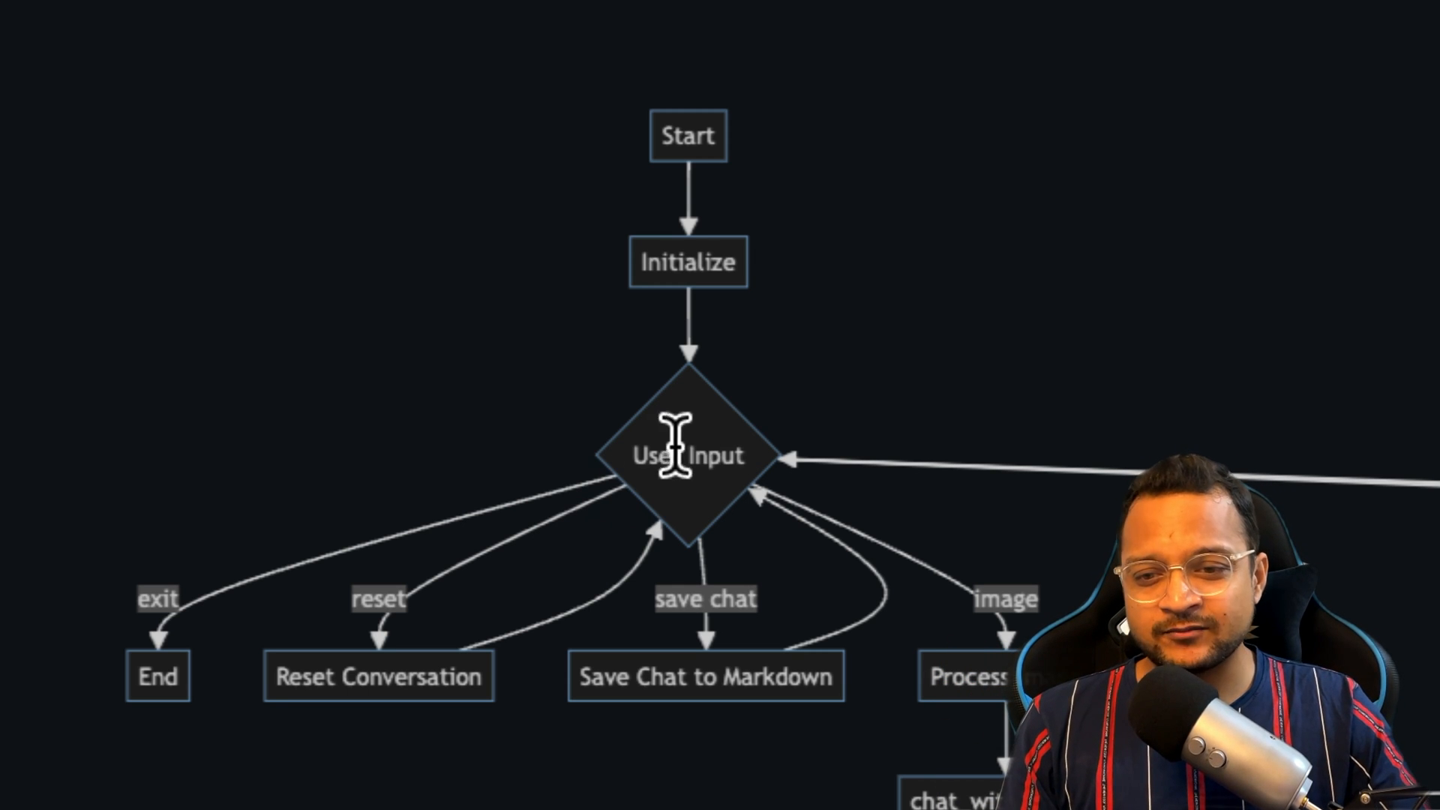
mouse_move(155, 601)
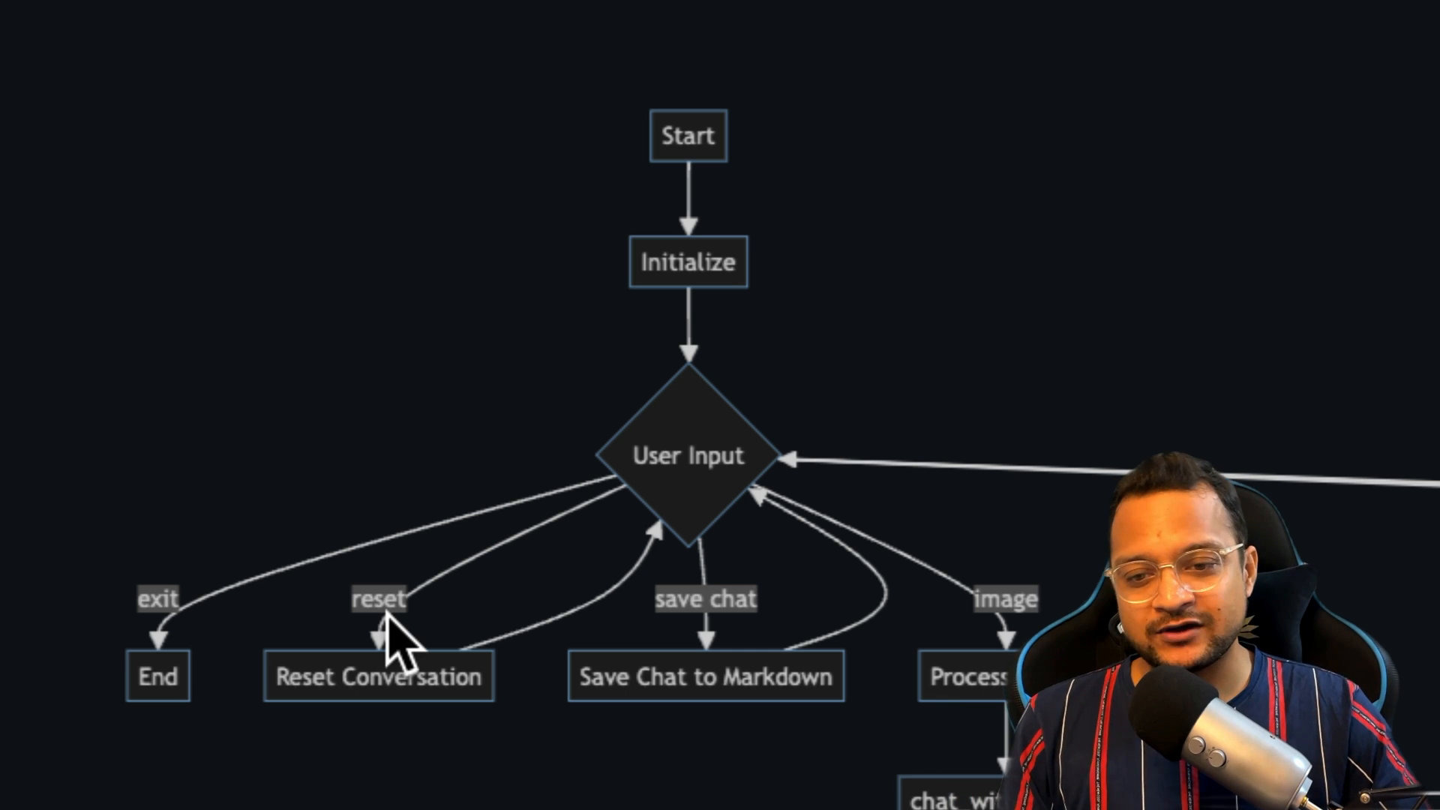
mouse_move(771, 644)
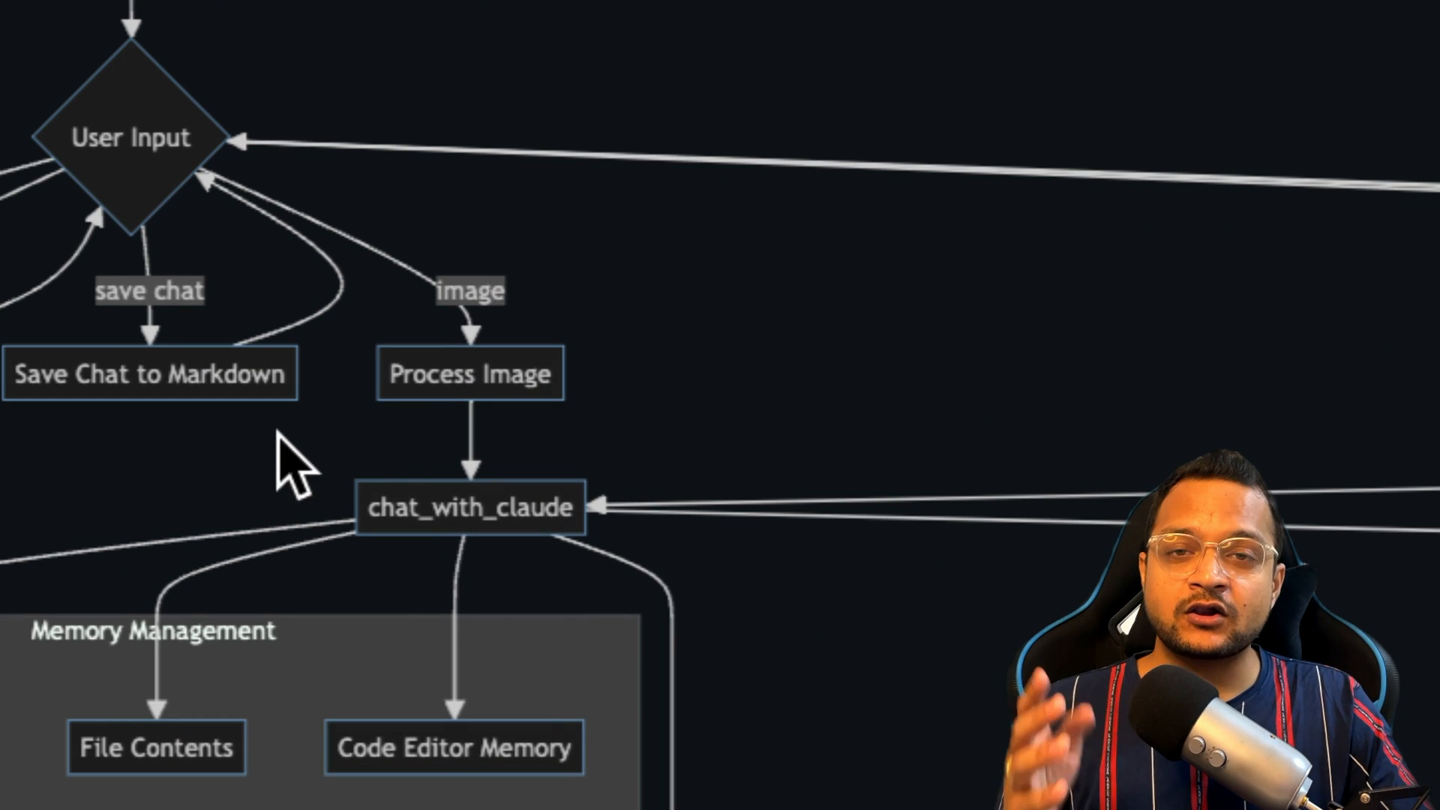
mouse_move(395, 551)
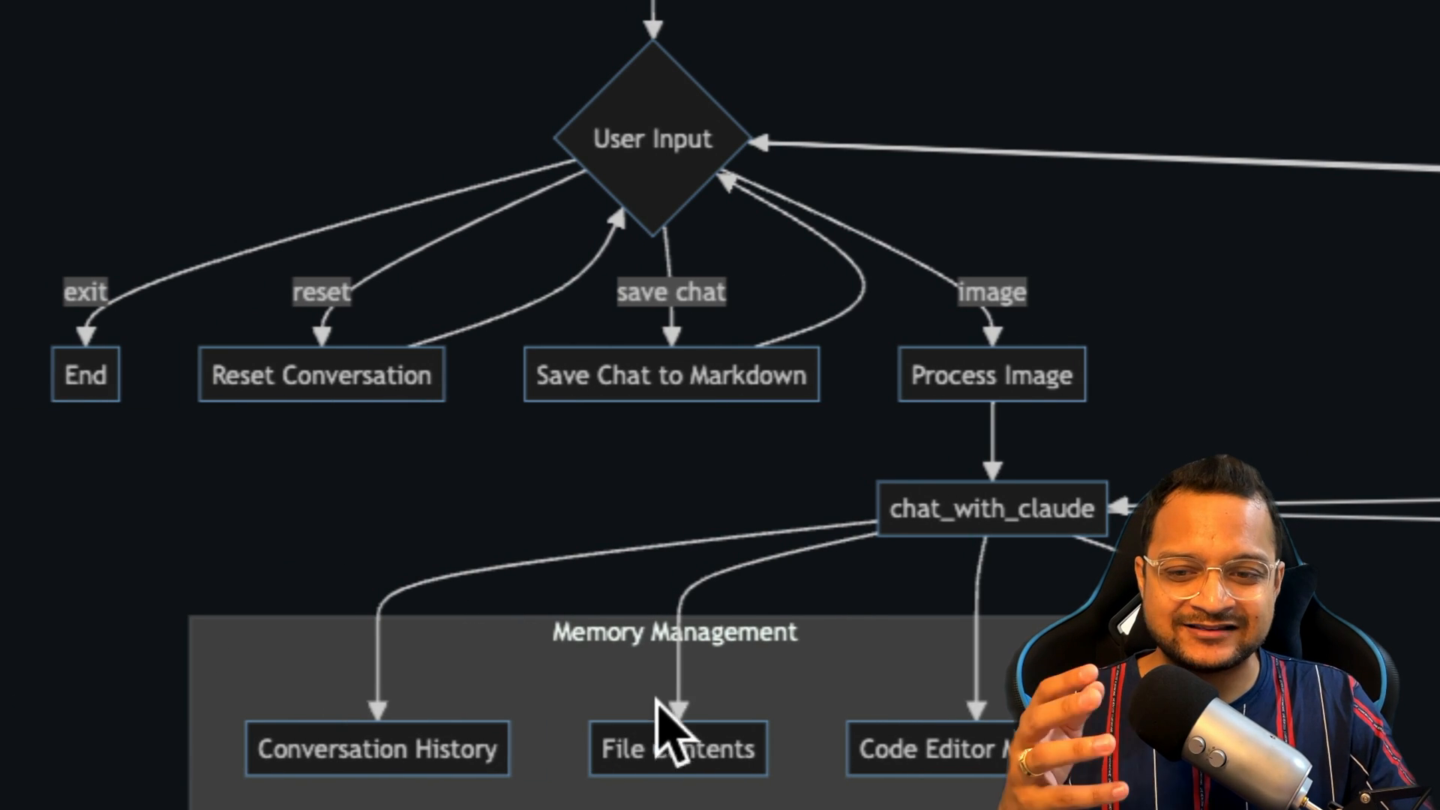
scroll("down", 3)
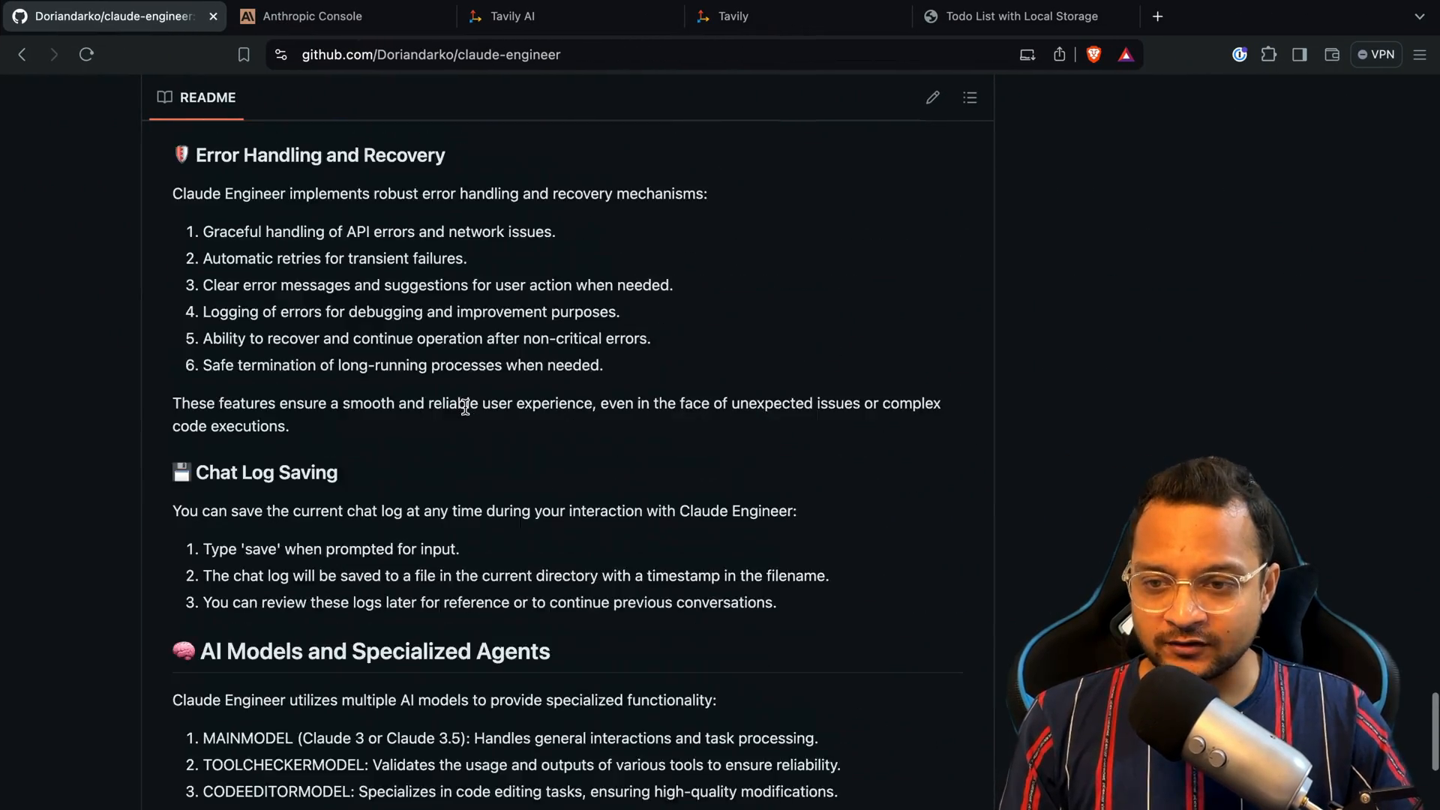
type("auto")
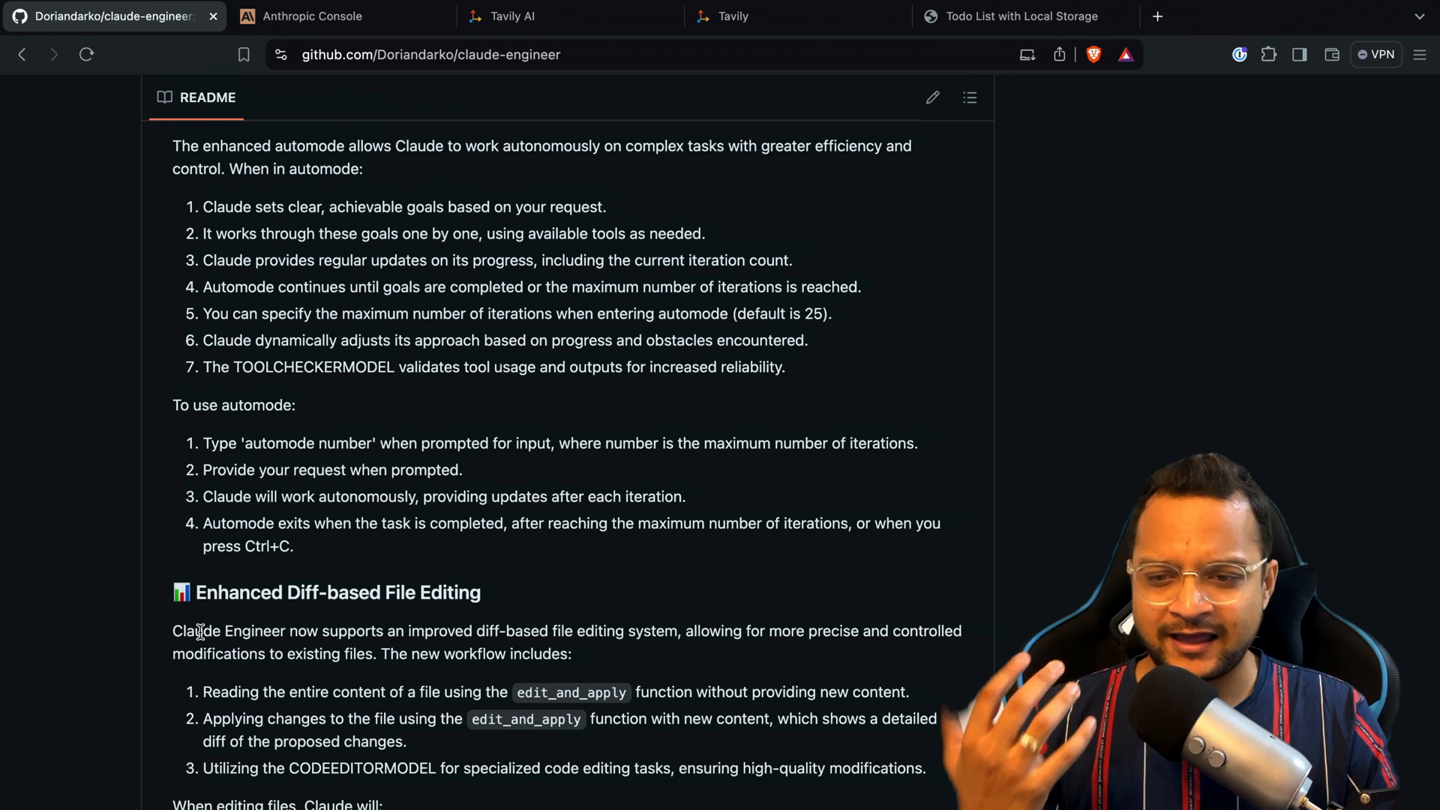
mouse_move(168, 582)
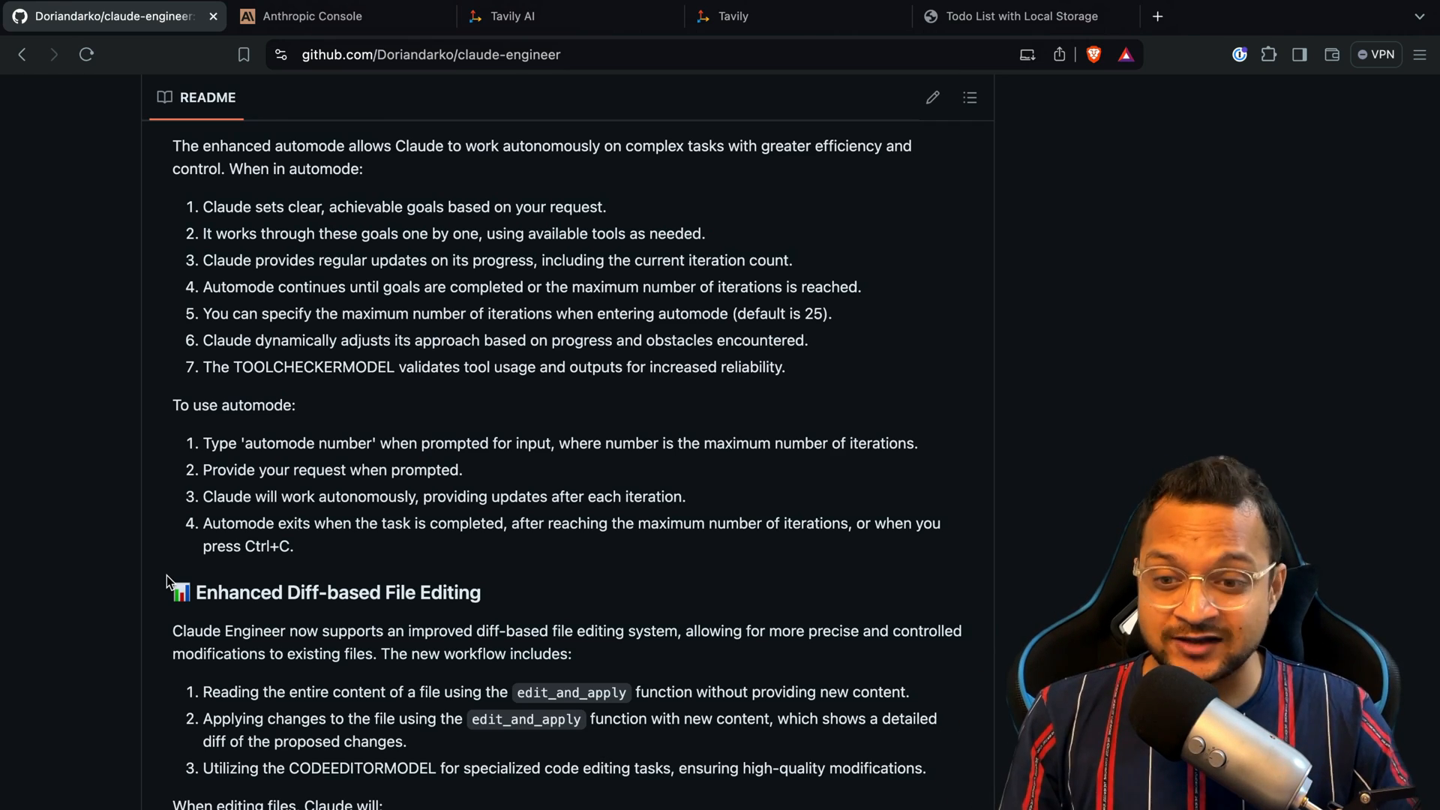
scroll("down", 3)
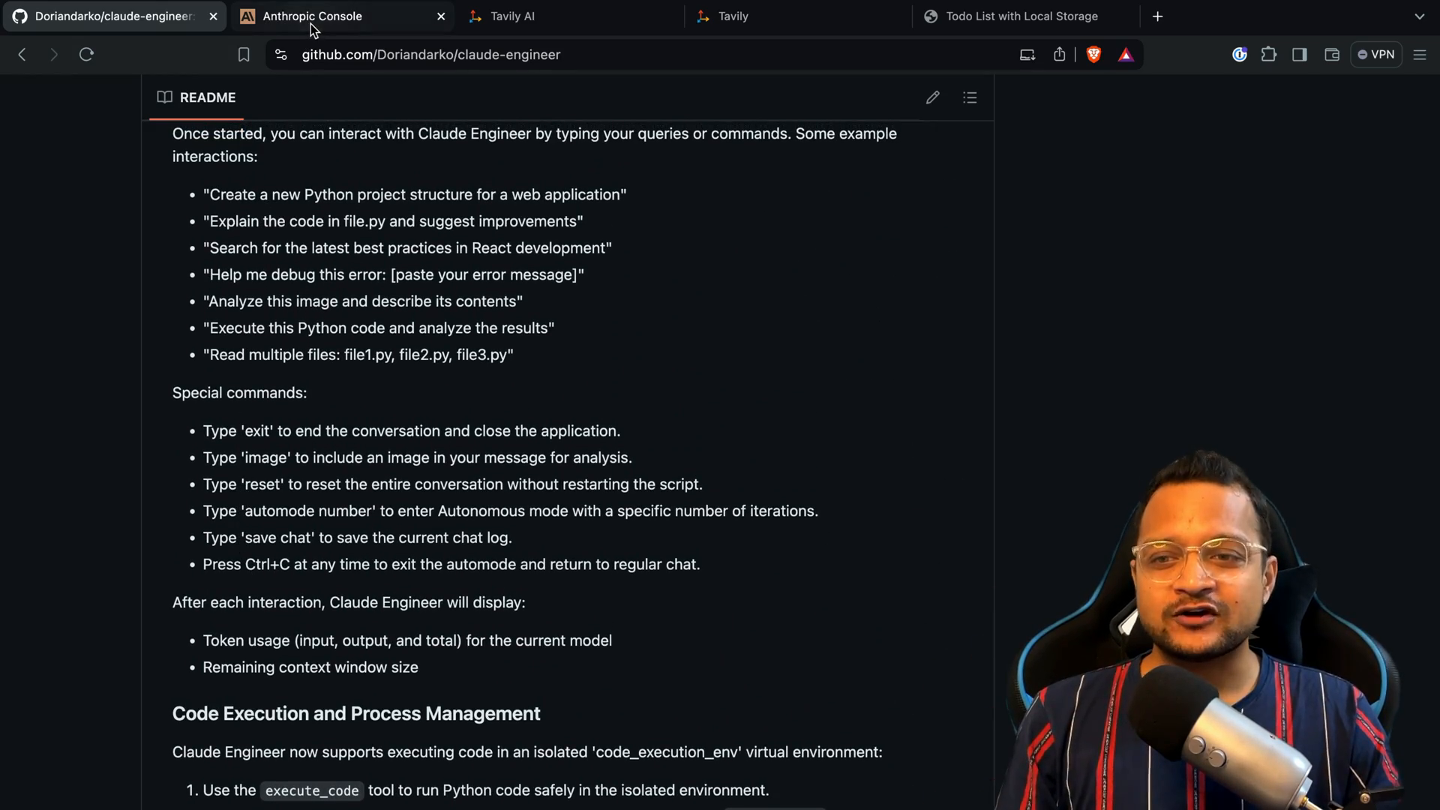
mouse_move(541, 22)
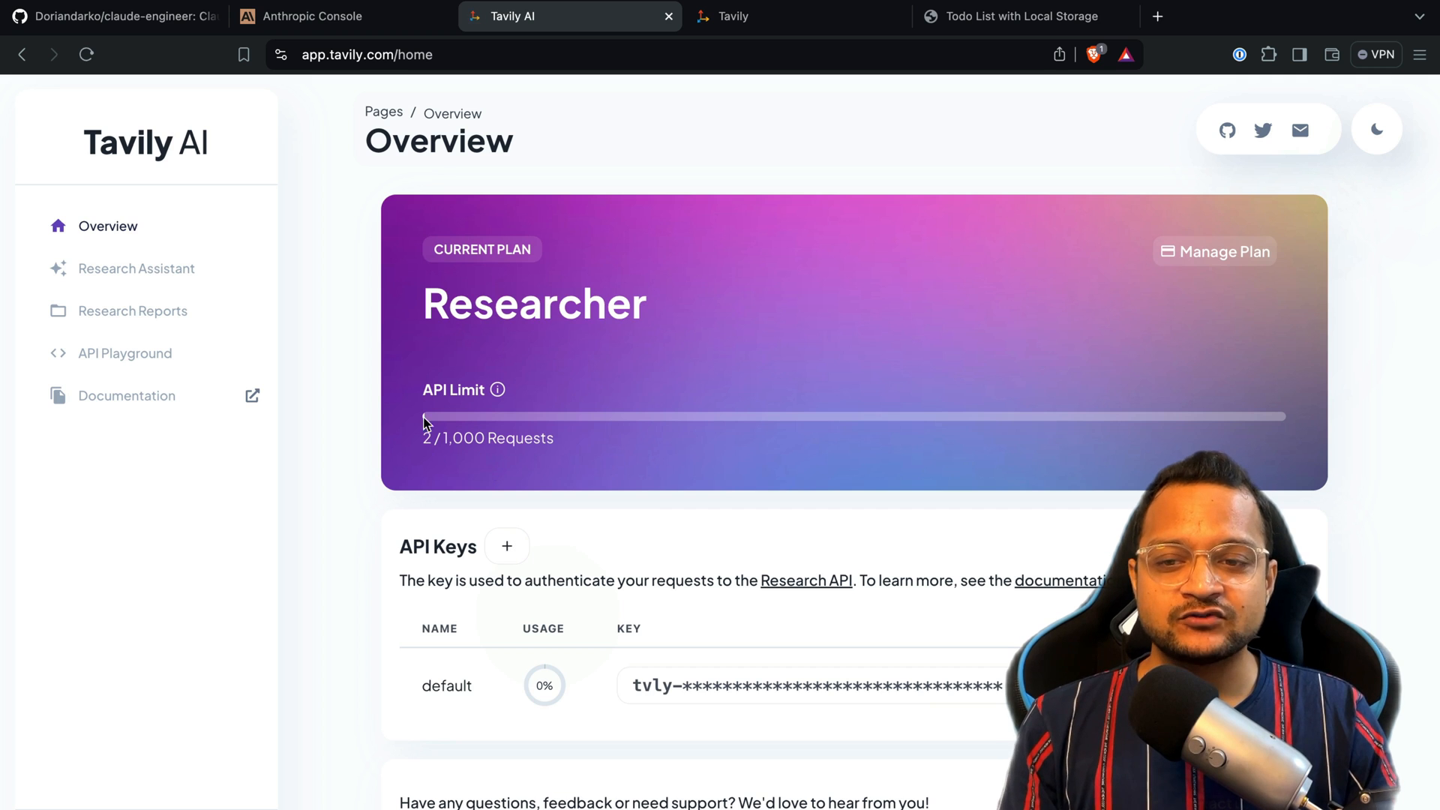
mouse_move(368, 423)
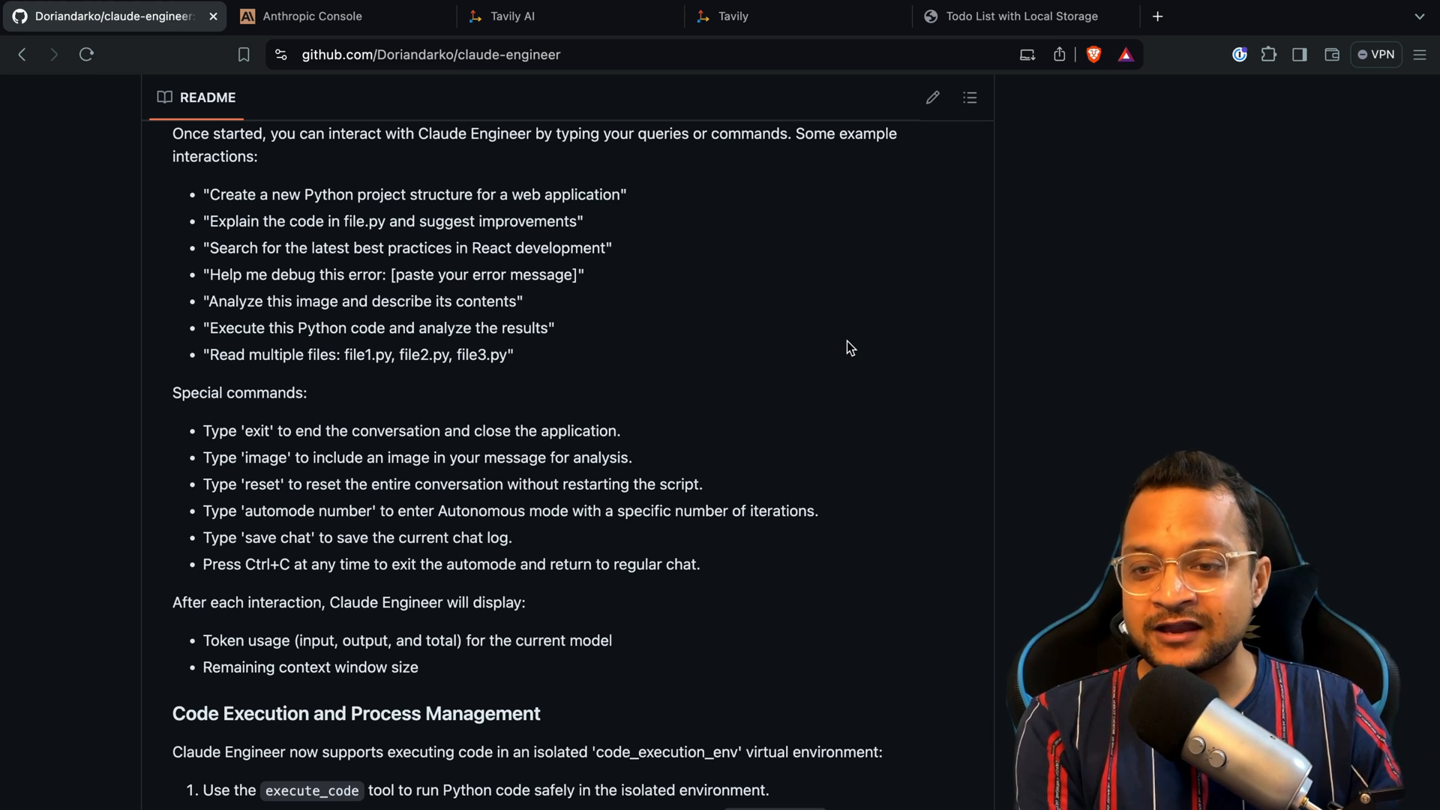
- Scroll the Claude Engineer README back to the top with the features list in view
scroll("down", 3)
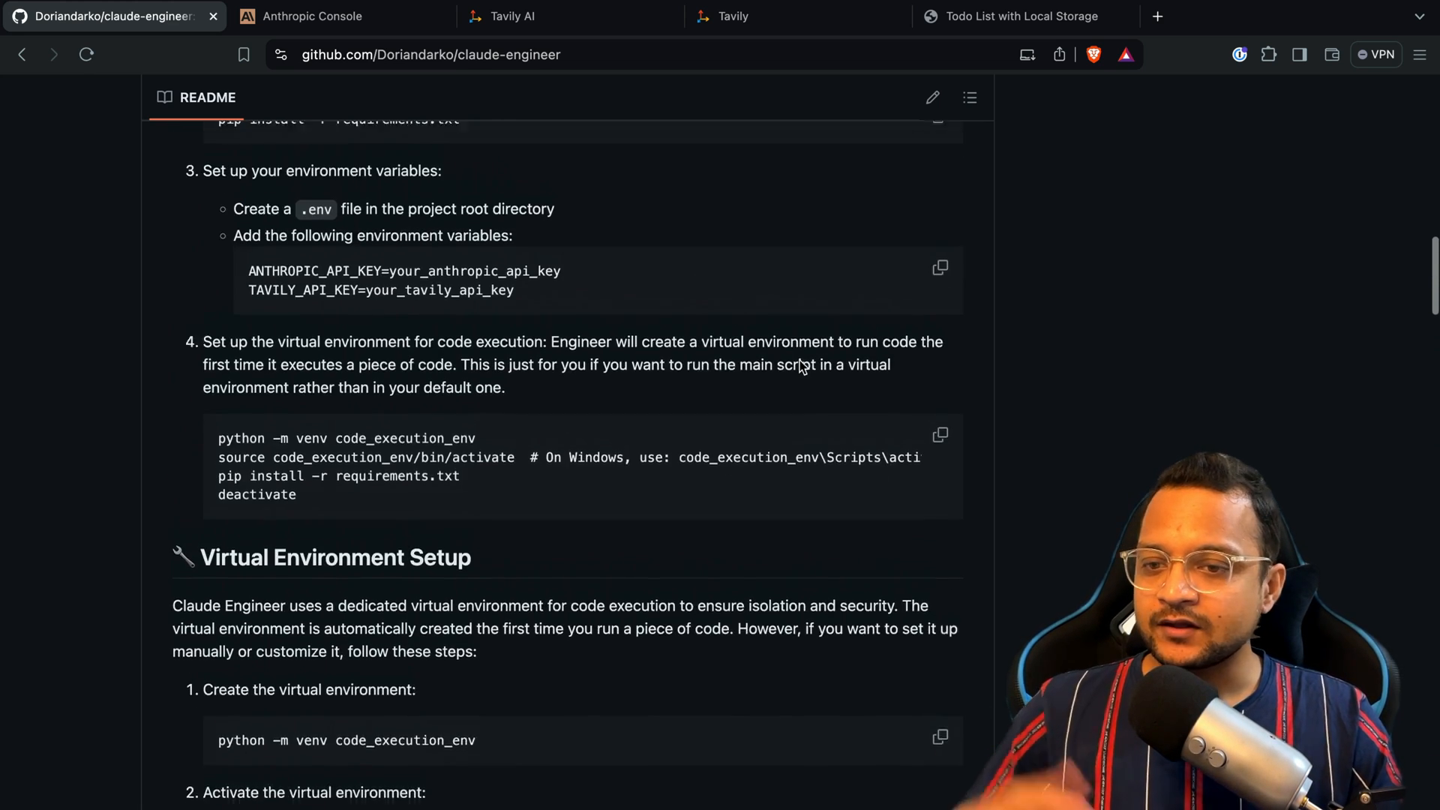
scroll("up", 3)
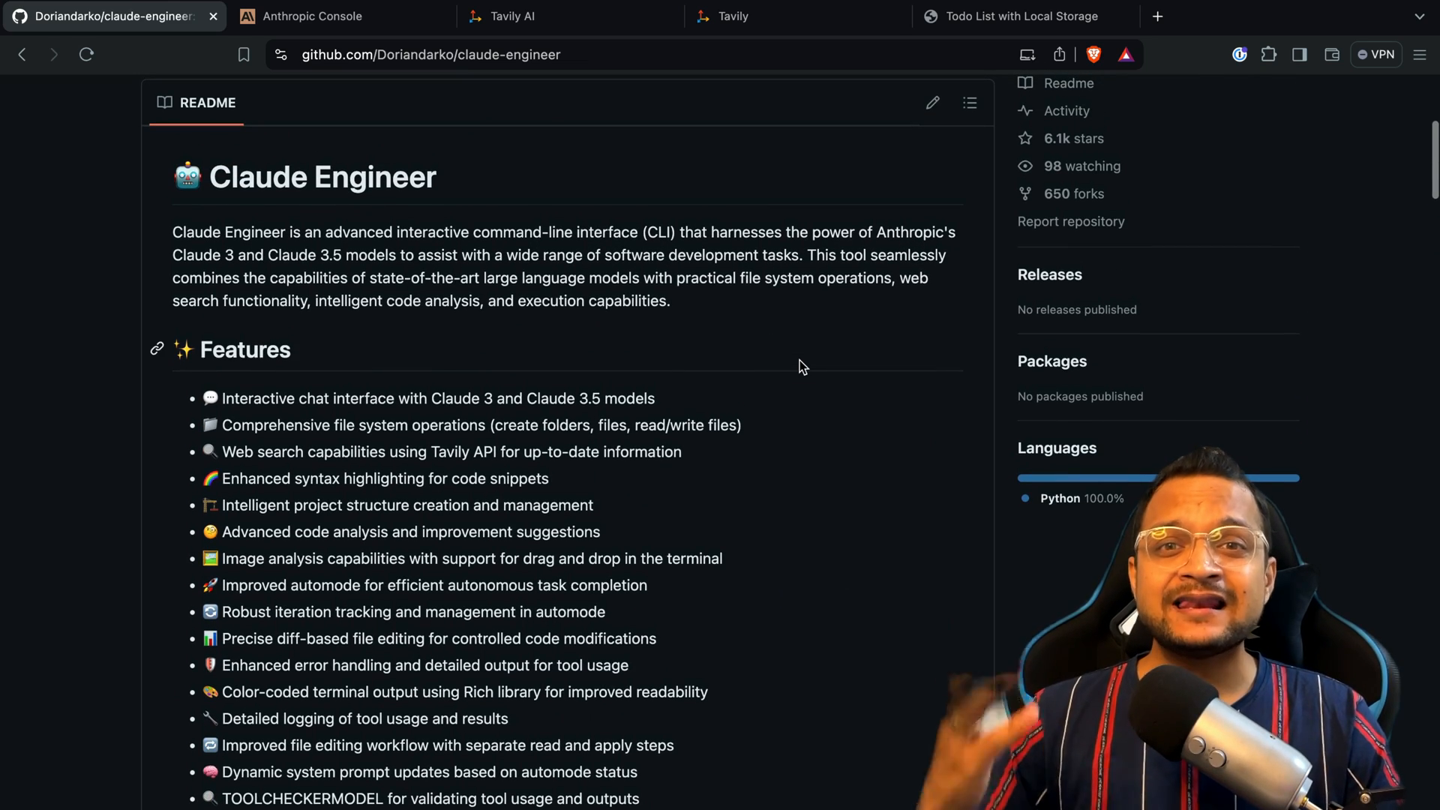
mouse_move(794, 370)
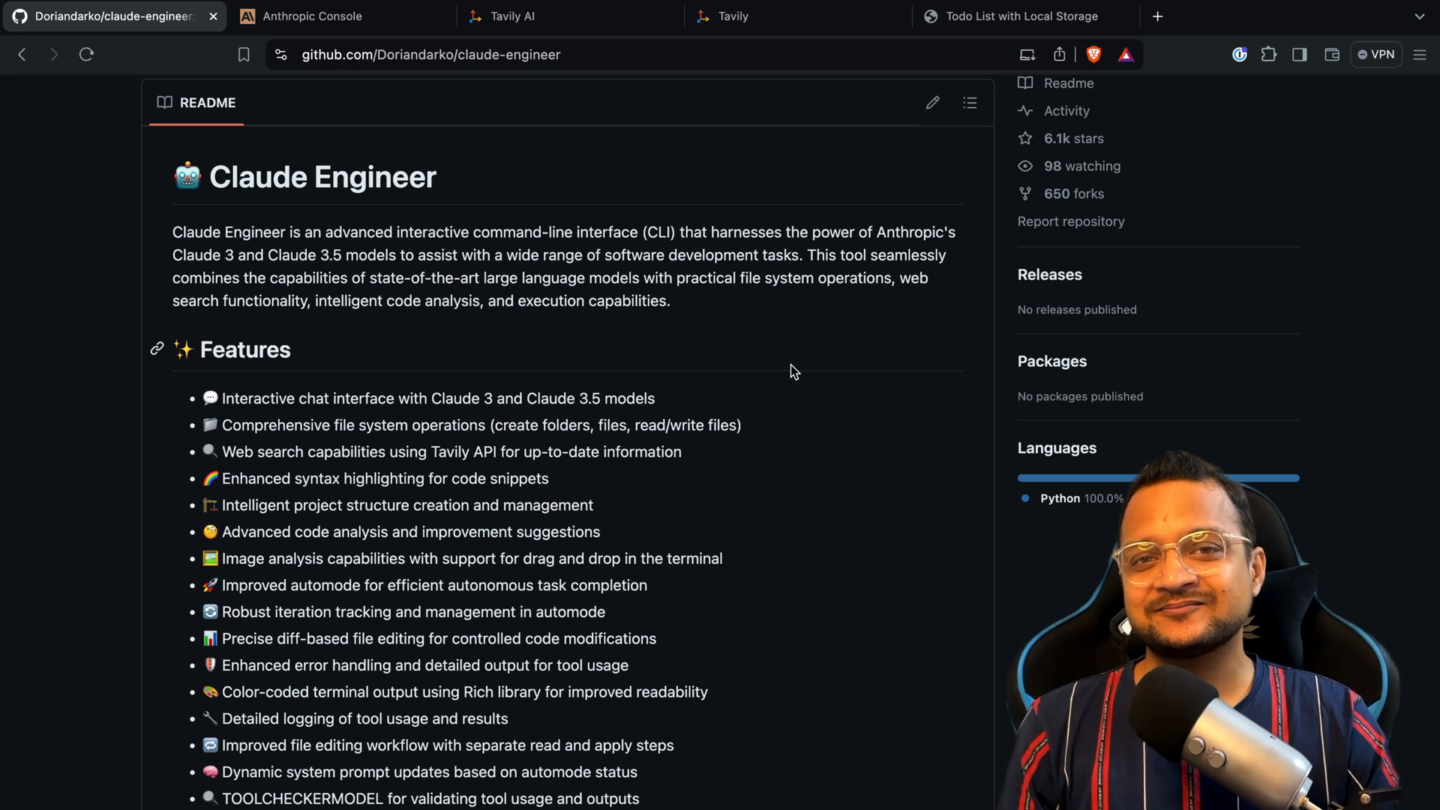
mouse_move(120, 627)
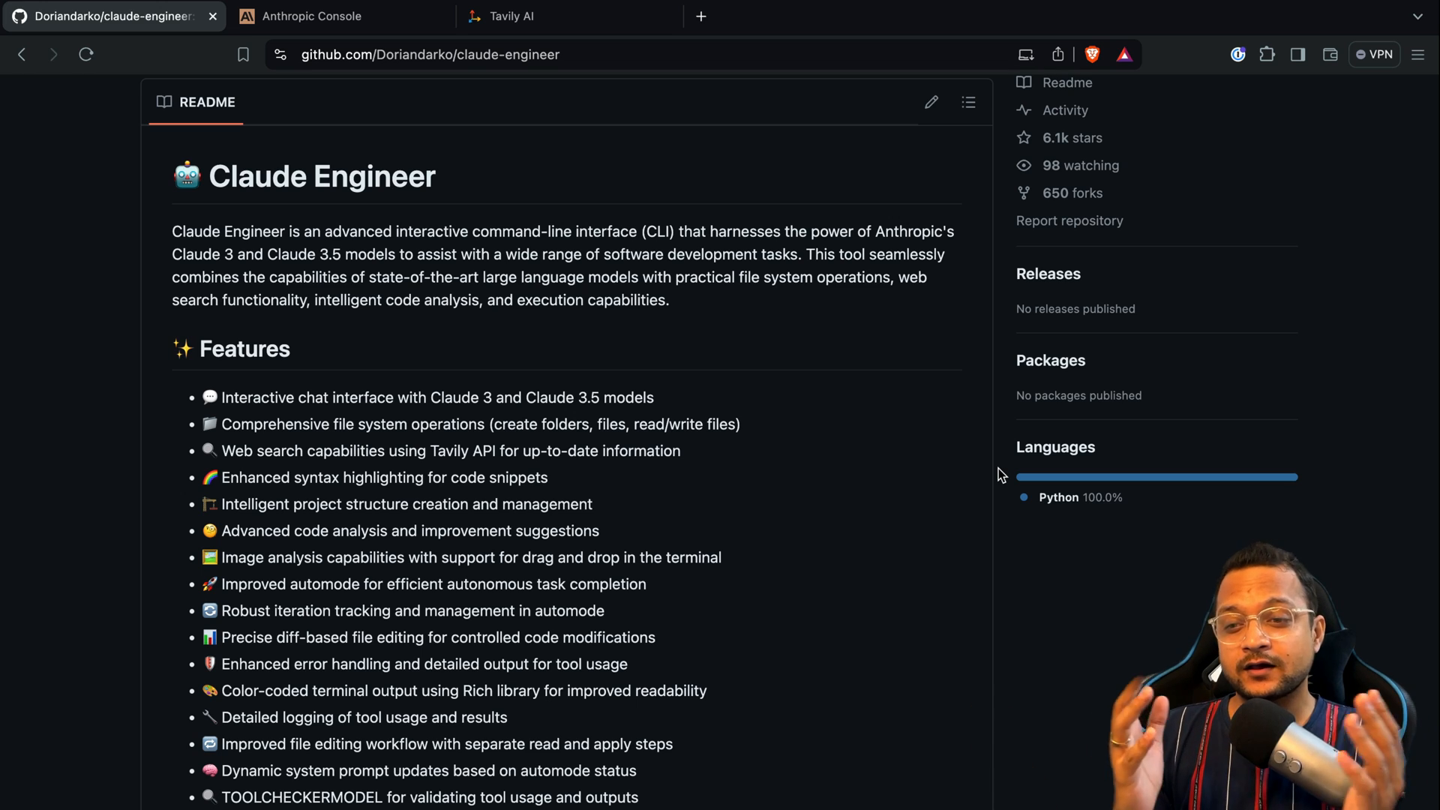
mouse_move(1005, 475)
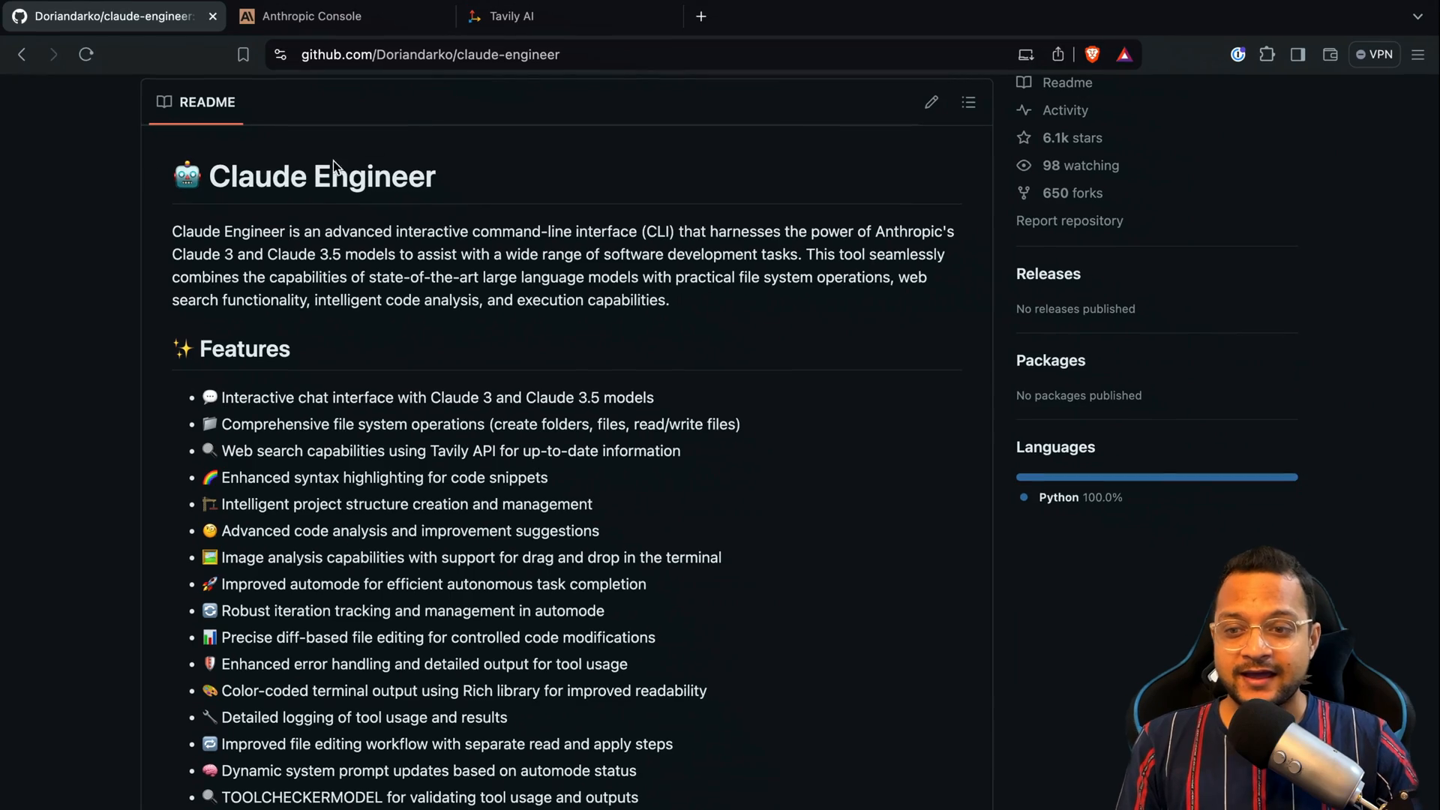
- Copy the git clone and cd commands from the README's Installation section
scroll("down", 3)
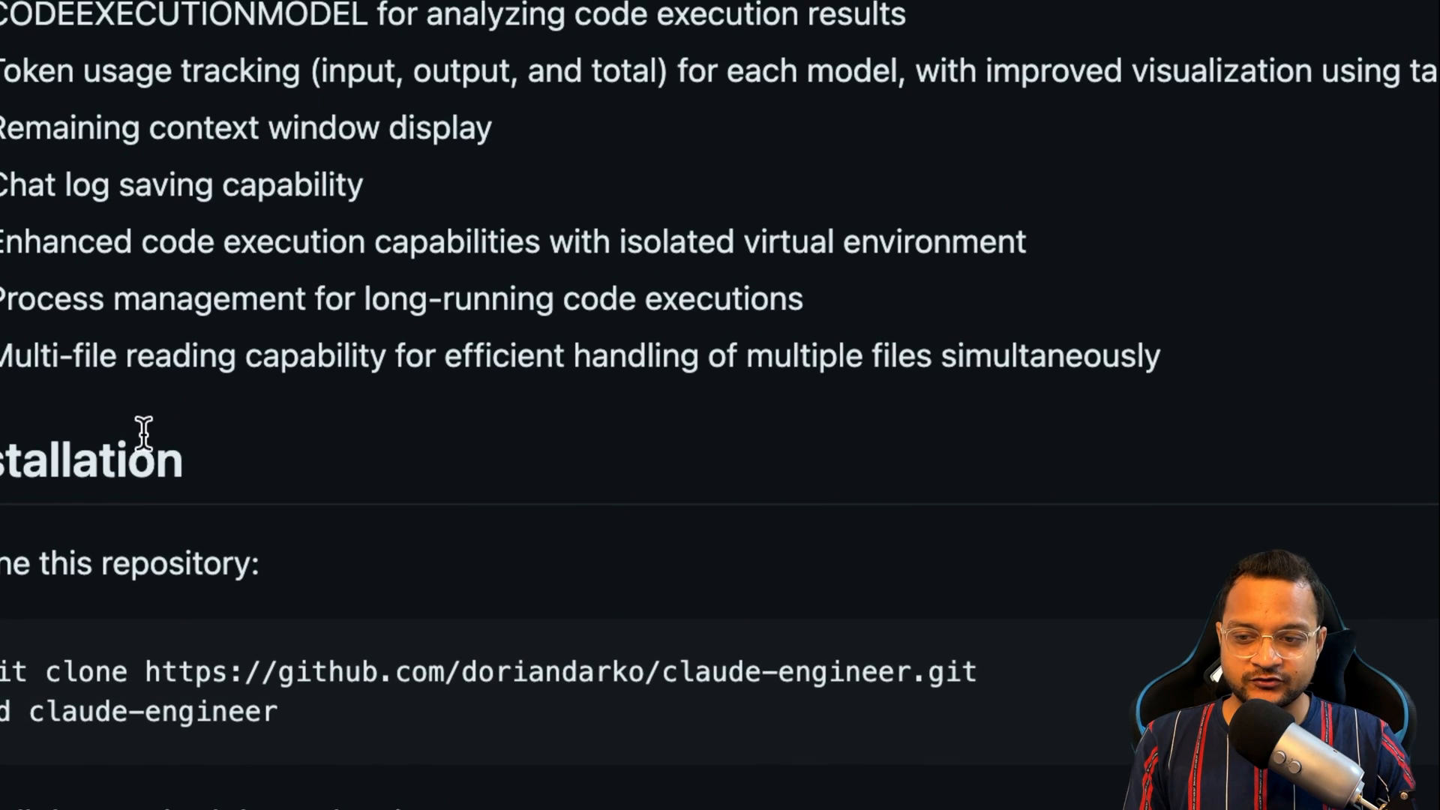
scroll("down", 3)
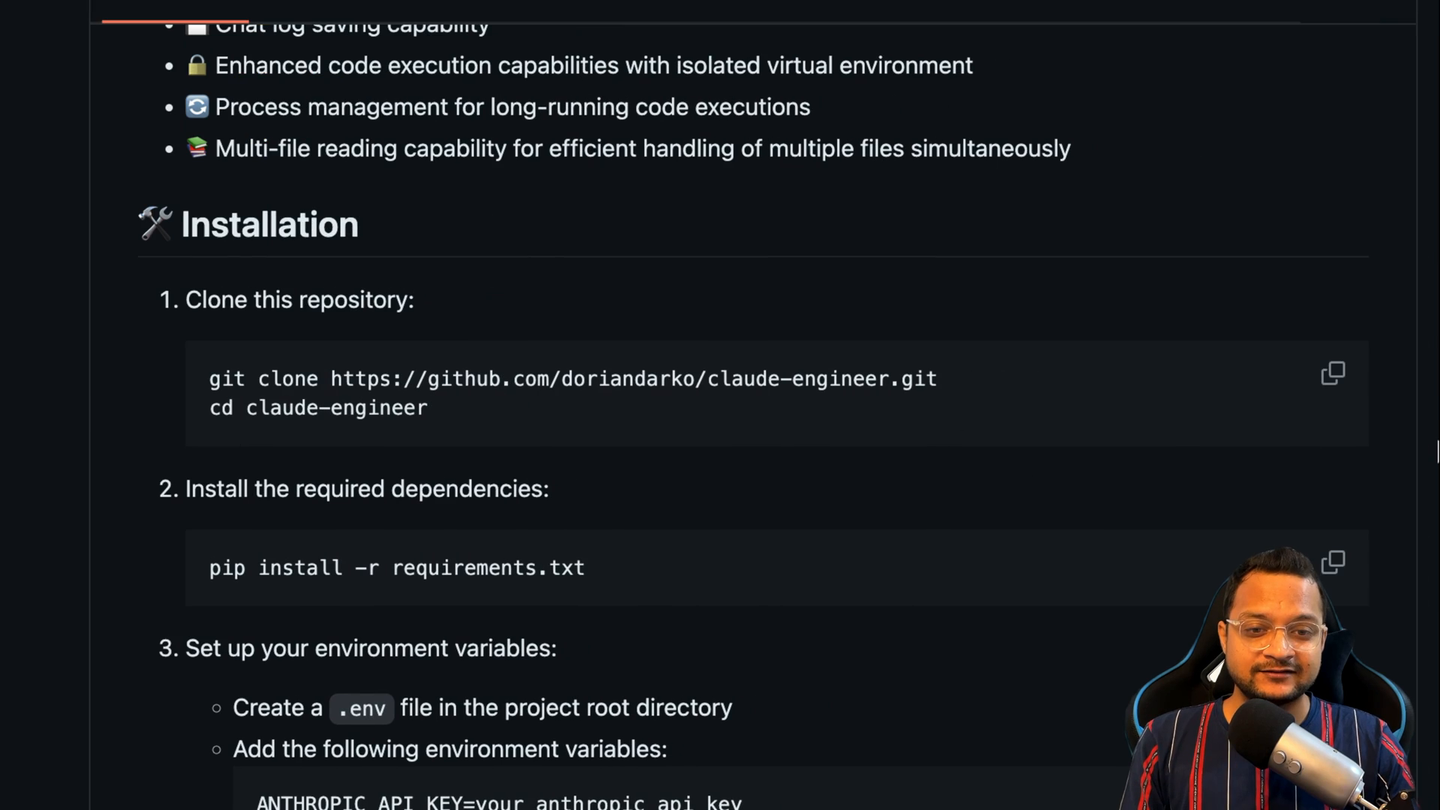
left_click(1332, 374)
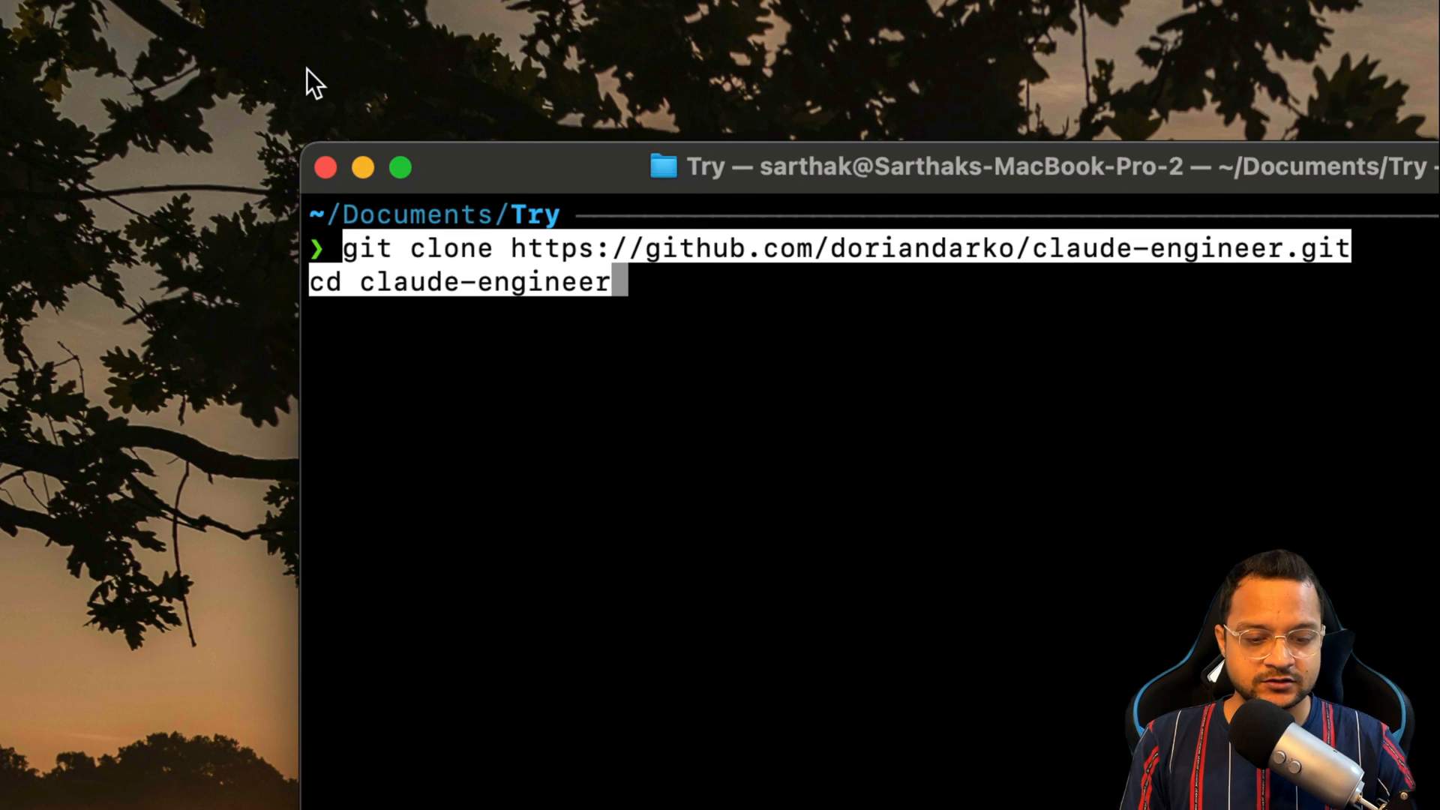
- Run the clone and cd commands, then launch VS Code in the project with 'code .'
key("enter")
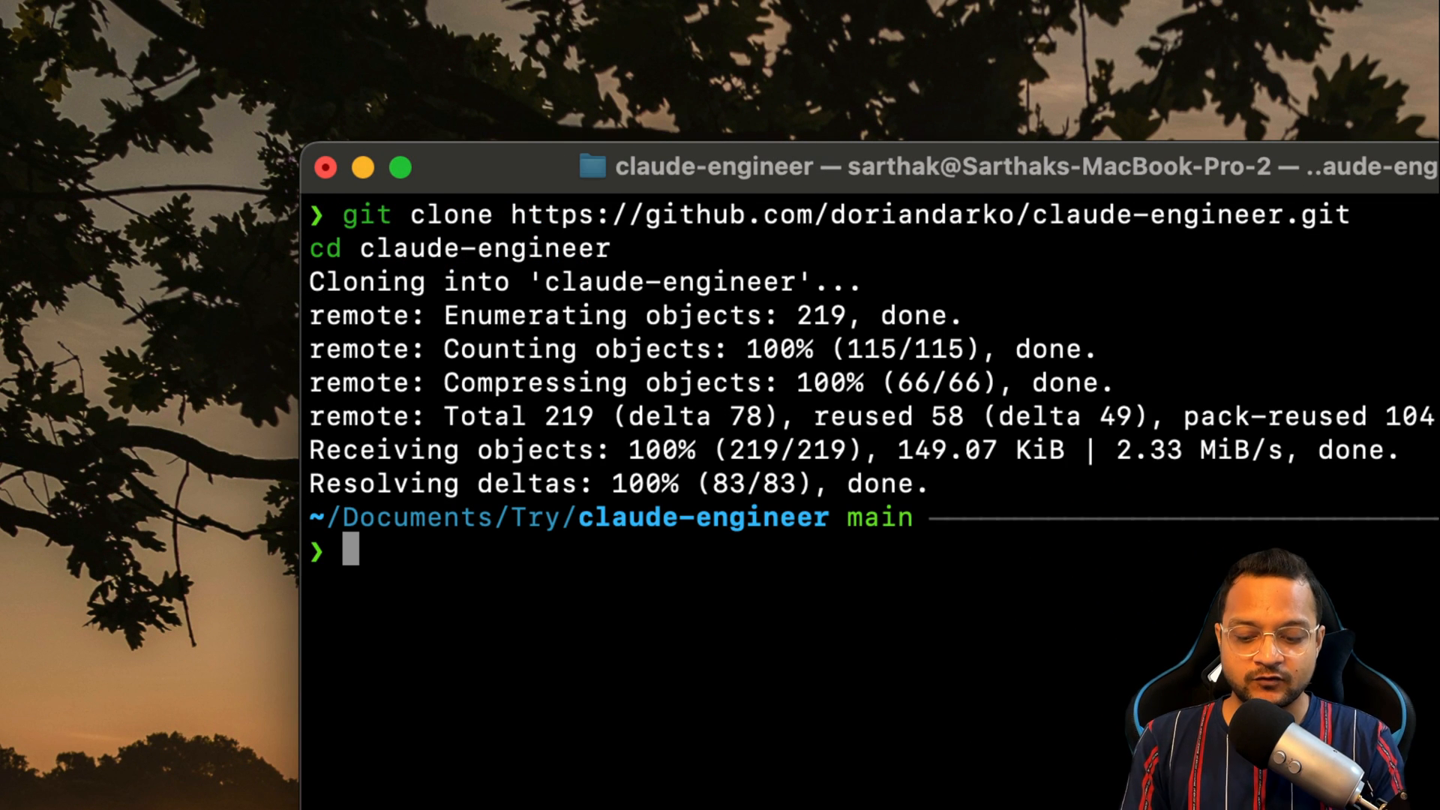
type("code .")
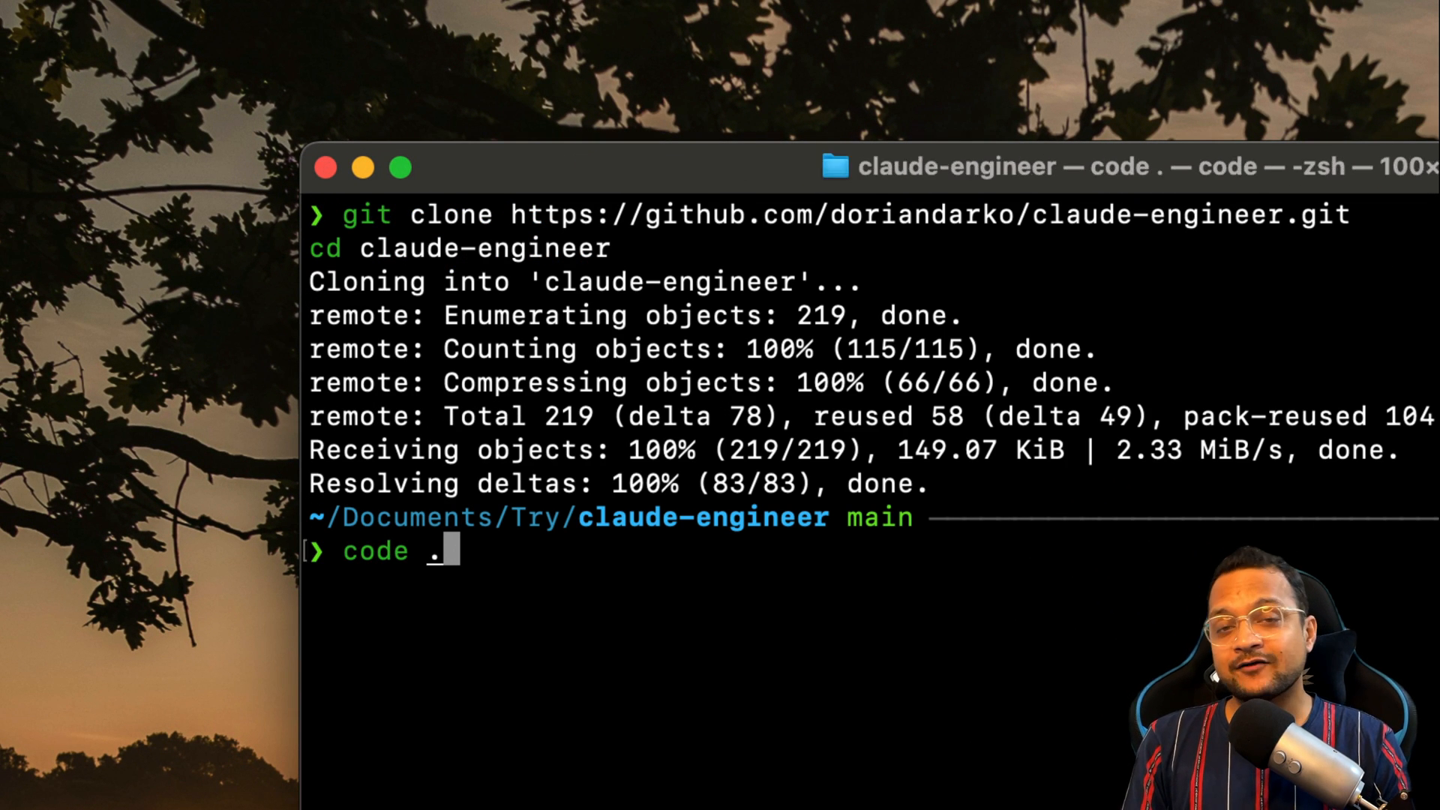
key("Return")
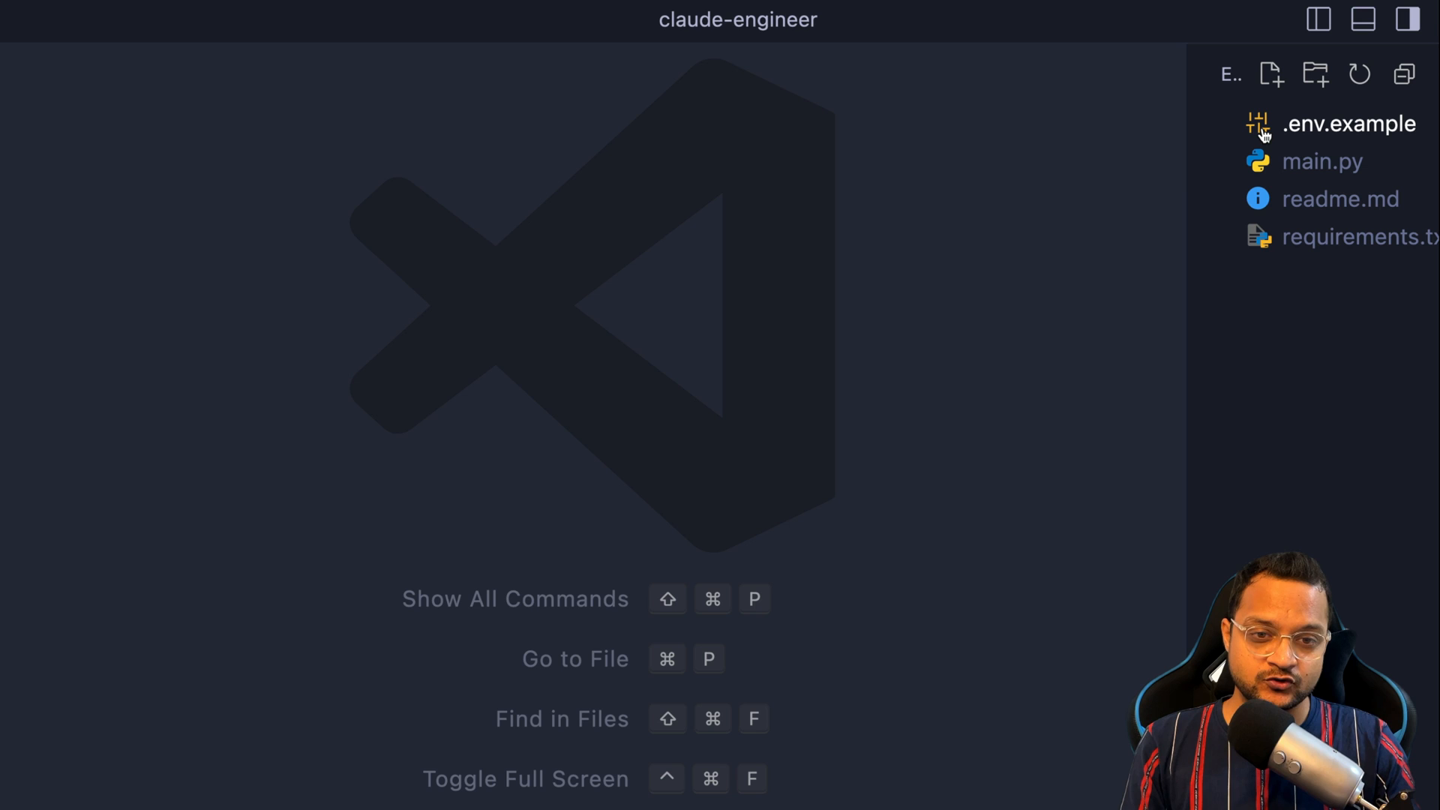
- Review .env.example, create .env with the key placeholders, and bring up the integrated terminal
left_click(1348, 123)
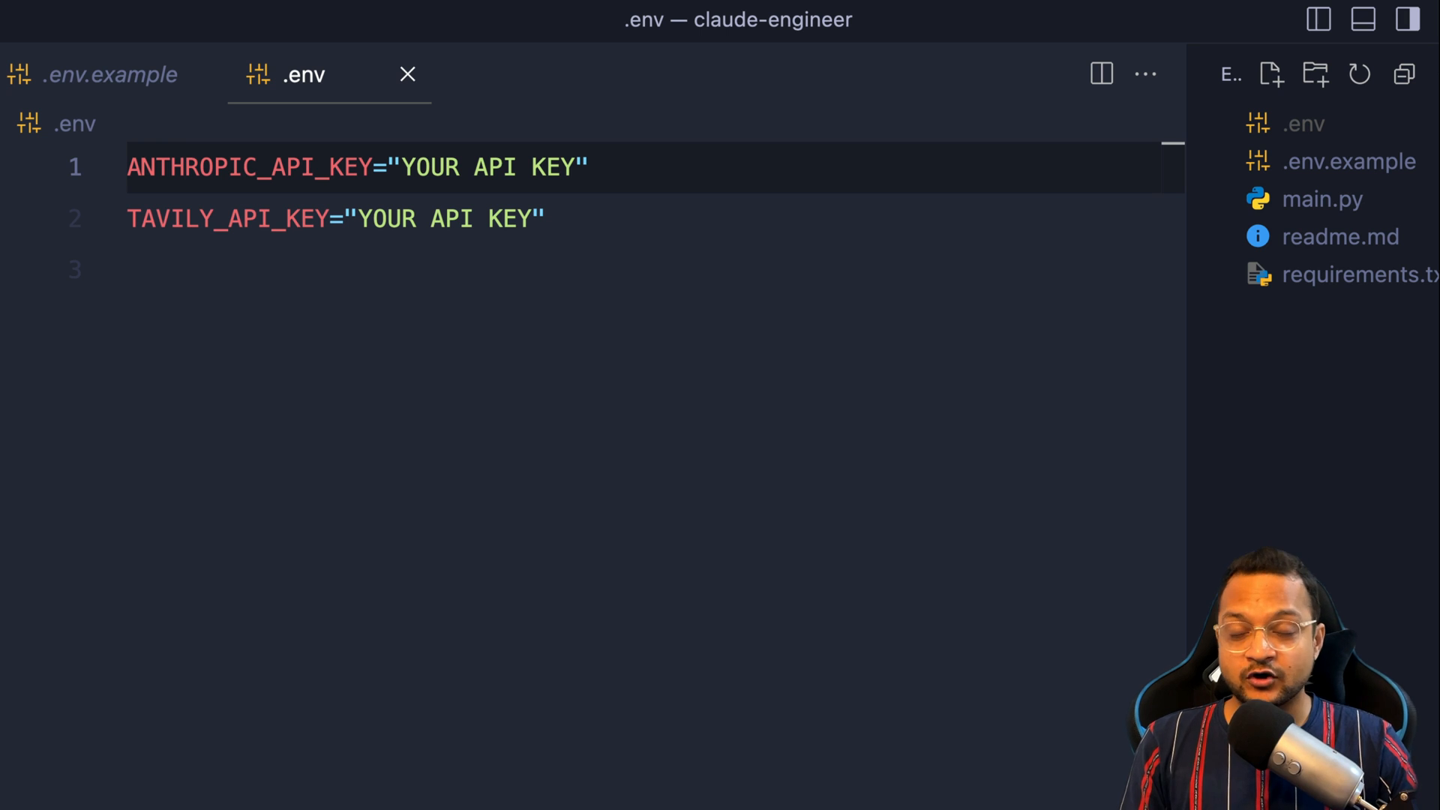
left_click(544, 219)
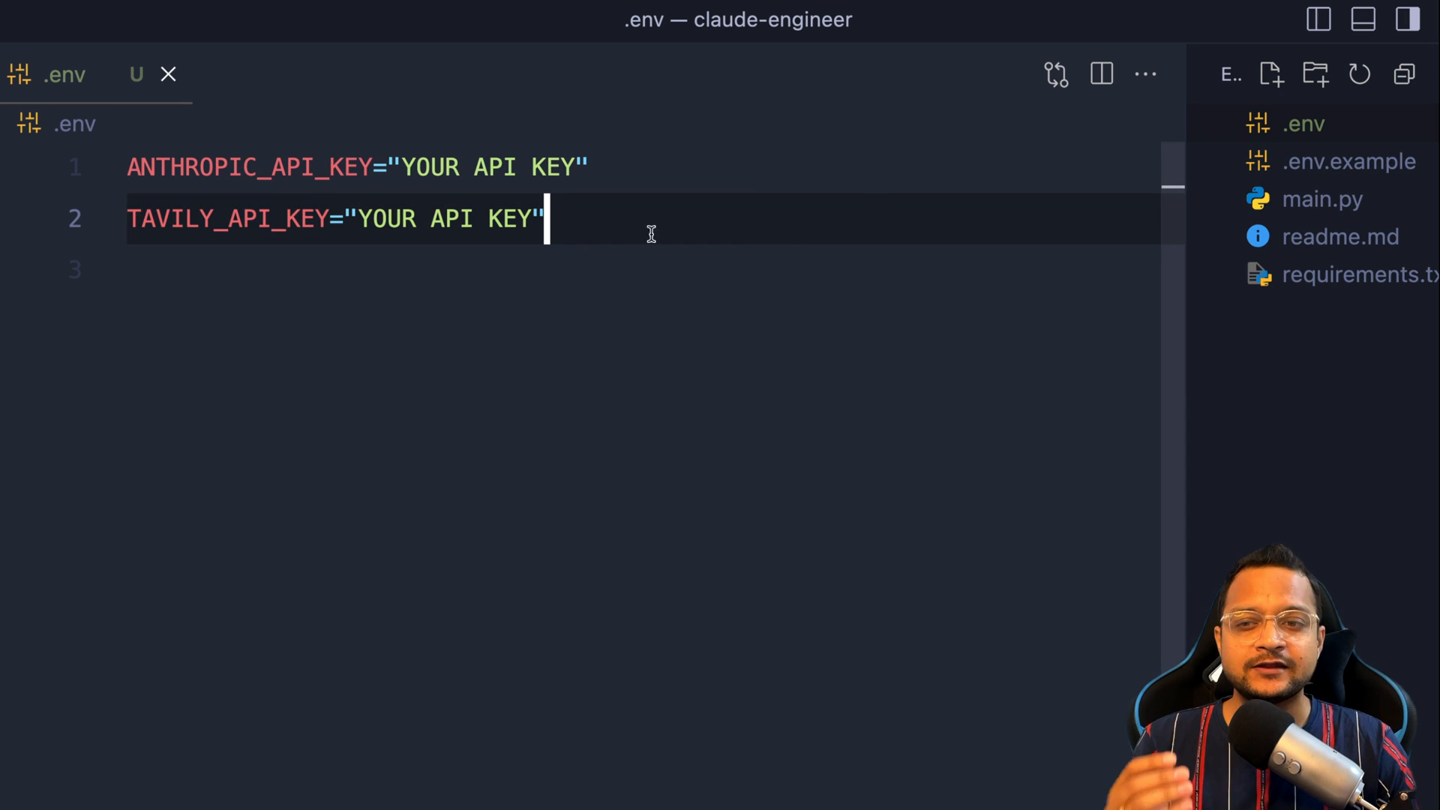
mouse_move(285, 178)
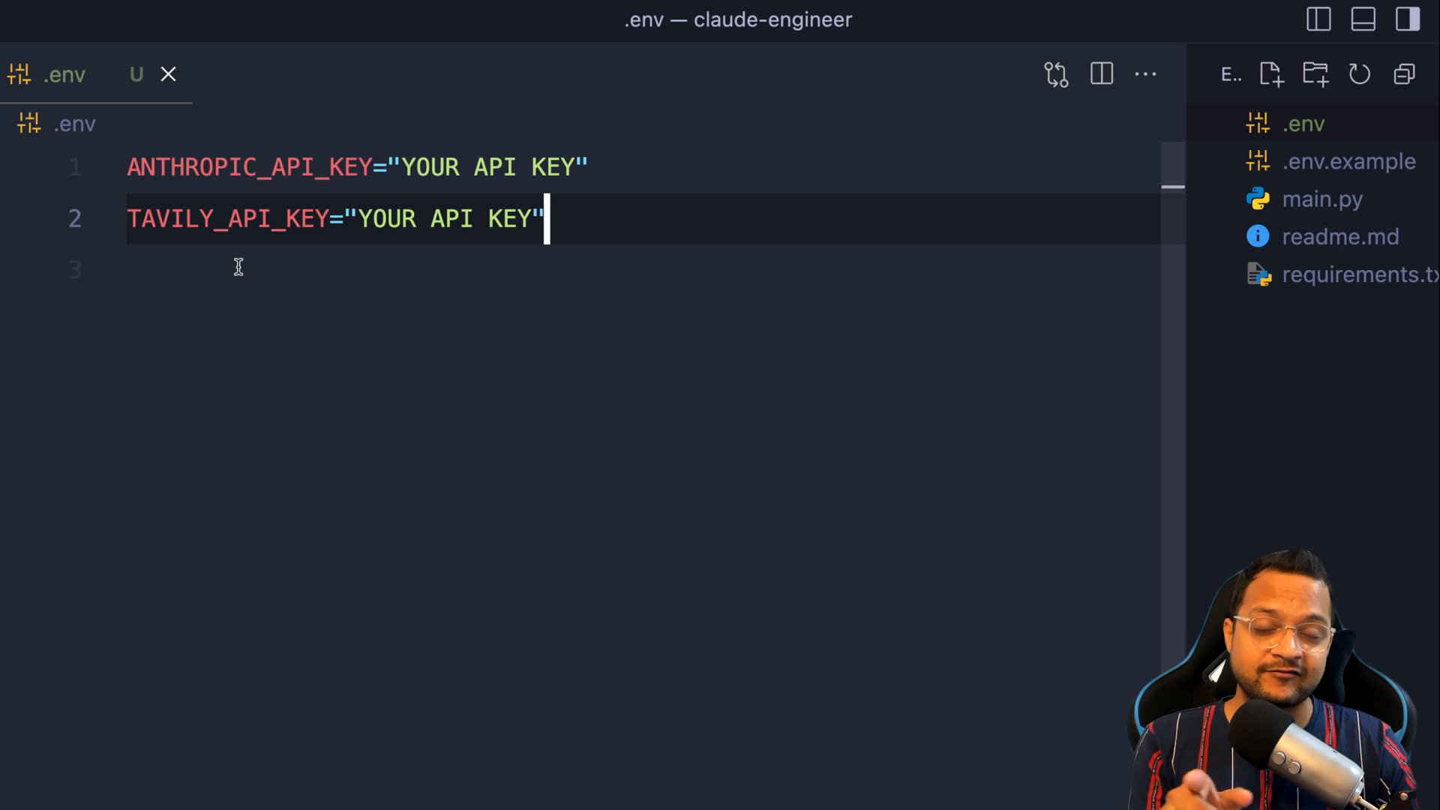
mouse_move(255, 261)
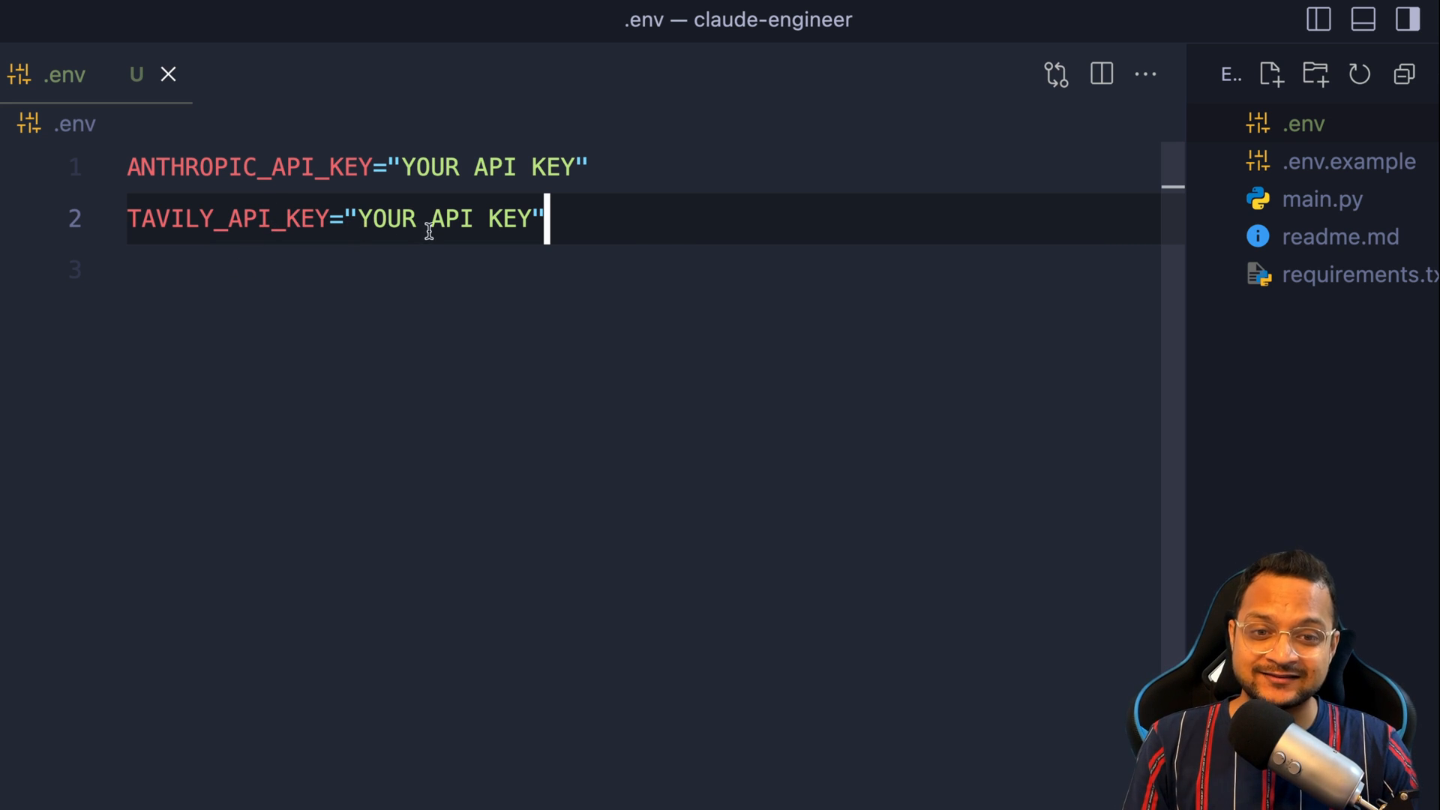
key("ctrl+`")
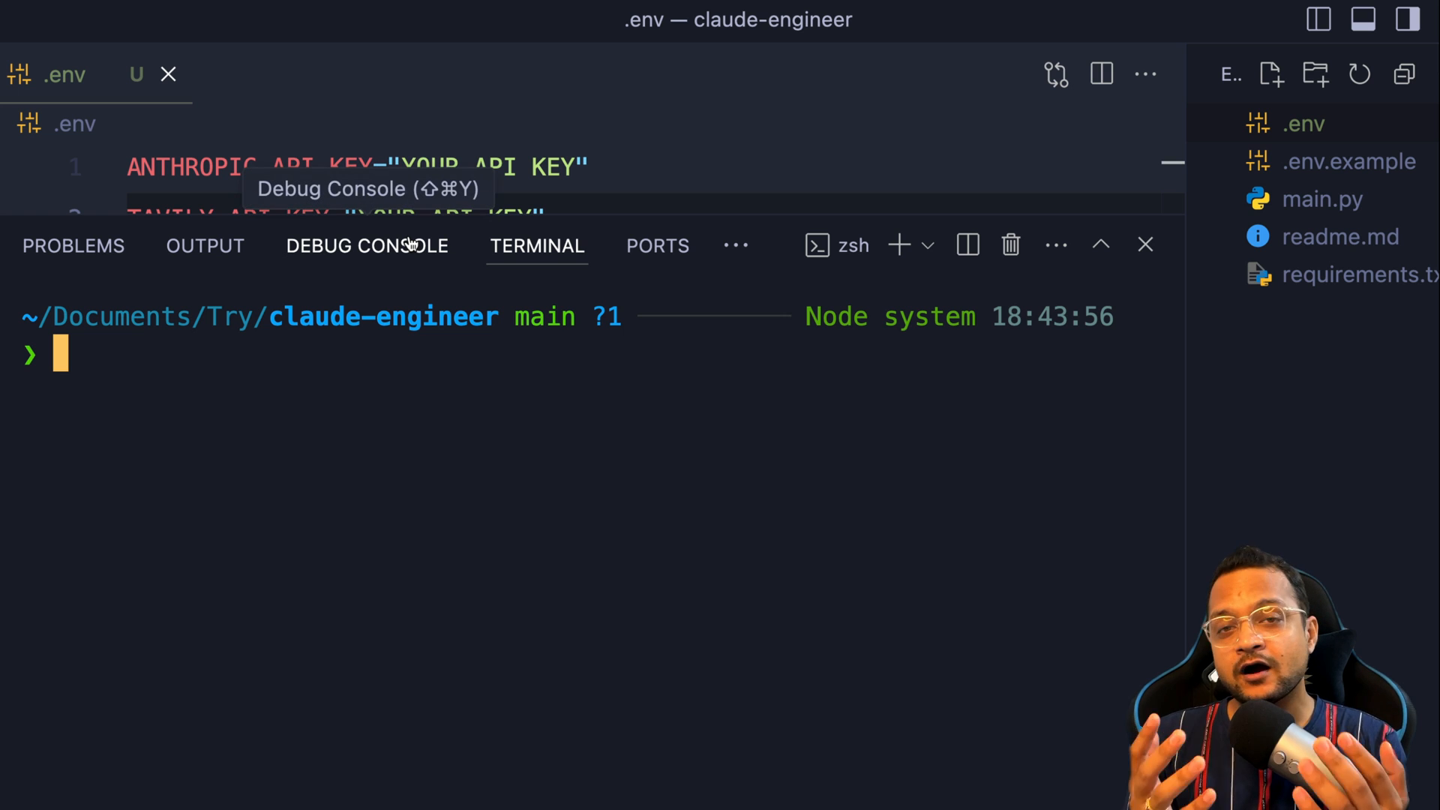
- Create and activate .venv, install requirements, and run python3 main.py
type("python3 main.py")
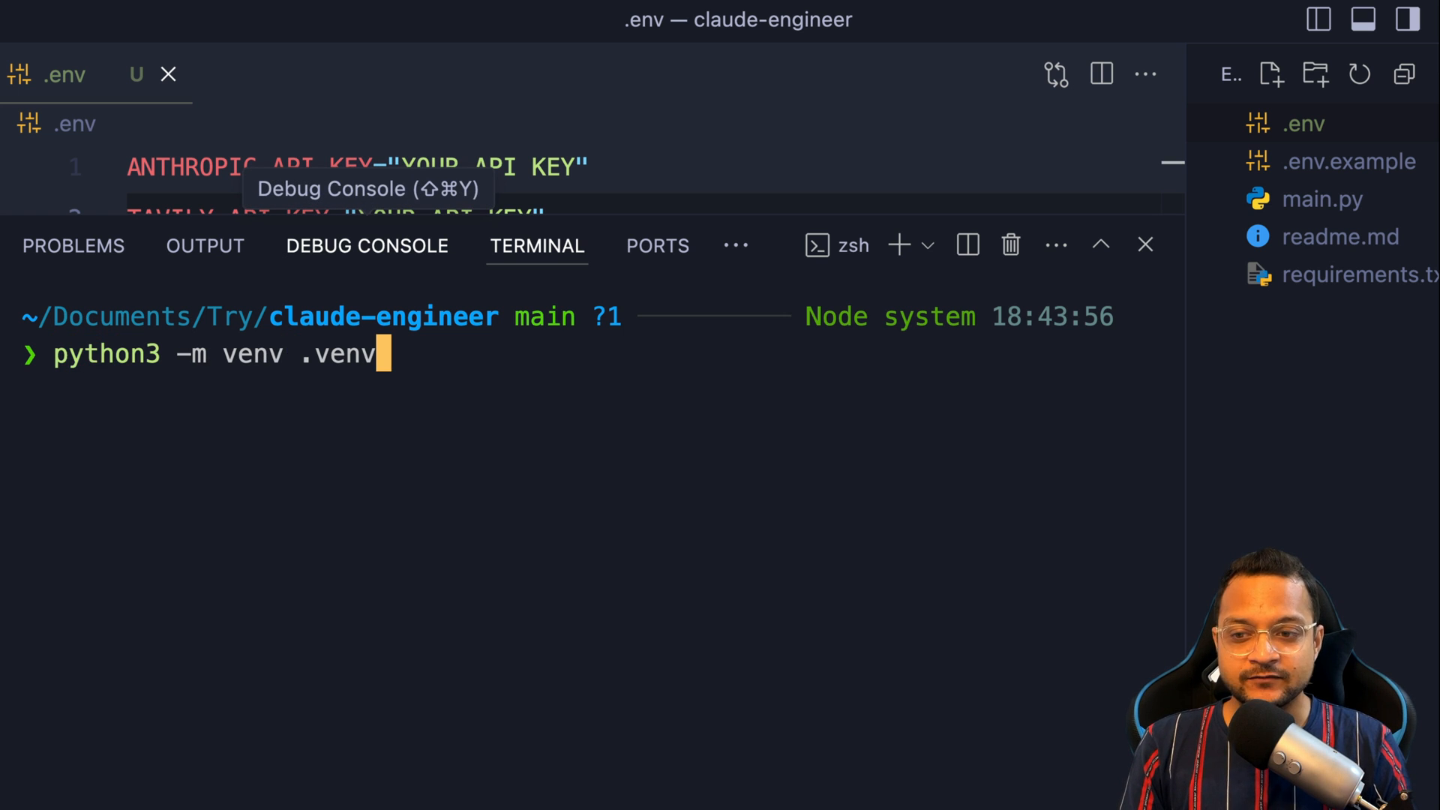
key("enter")
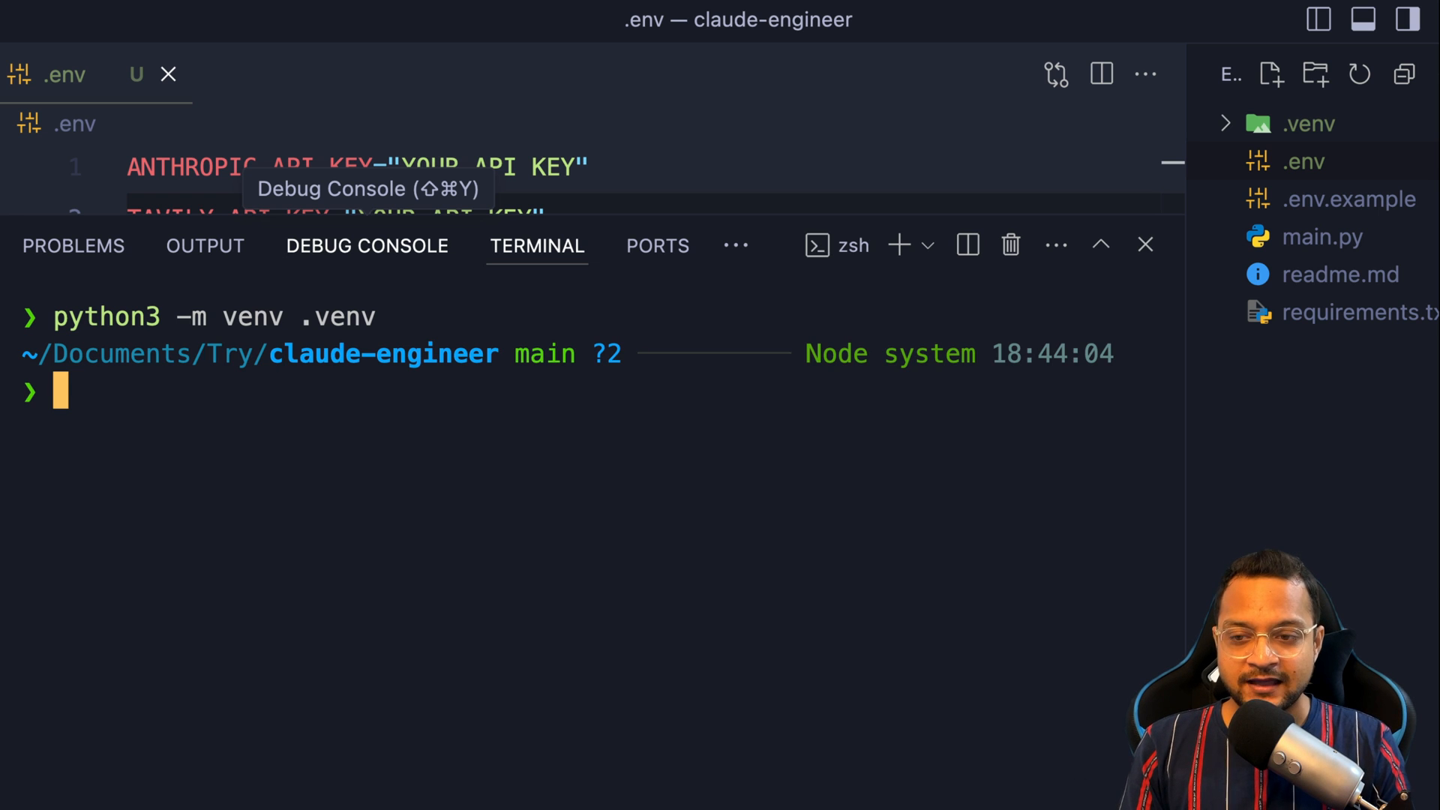
type("source .venv/bin/activate")
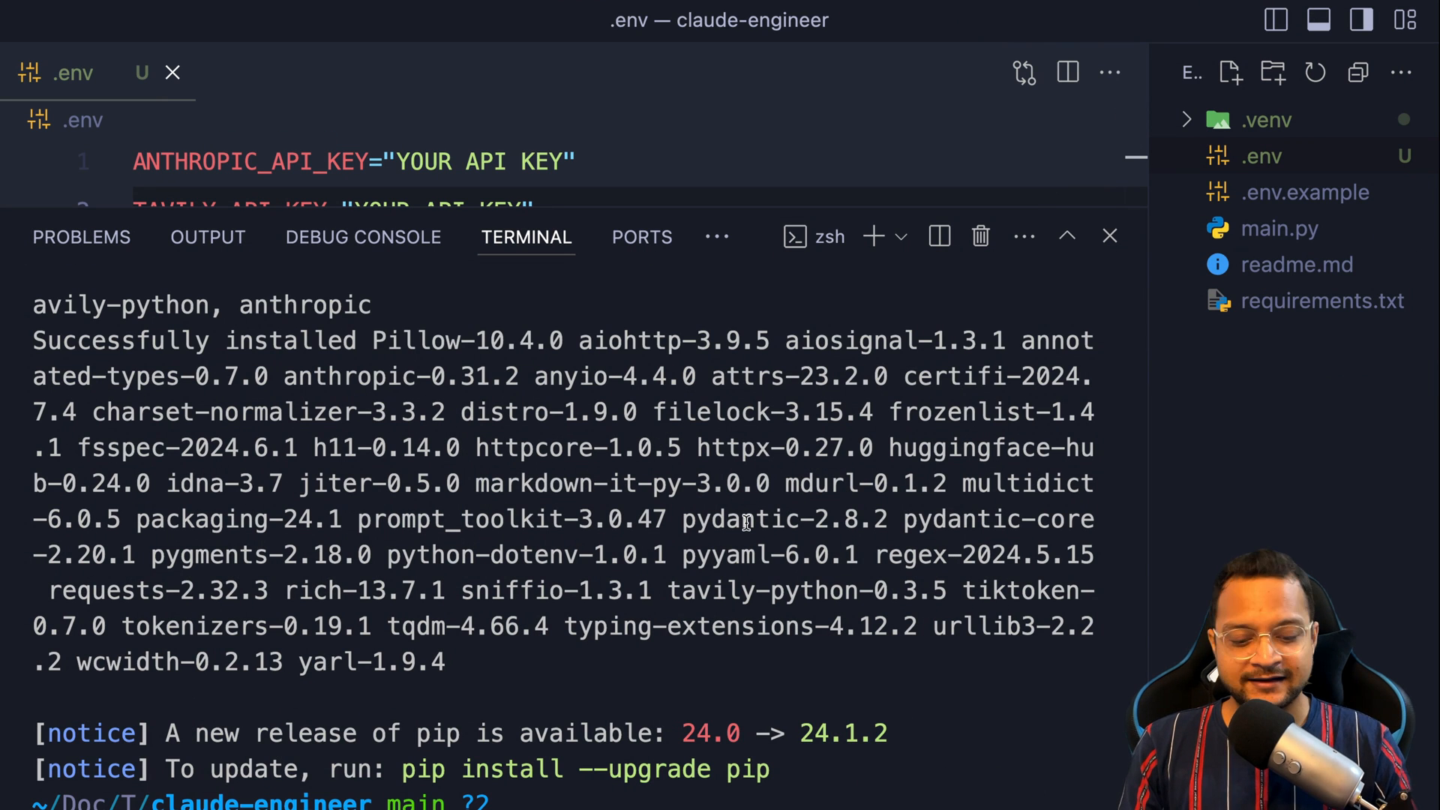
type("python3 main.py")
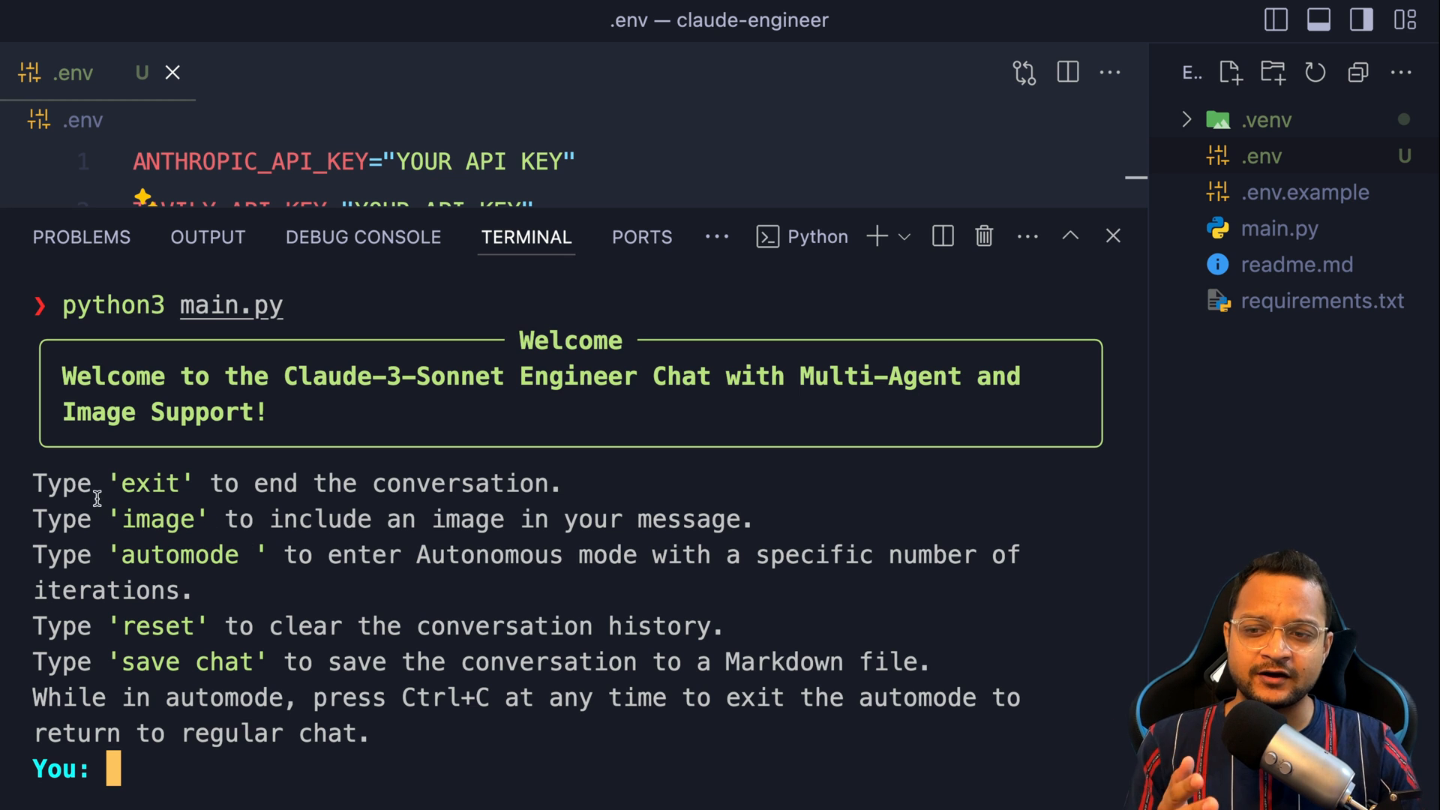
- Exit the Claude Engineer chat and unset TAVILY_API_KEY in the terminal
double_click(149, 483)
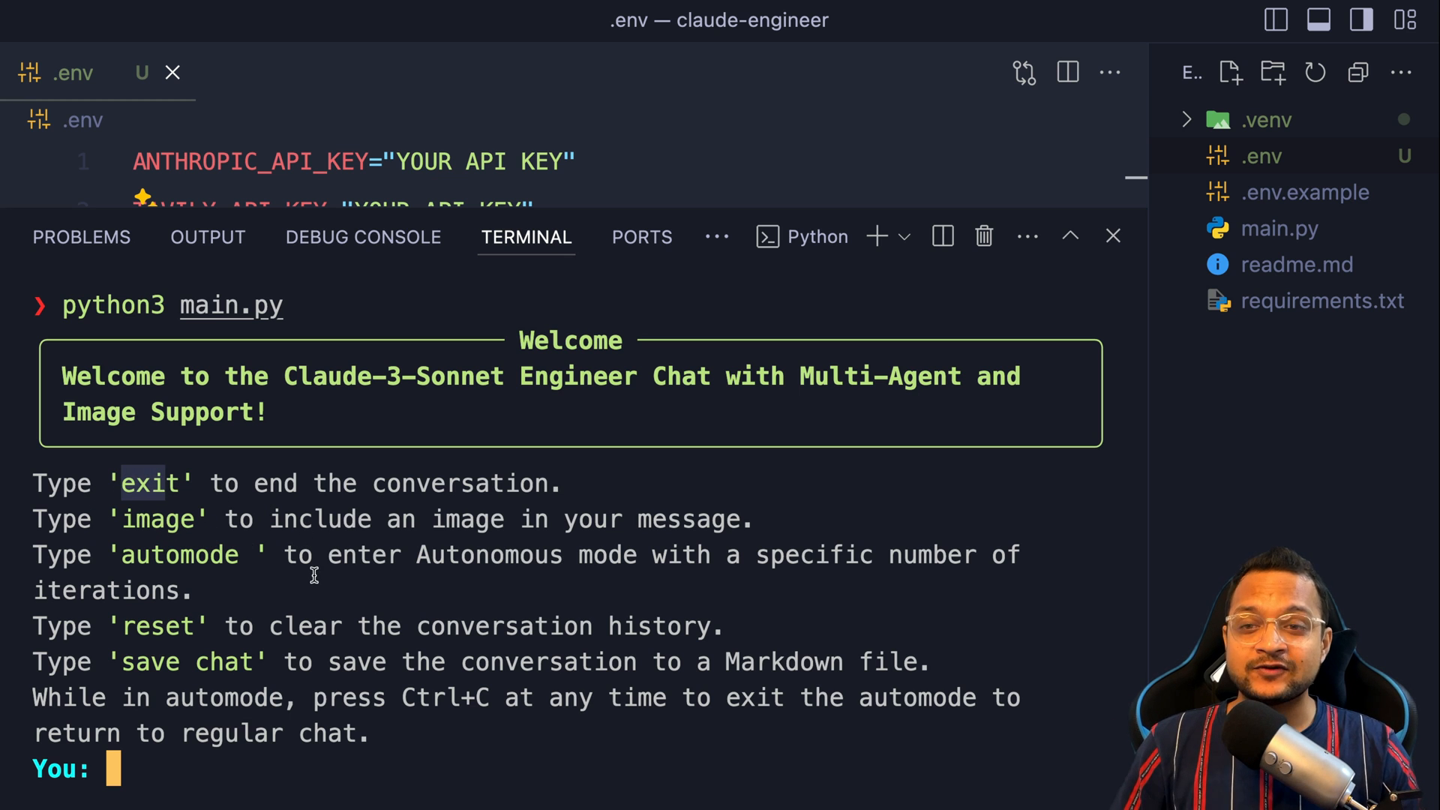
type("exit")
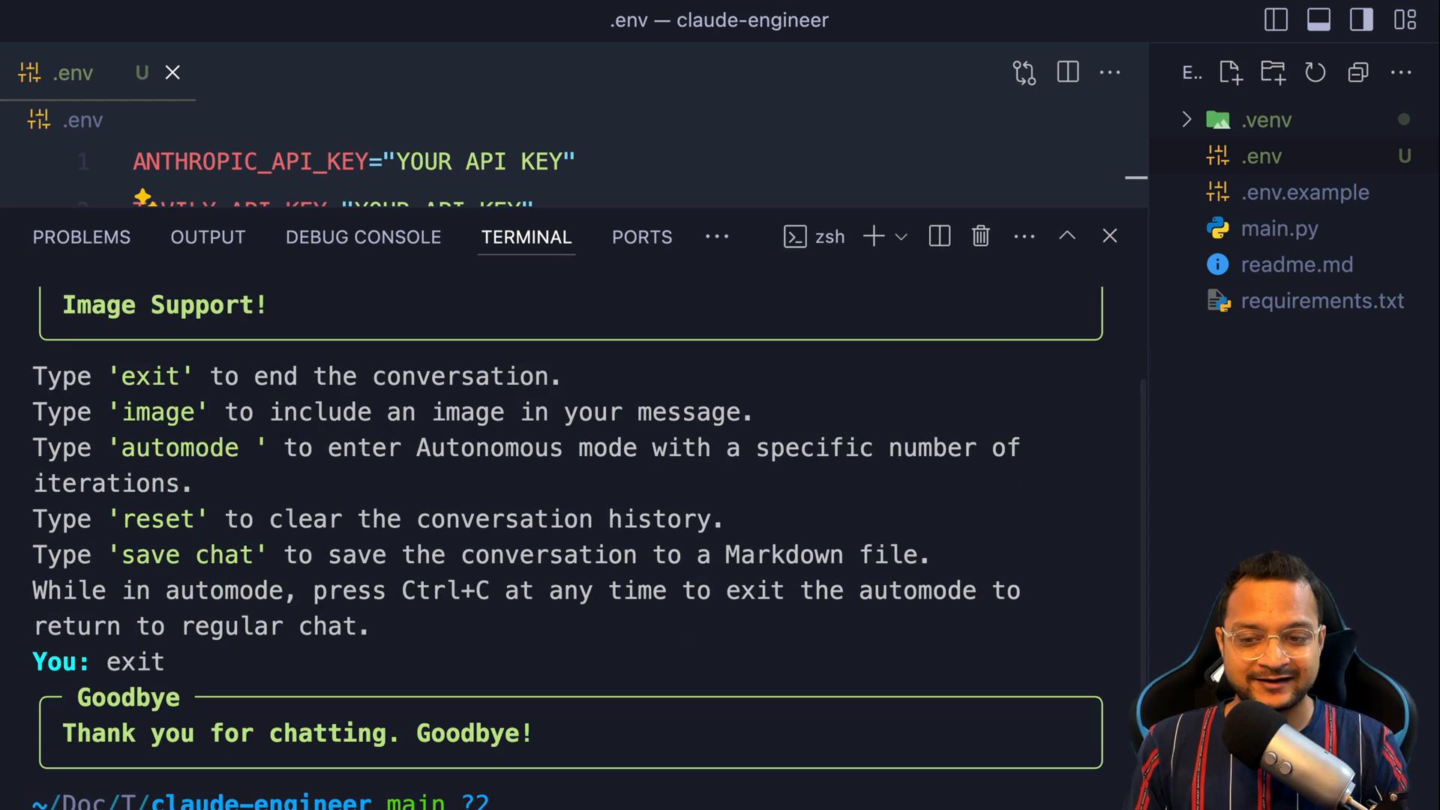
type("unset TAVILY_API_KEY")
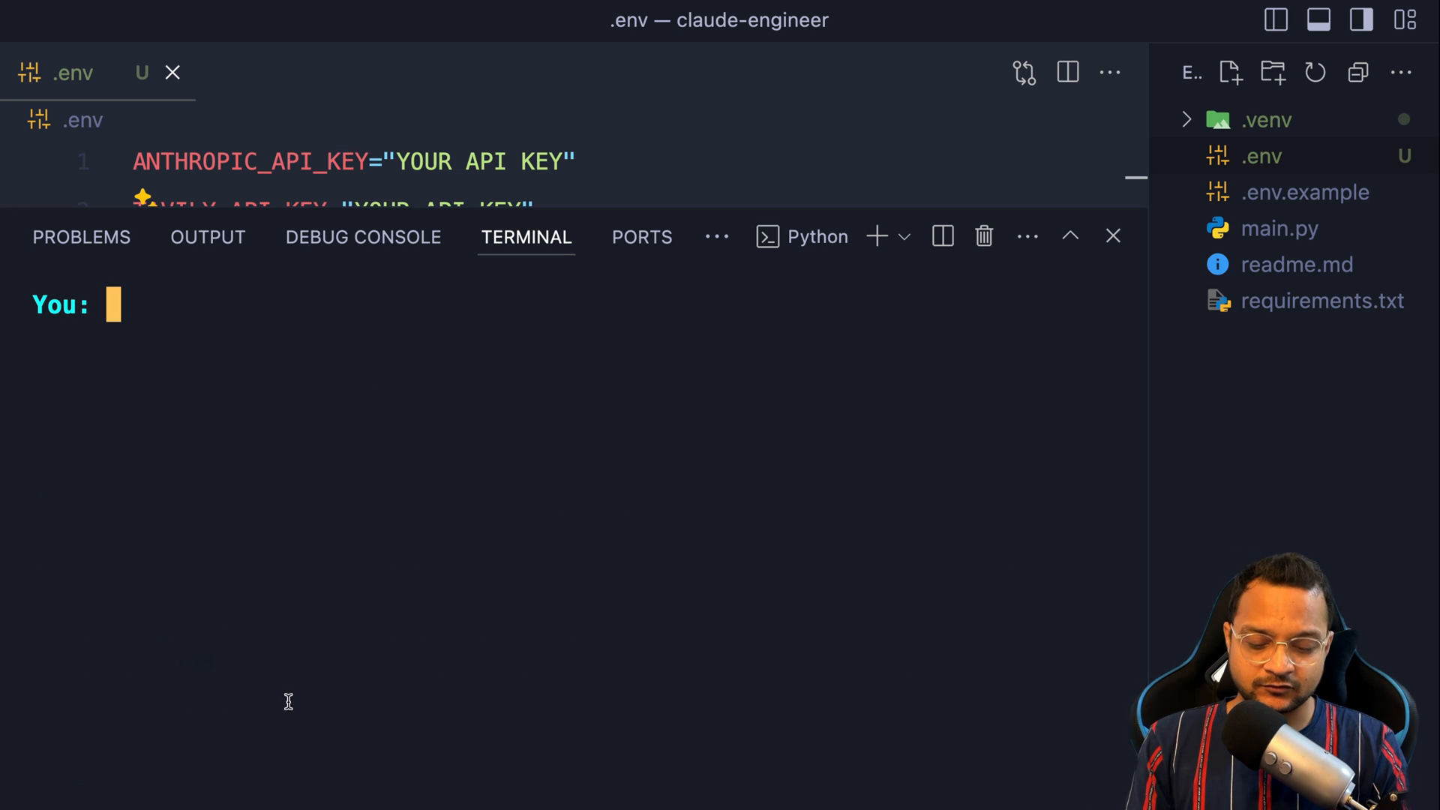
- Ask 'whats new in reactjs' and switch to the Anthropic Console API keys page
type("whats new in")
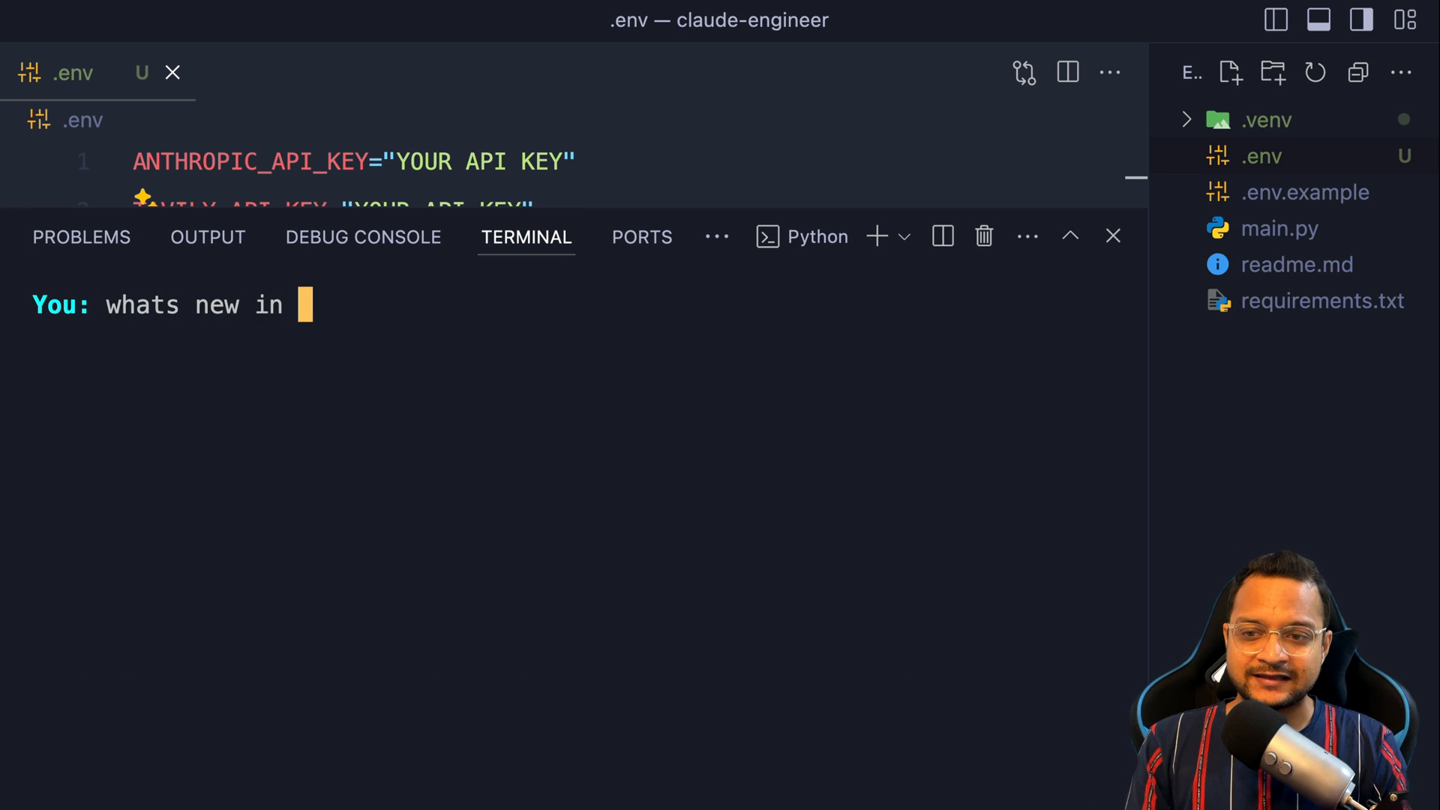
type("reactjs")
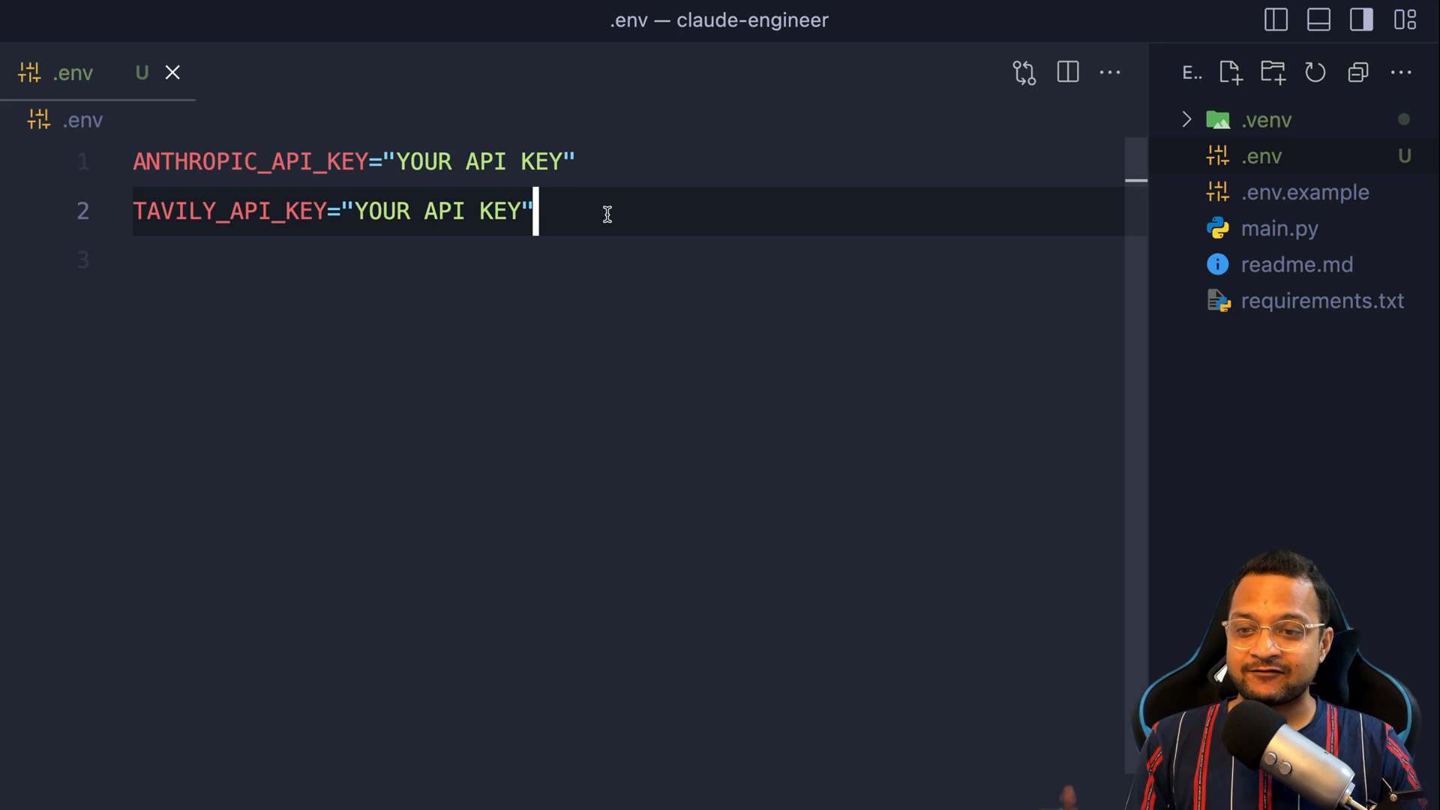
mouse_move(631, 198)
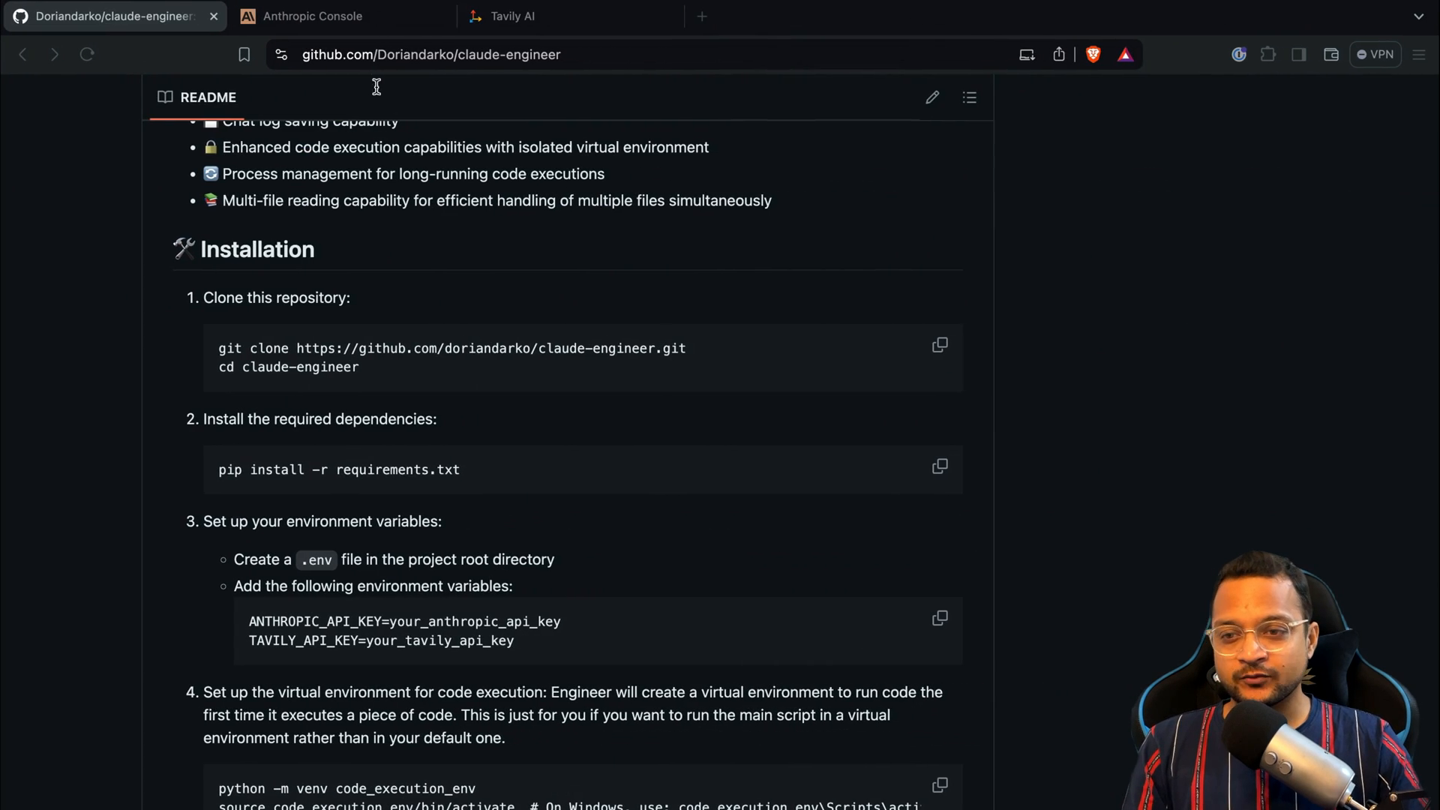
left_click(312, 15)
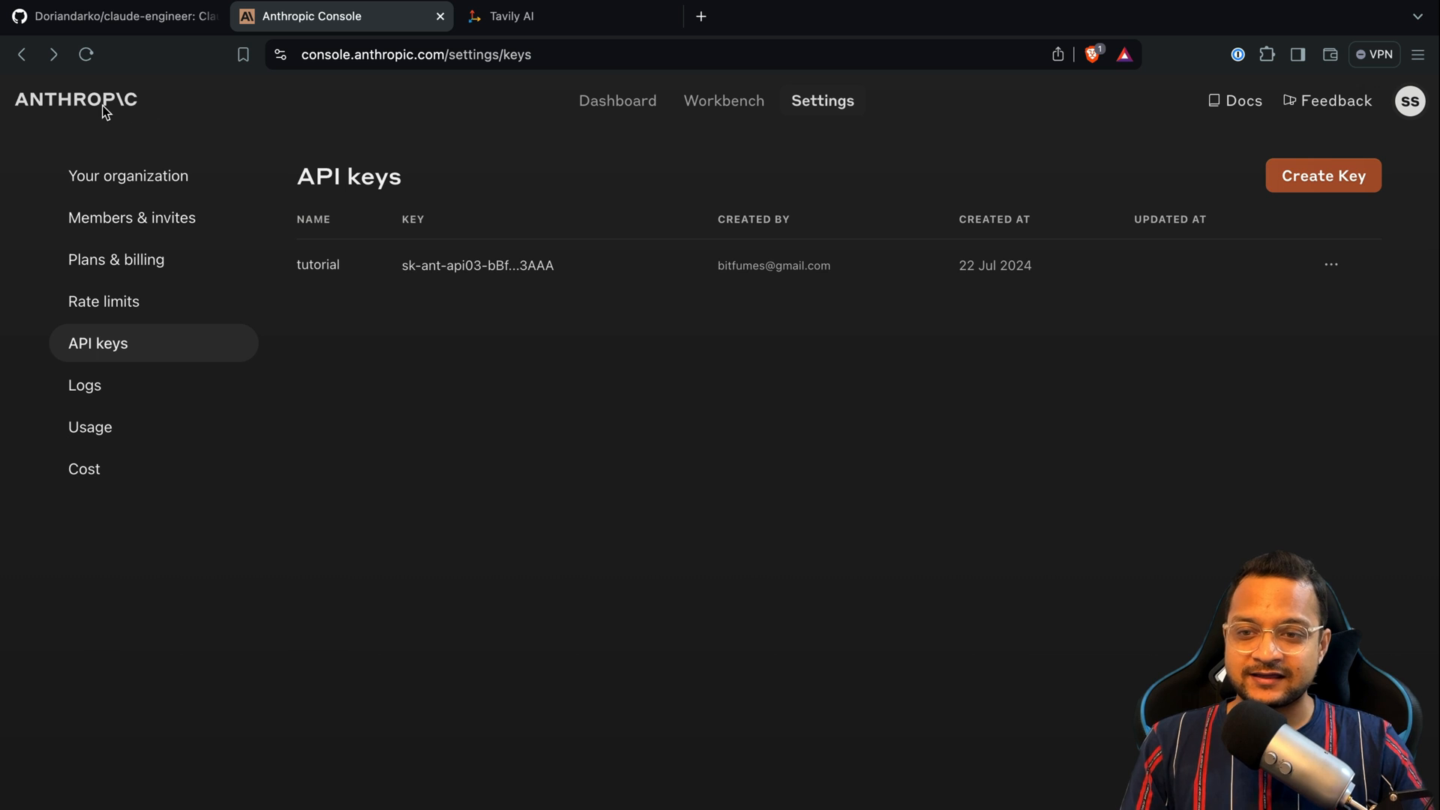
- Create a new Anthropic key under Settings > API keys, paste it into ANTHROPIC_API_KEY, and bring up tavily.com
left_click(617, 100)
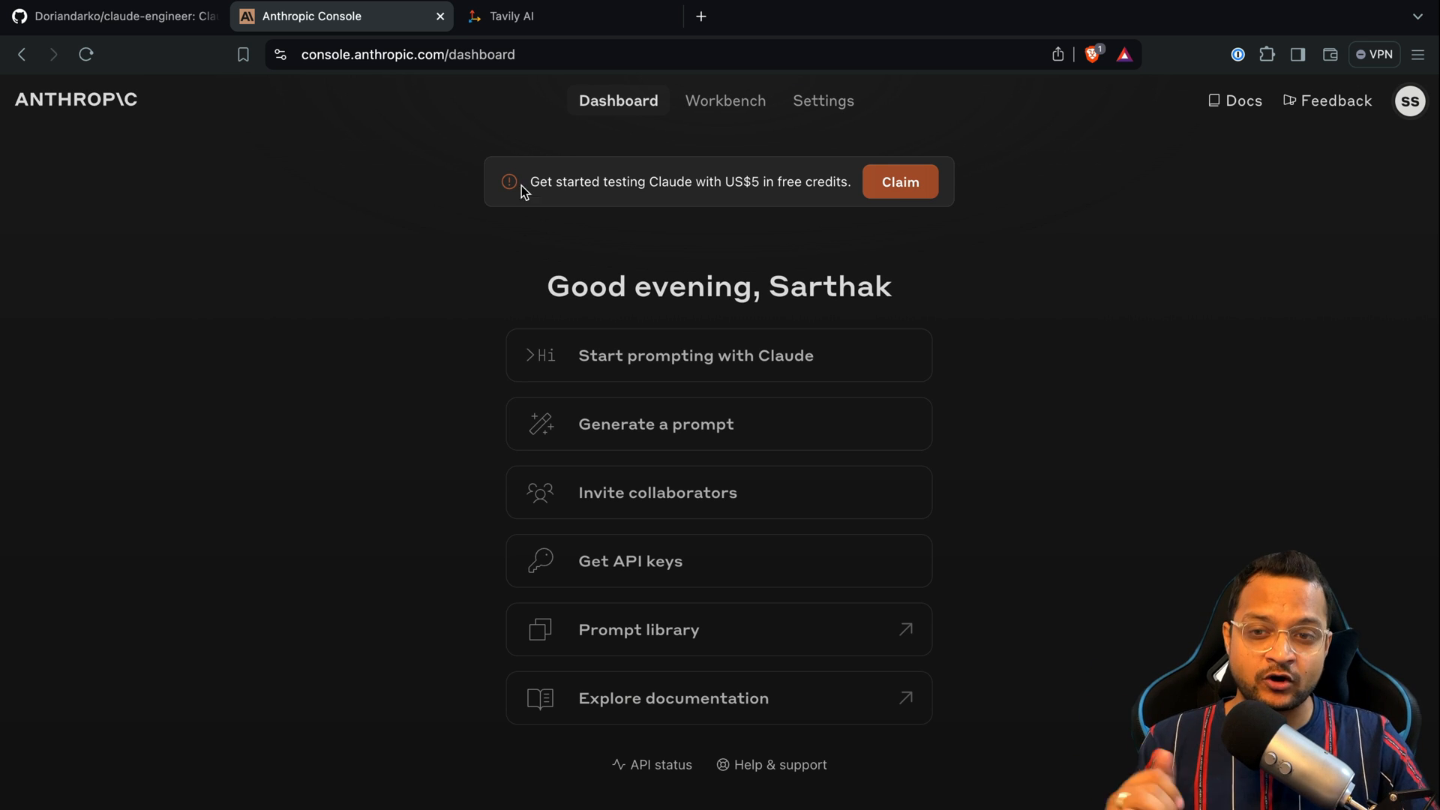
mouse_move(418, 217)
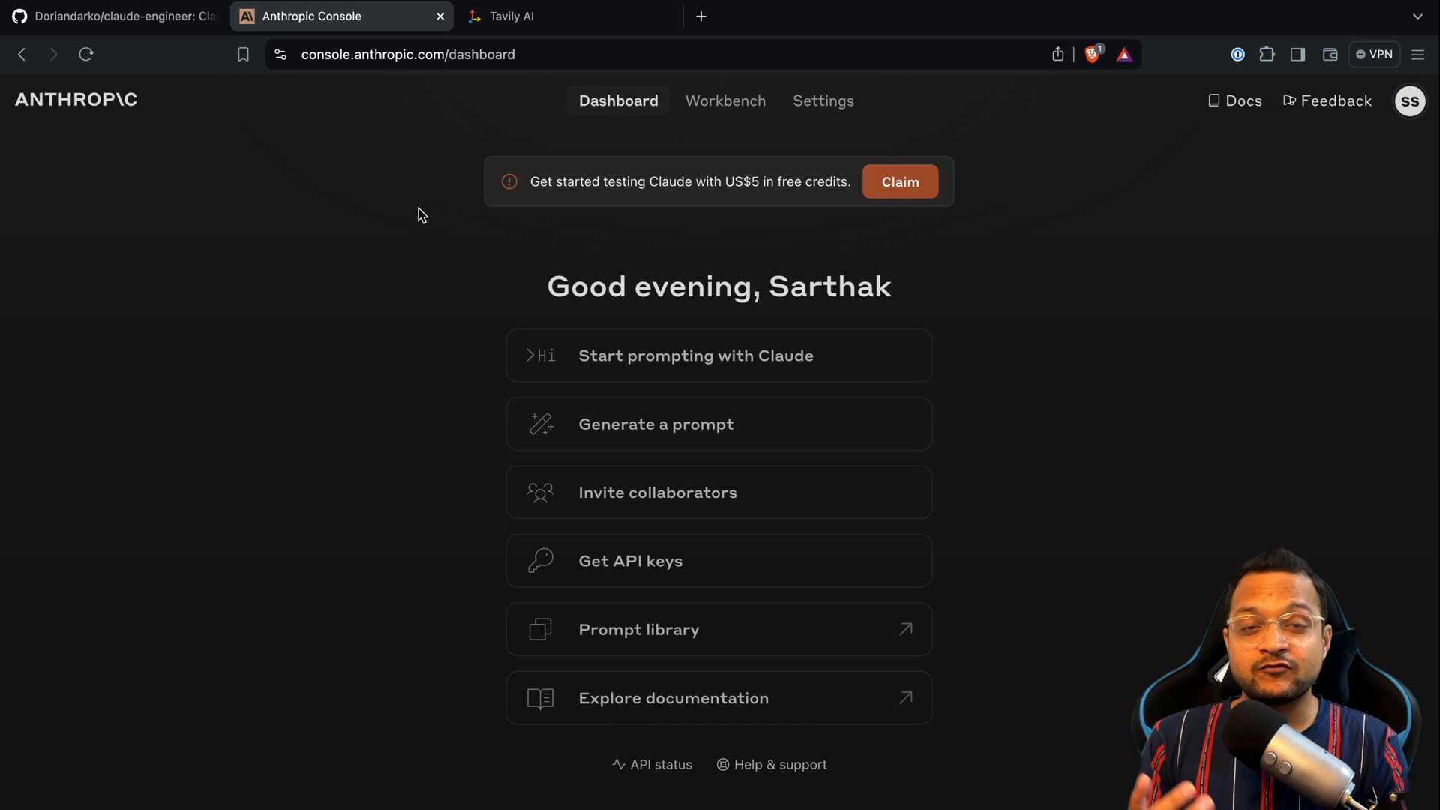
mouse_move(407, 221)
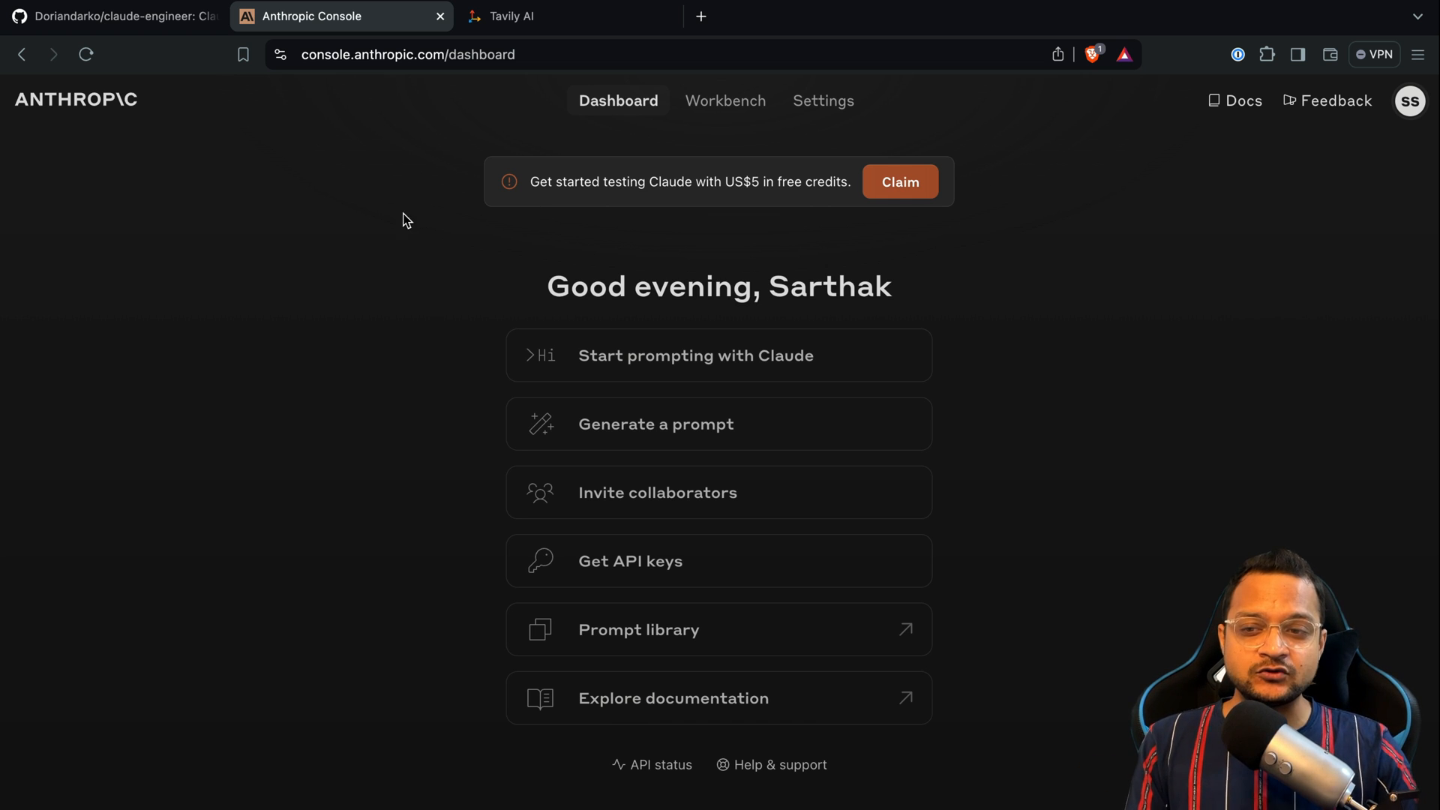
mouse_move(693, 228)
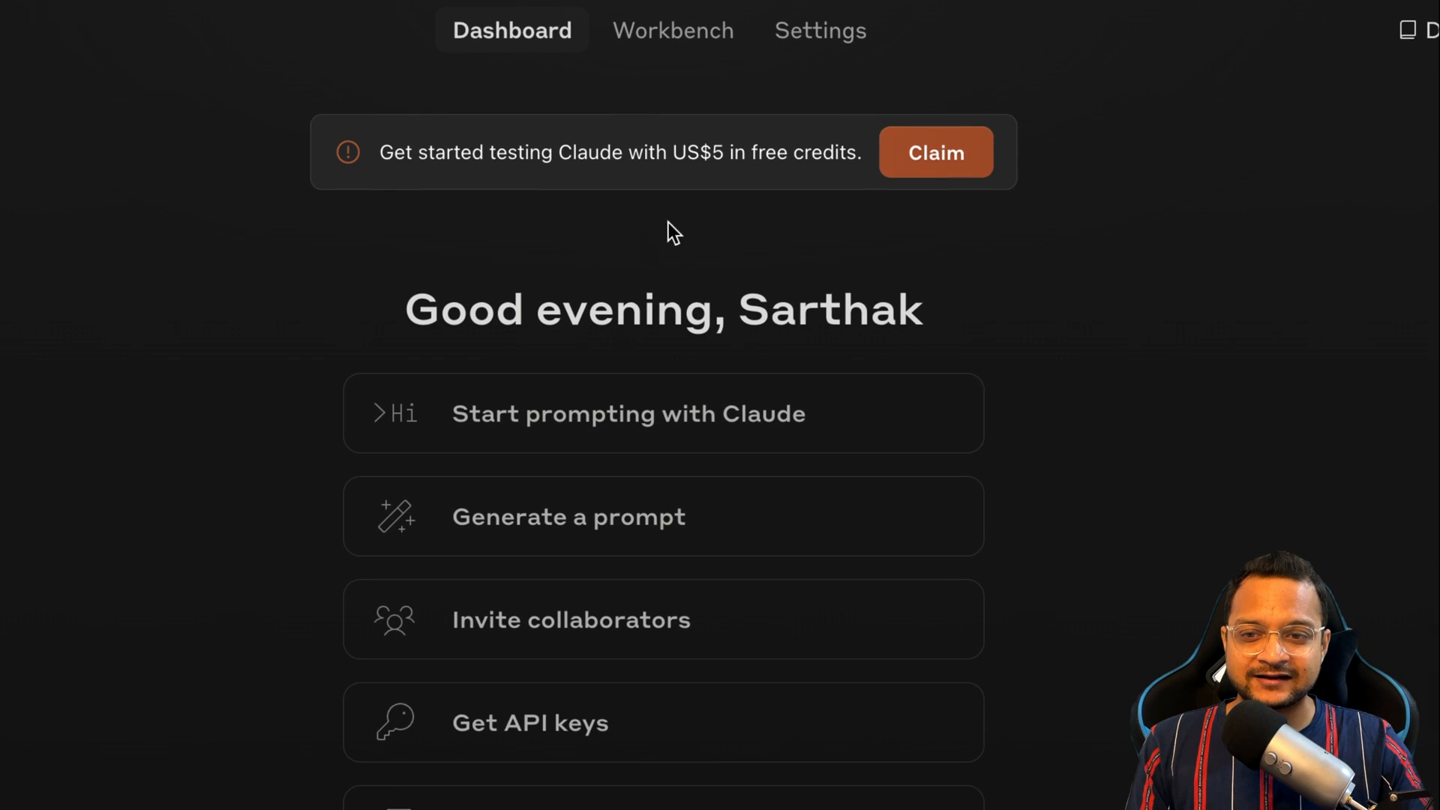
double_click(696, 152)
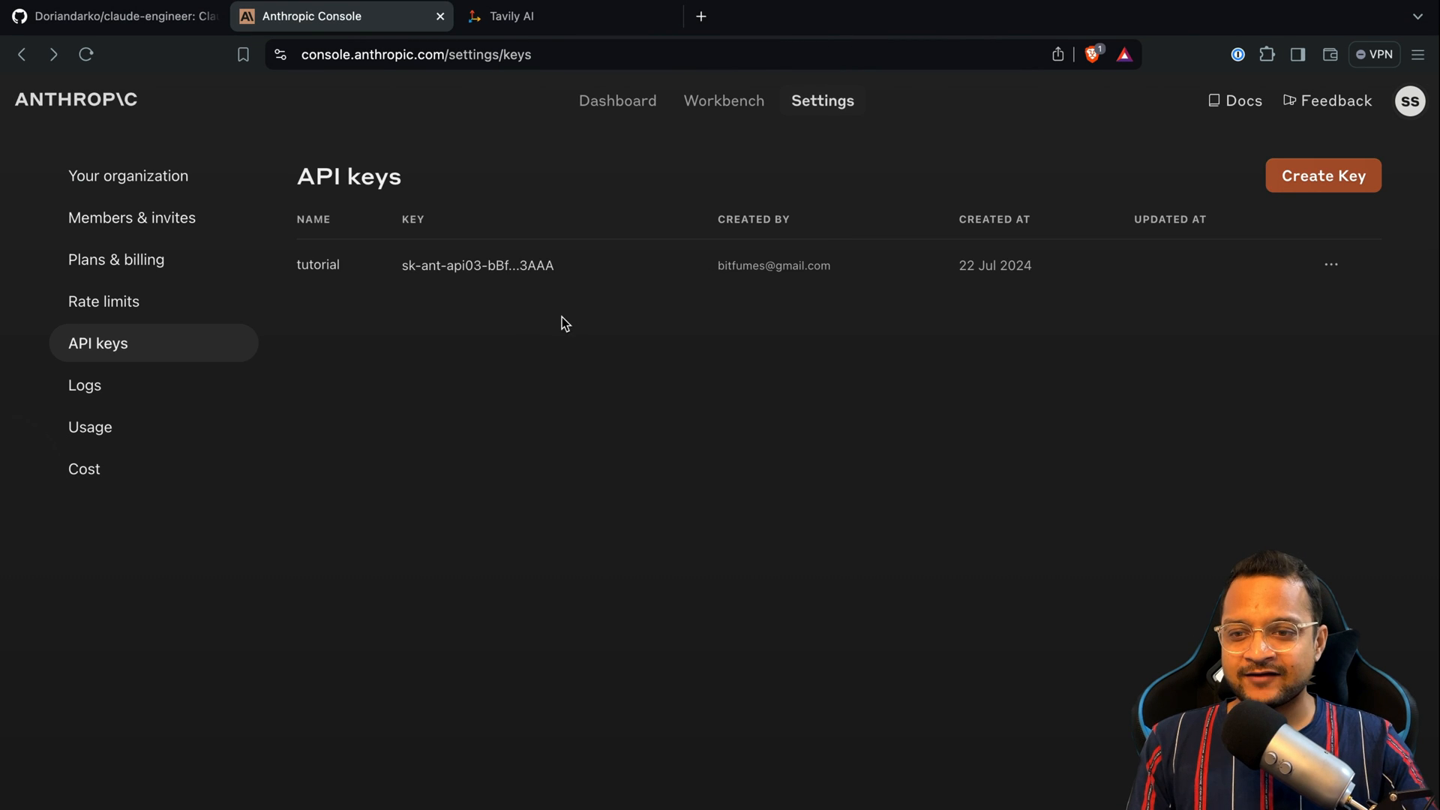
mouse_move(687, 326)
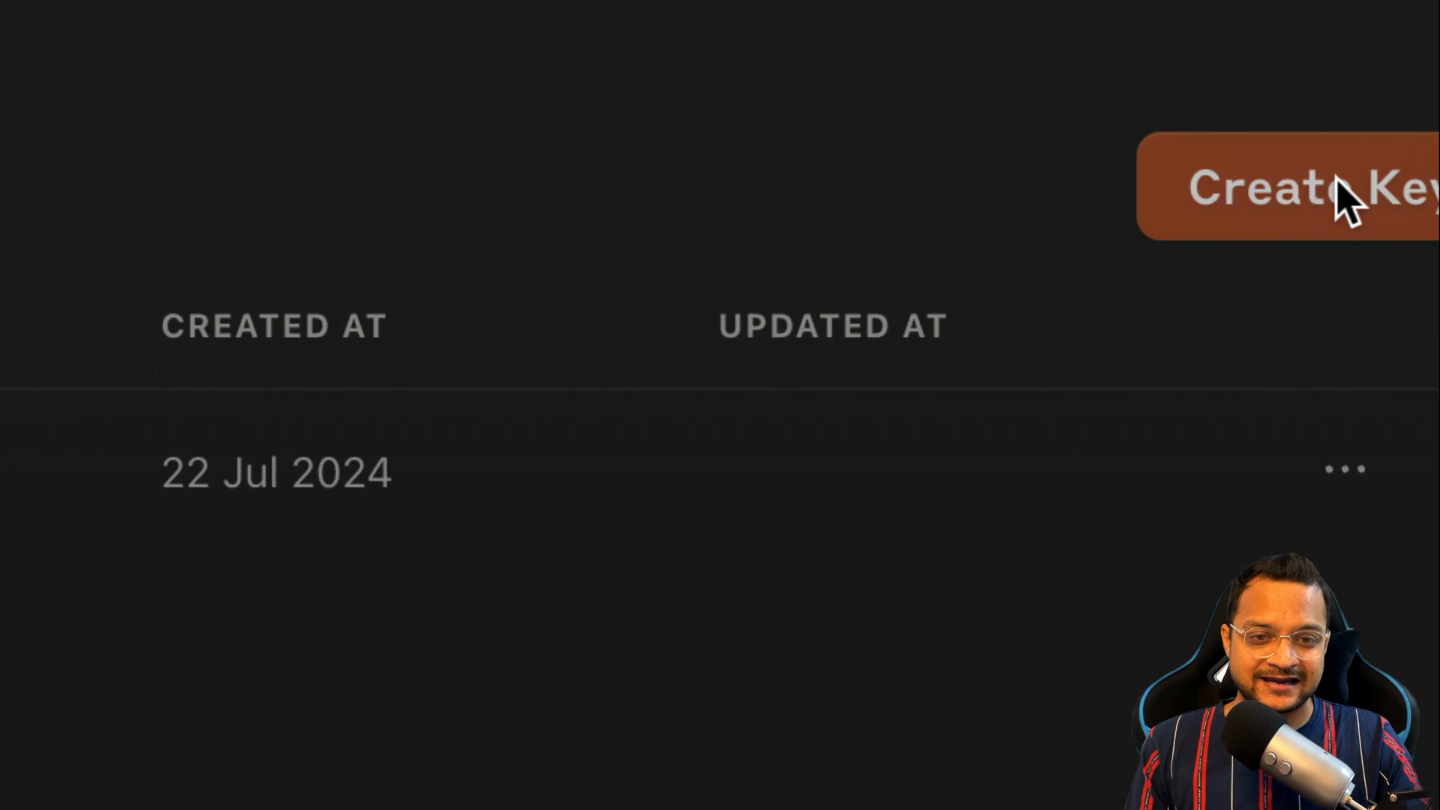
left_click(1304, 189)
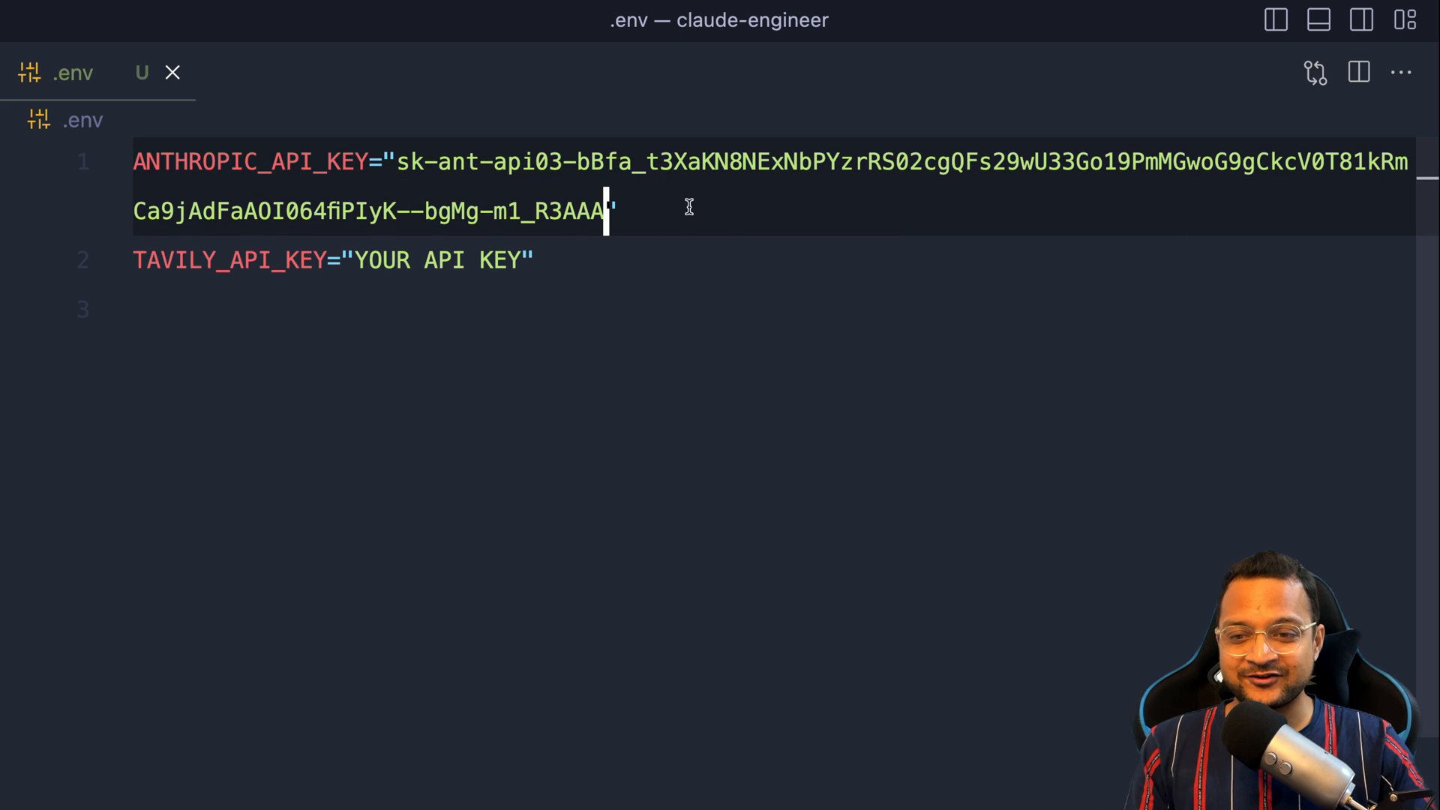
left_click(535, 259)
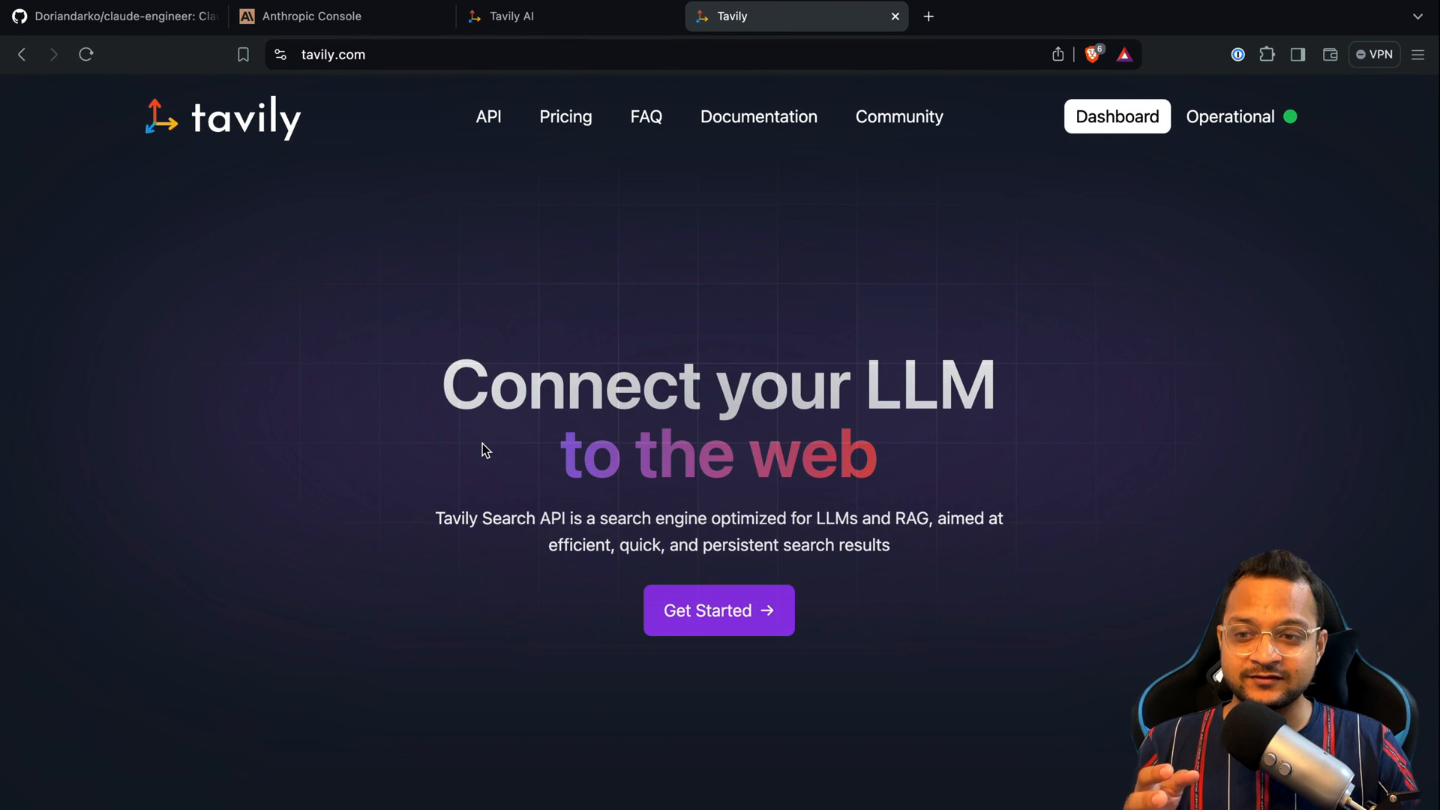
mouse_move(158, 245)
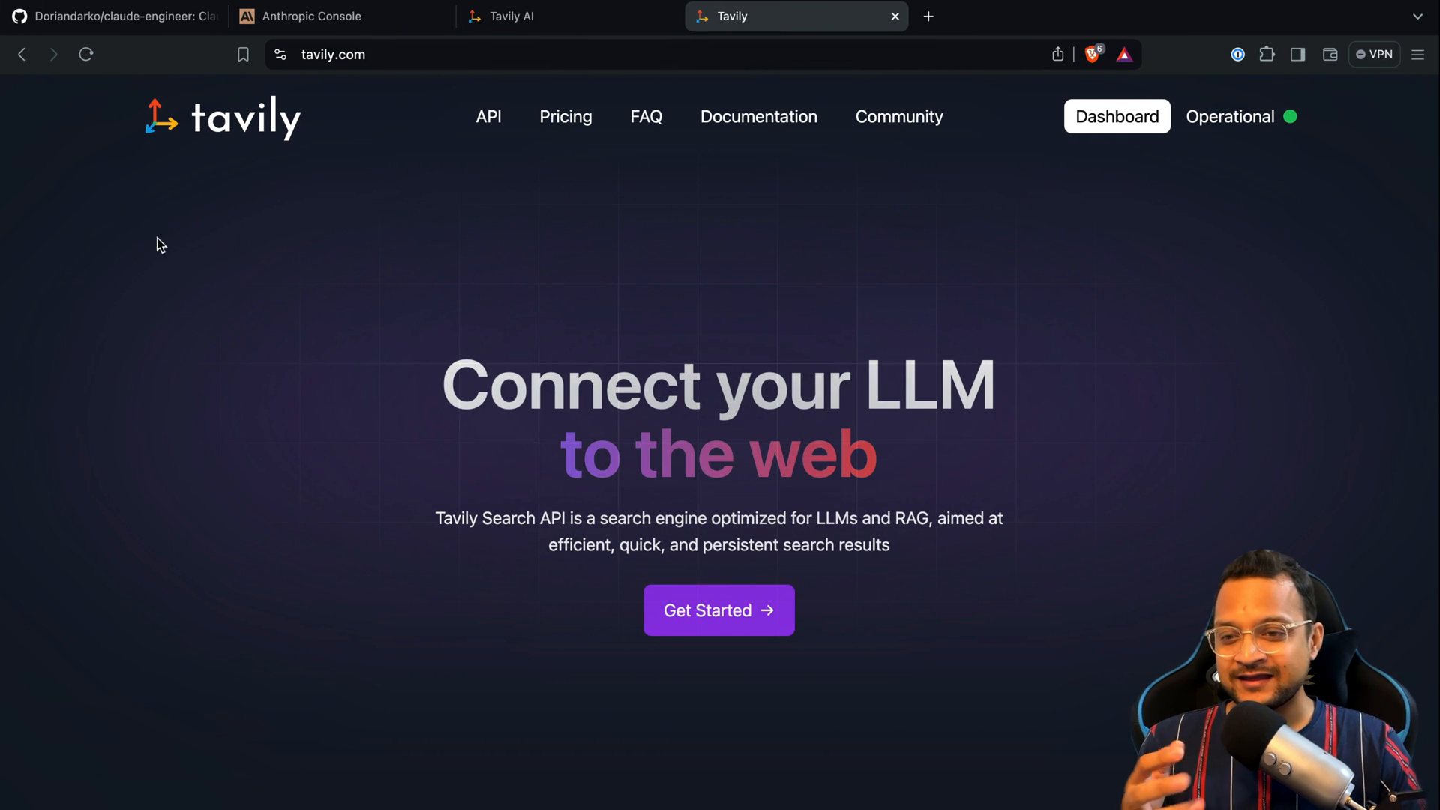
mouse_move(477, 230)
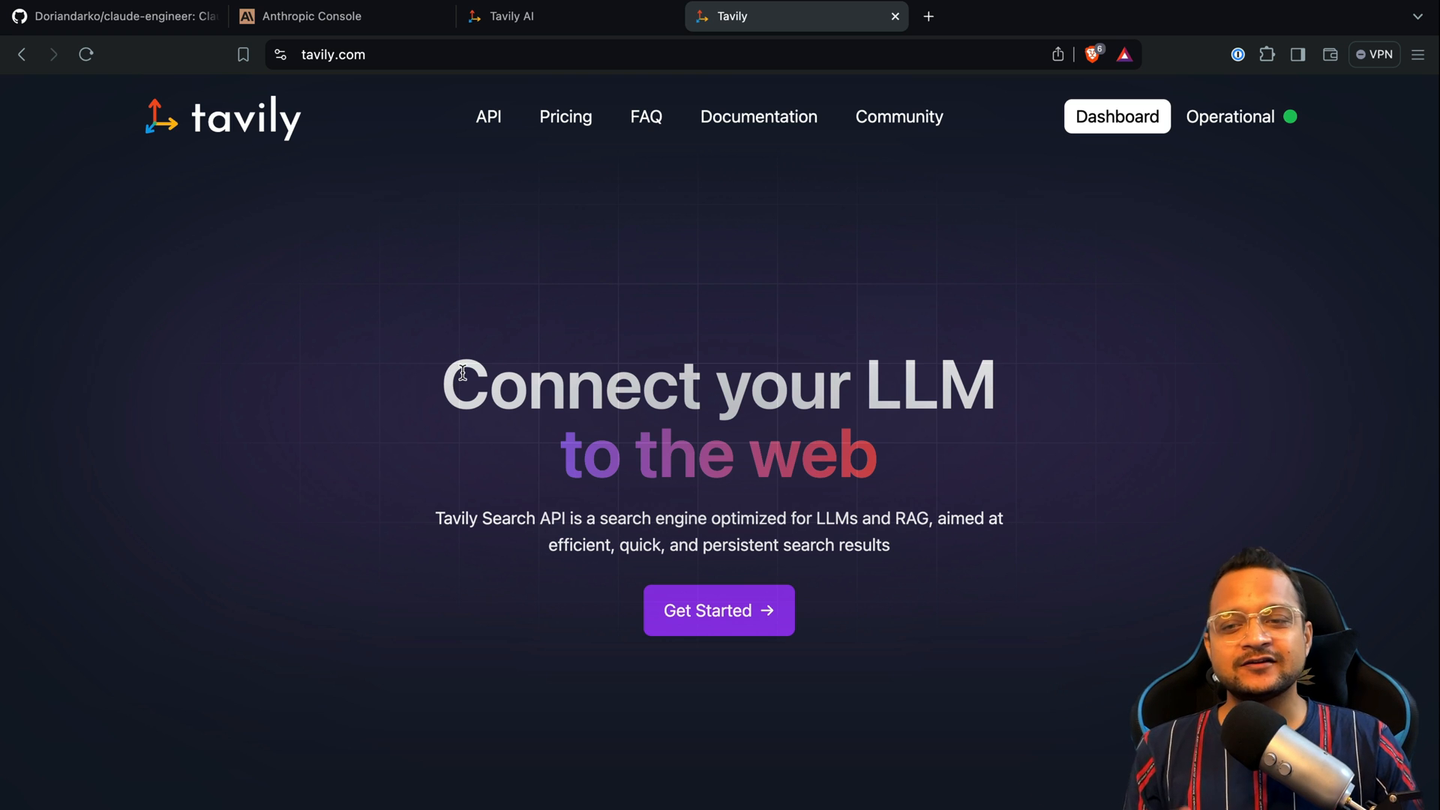
- Browse the Tavily homepage and return to the .env file's TAVILY_API_KEY line
left_click_drag(462, 384, 996, 384)
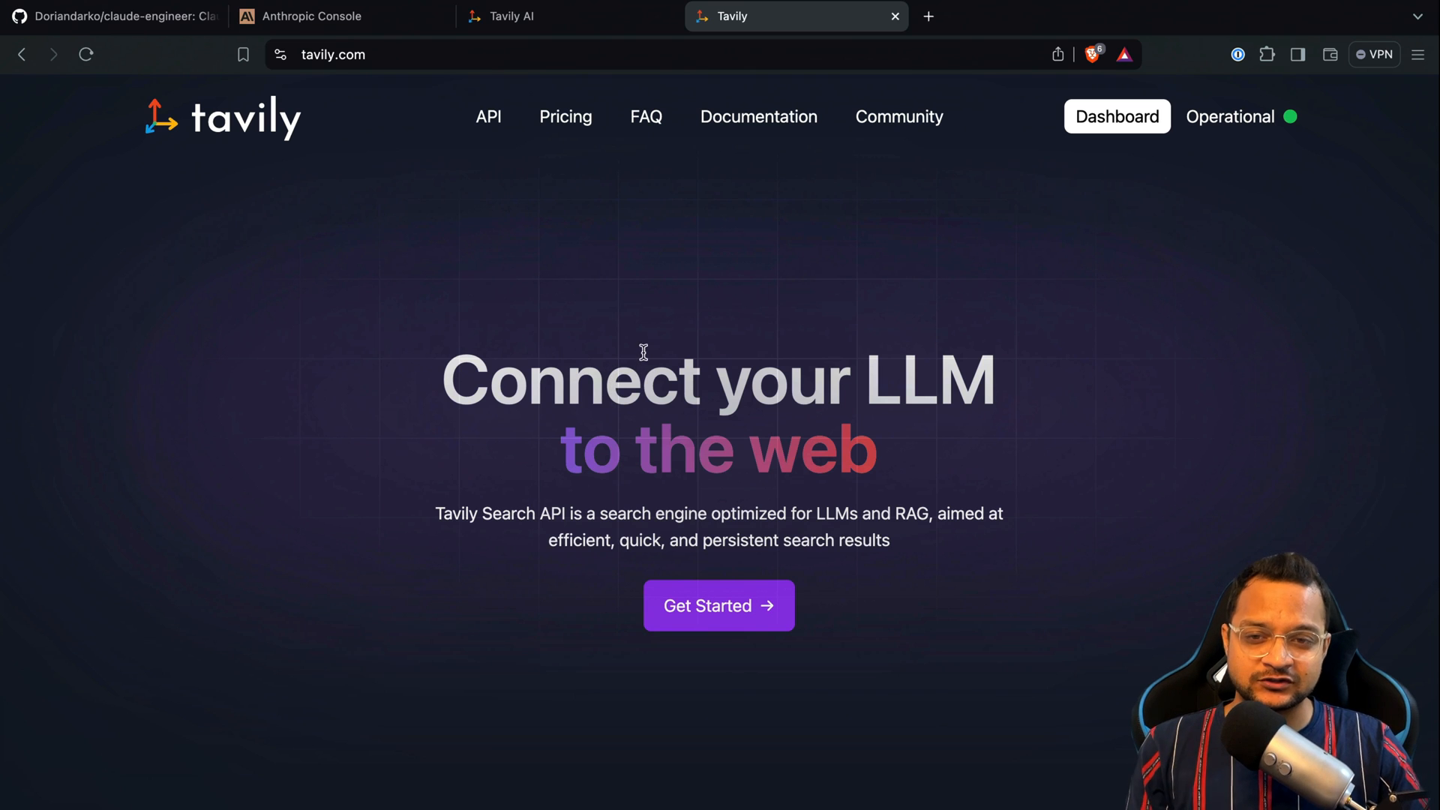
left_click(515, 15)
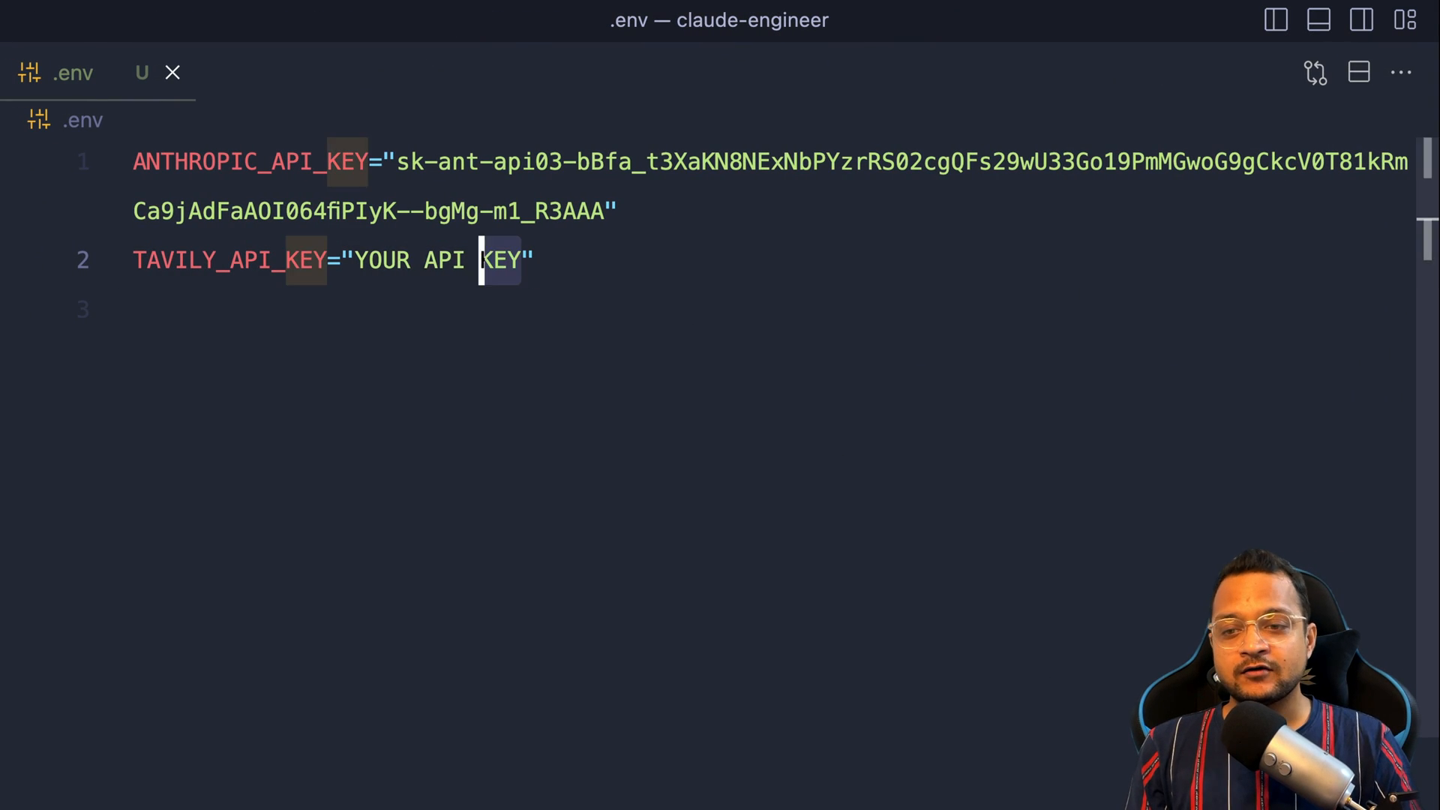
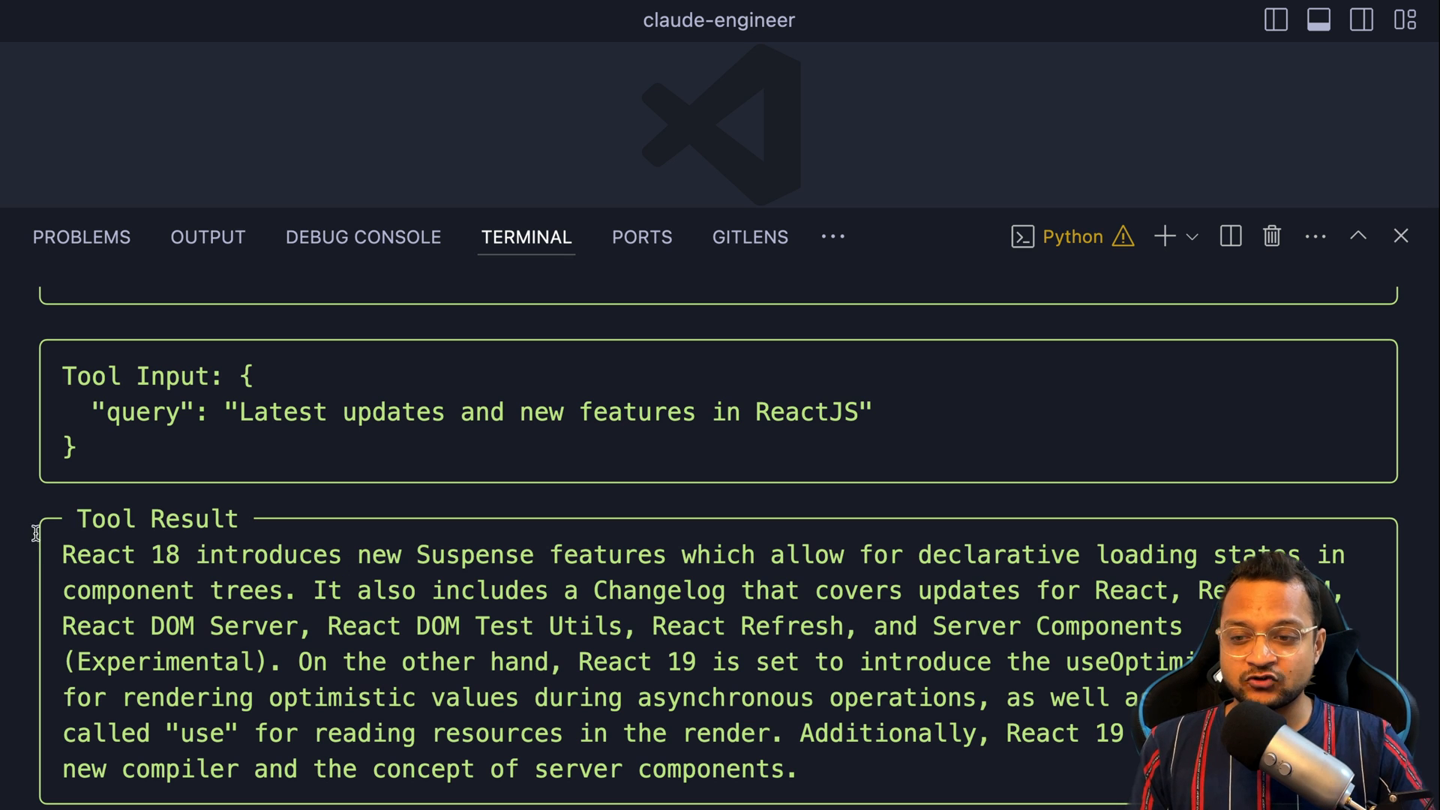
mouse_move(73, 537)
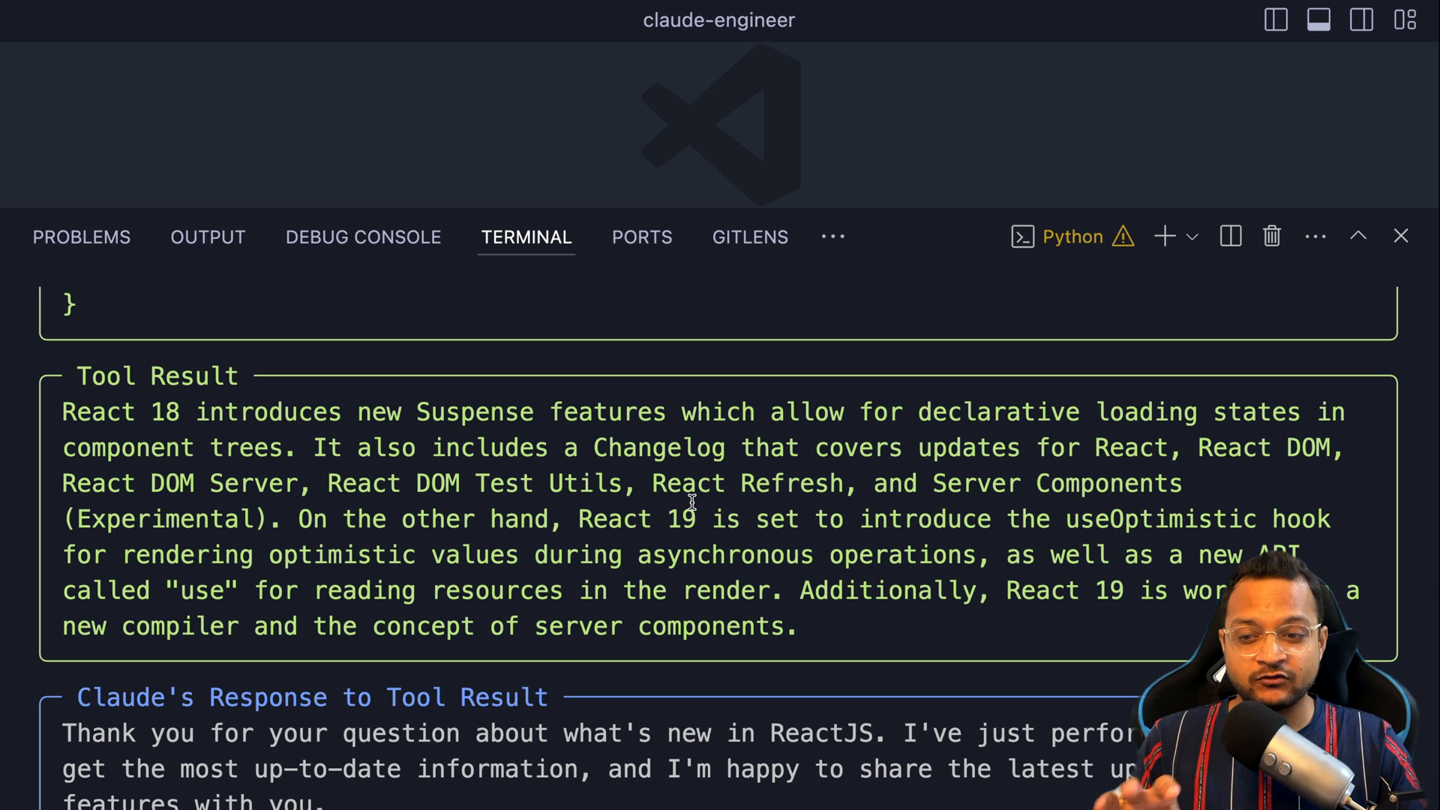
- Scroll through the React 18 and React 19 feature summary, highlighting the ReactJS search query text
scroll("down", 3)
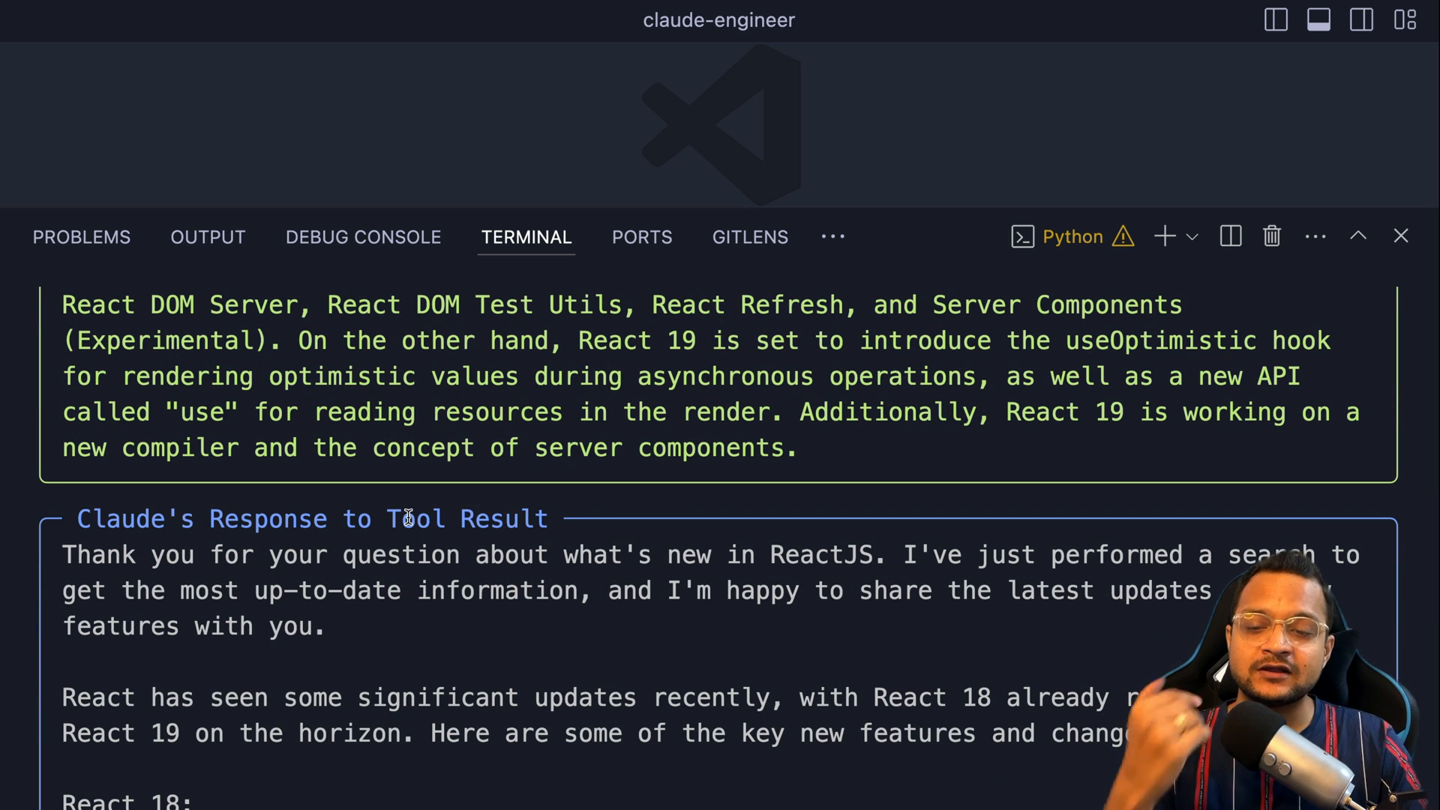
left_click_drag(78, 519, 285, 519)
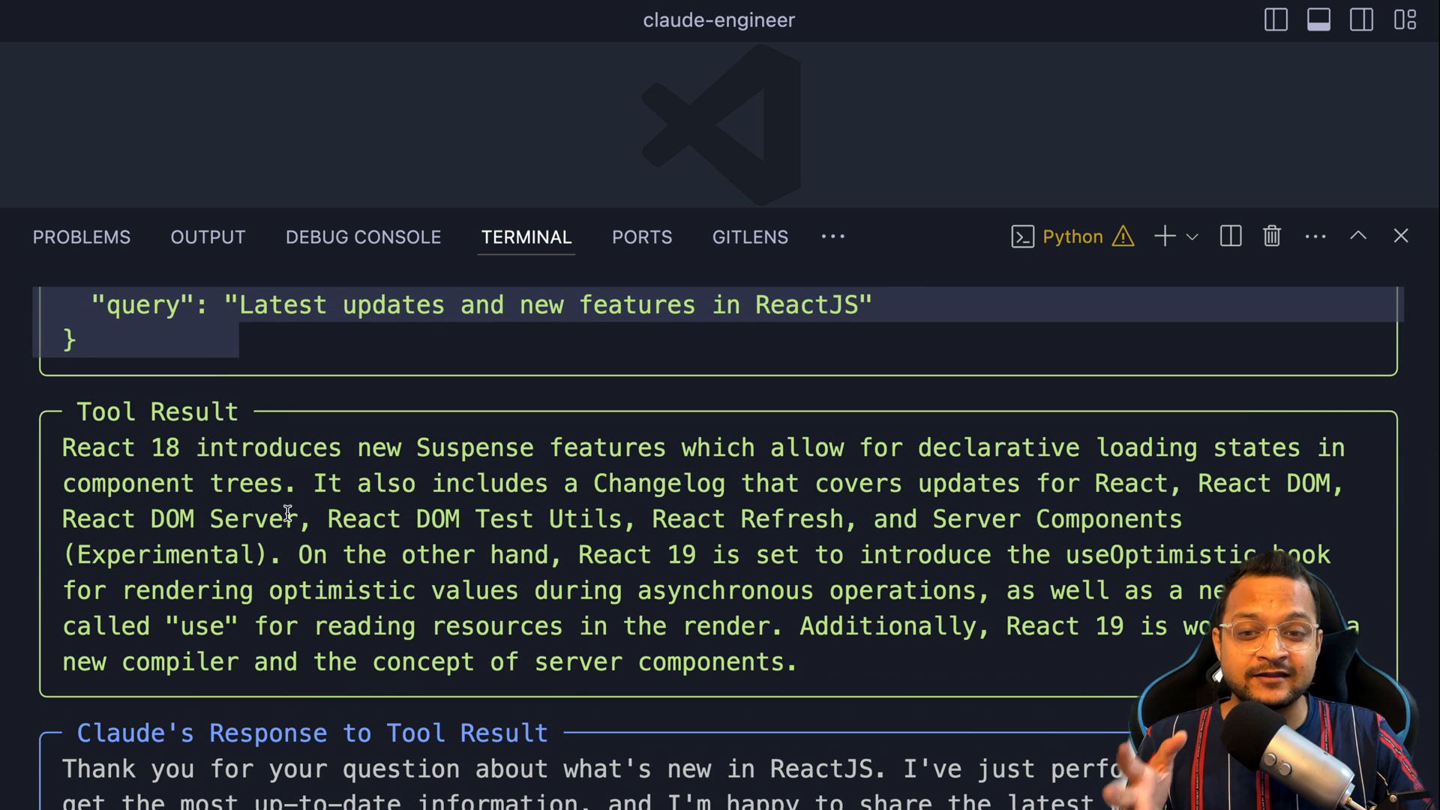
scroll("down", 3)
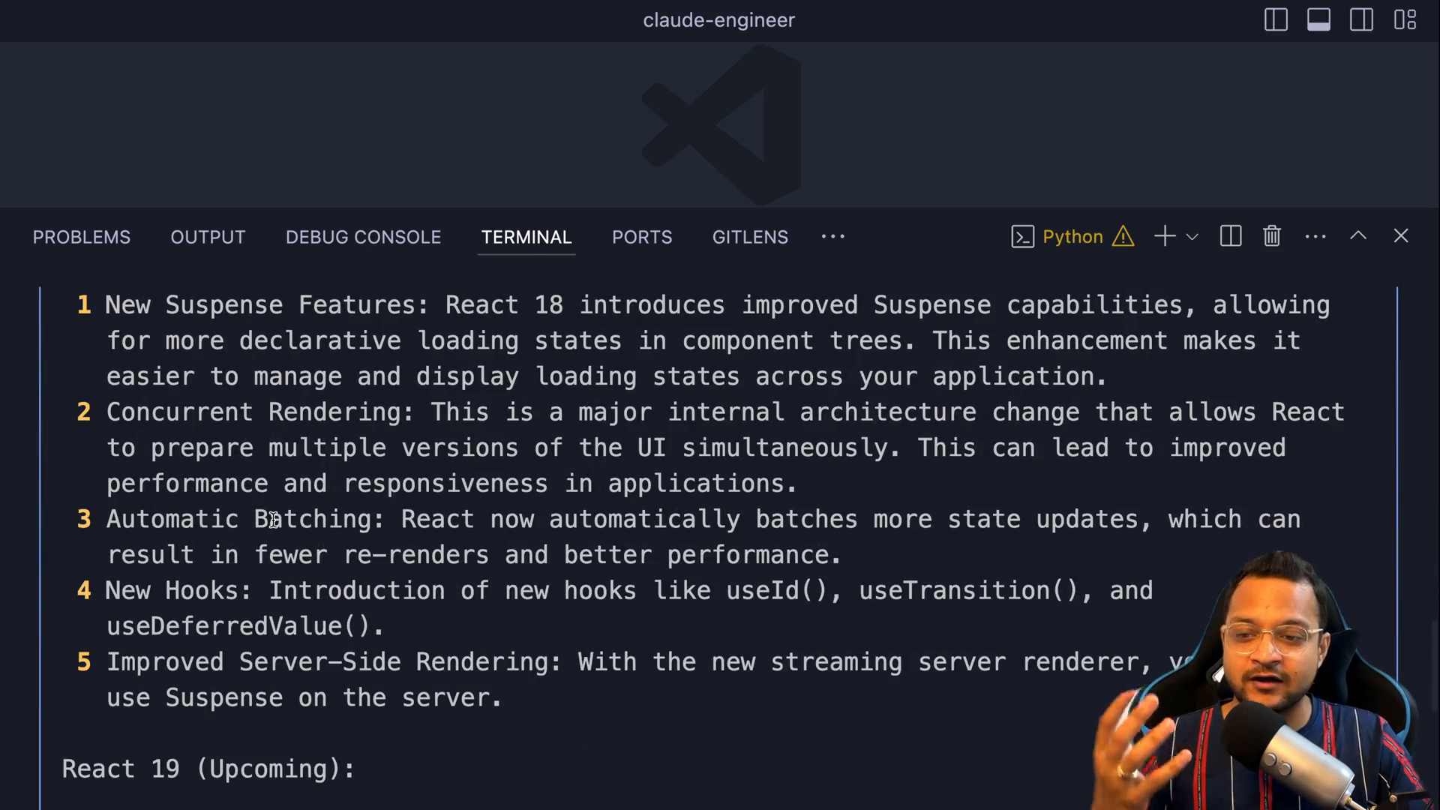
scroll("down", 3)
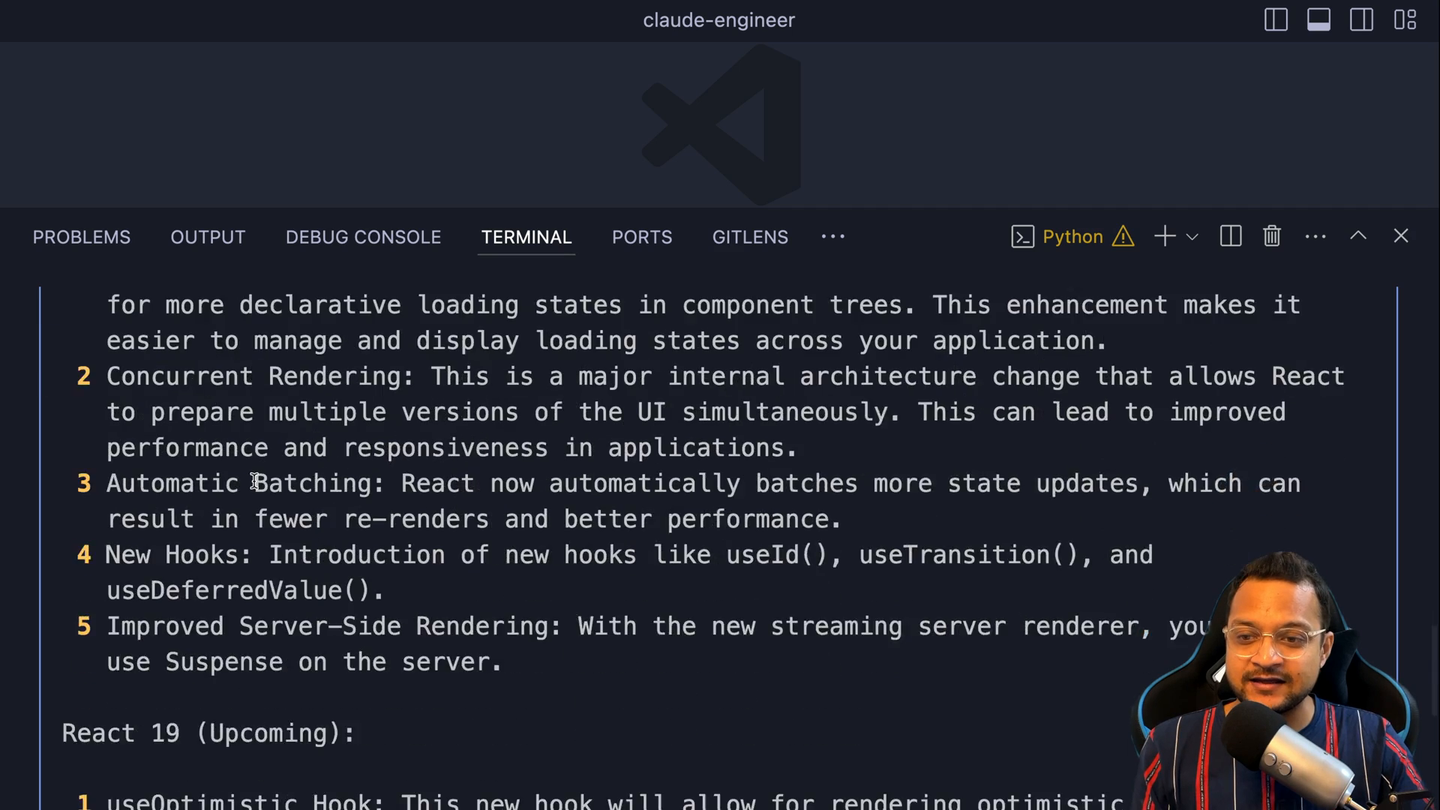
scroll("down", 3)
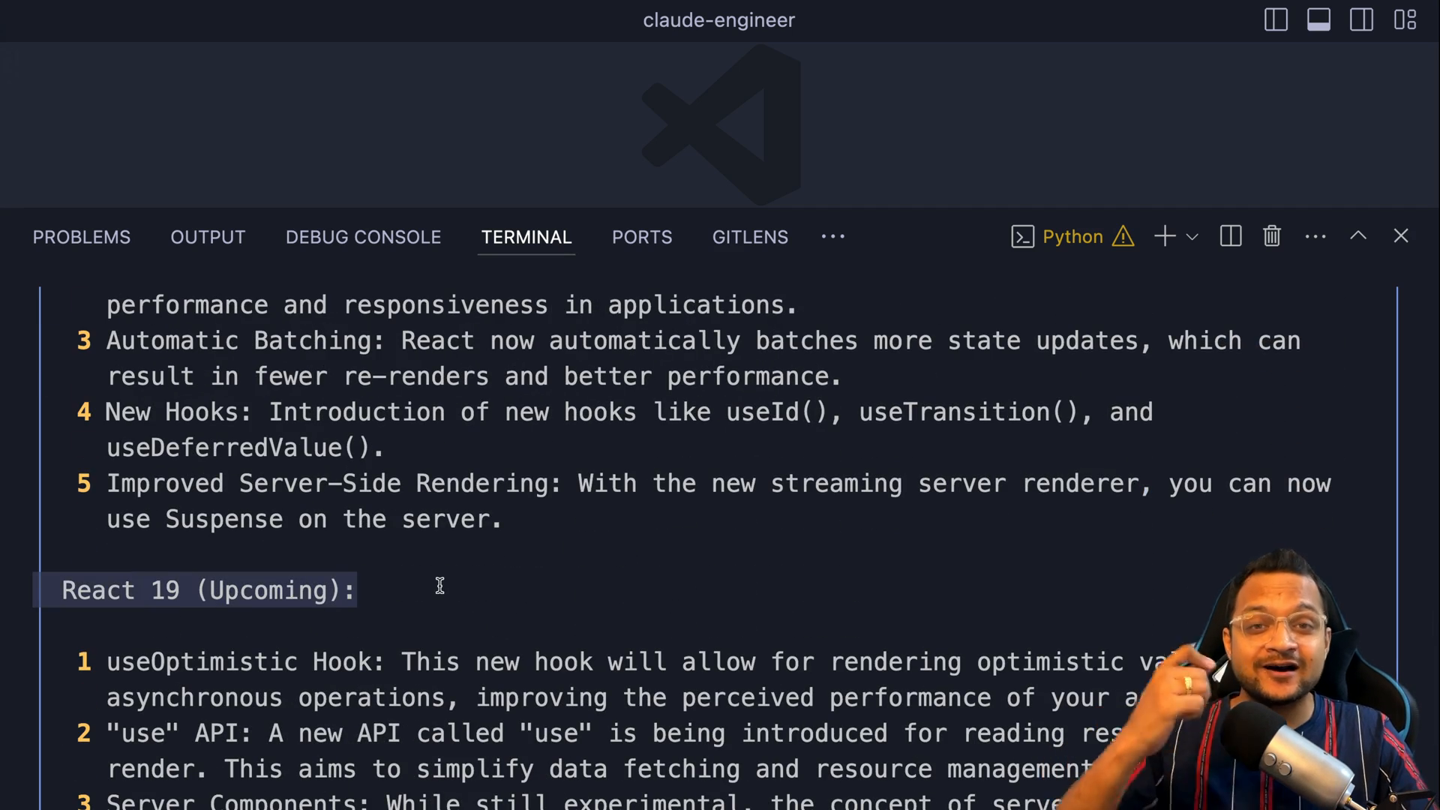
scroll("down", 3)
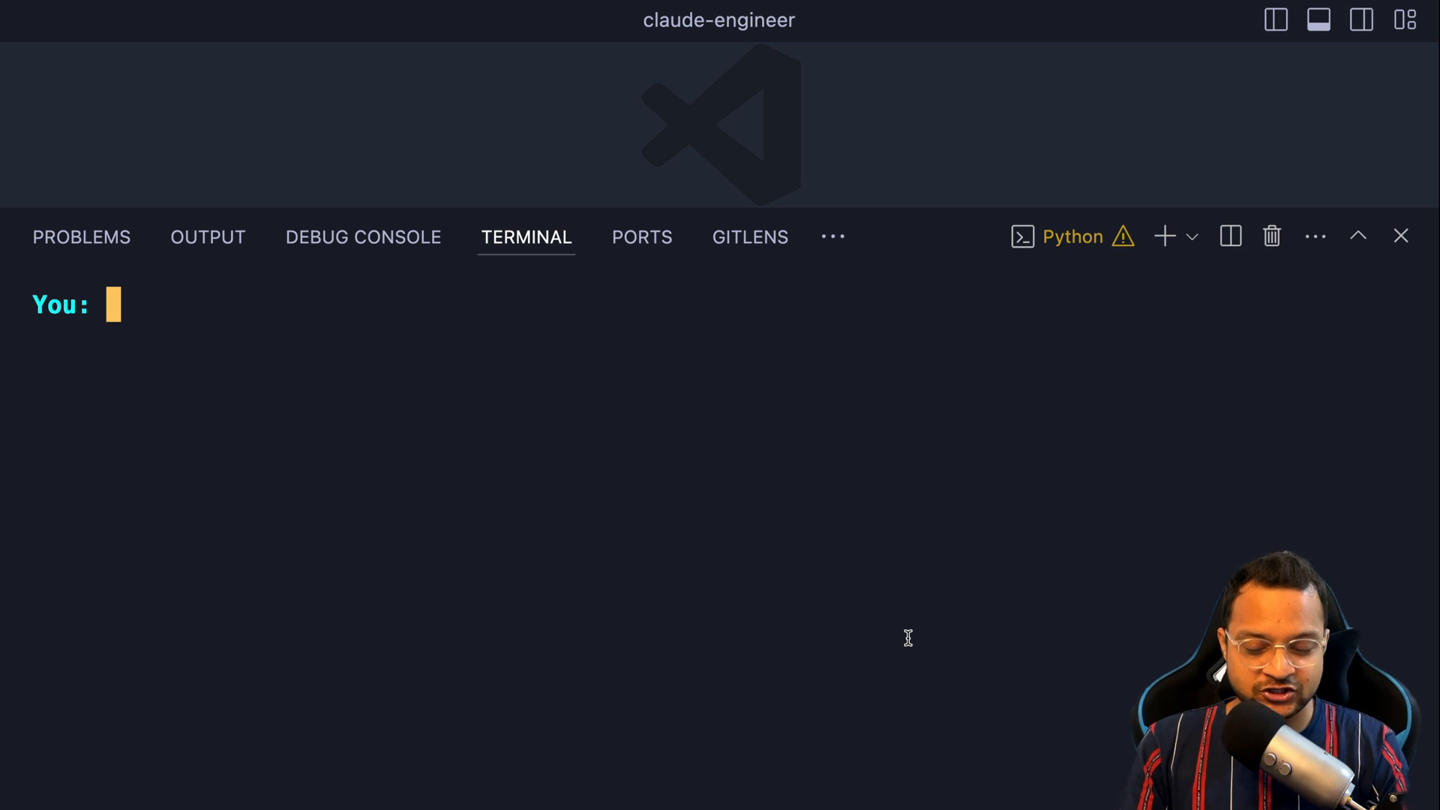
- Ask Claude to 'create a expense tracking application in html using tailwindcss for adding daily expenses'
type("create a")
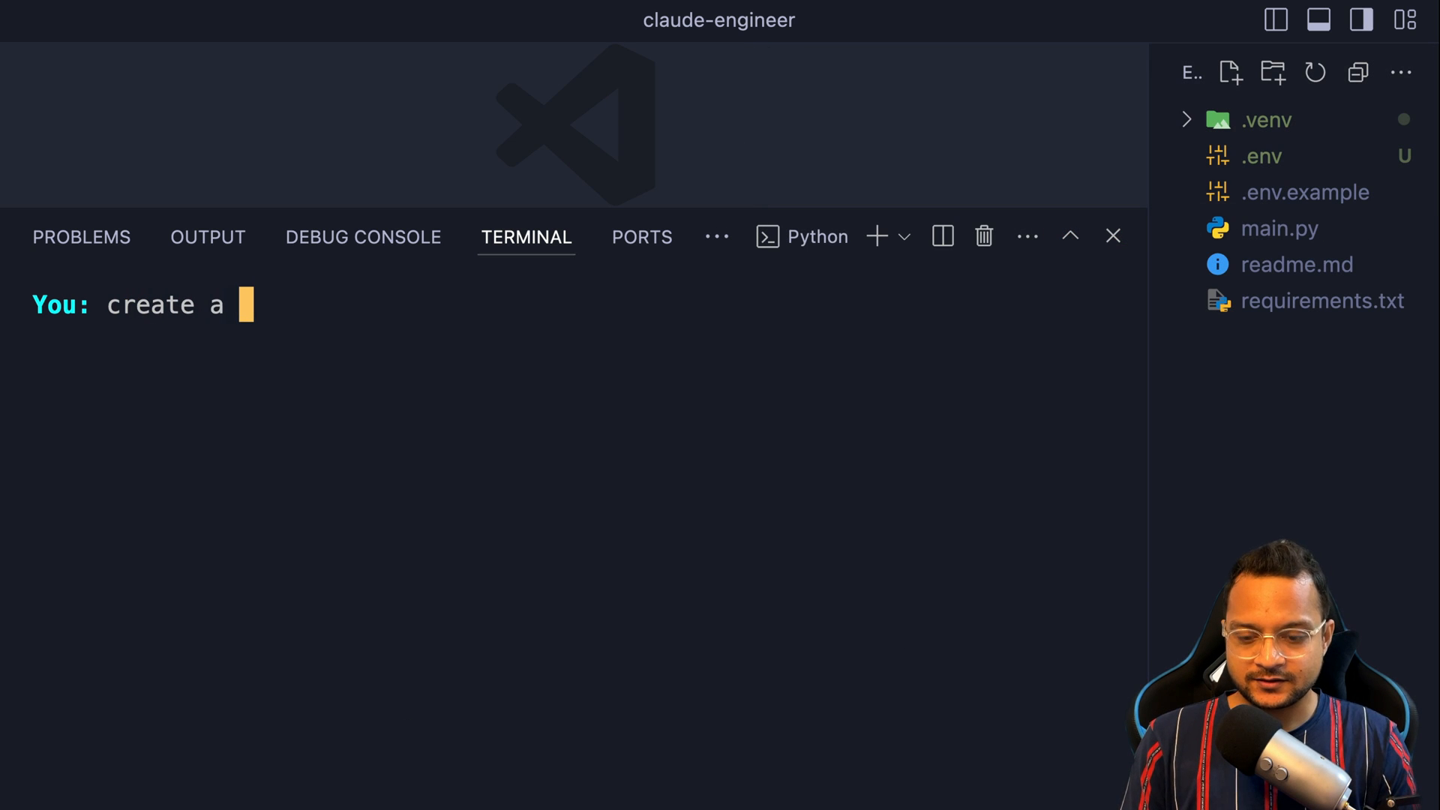
type("expense tra")
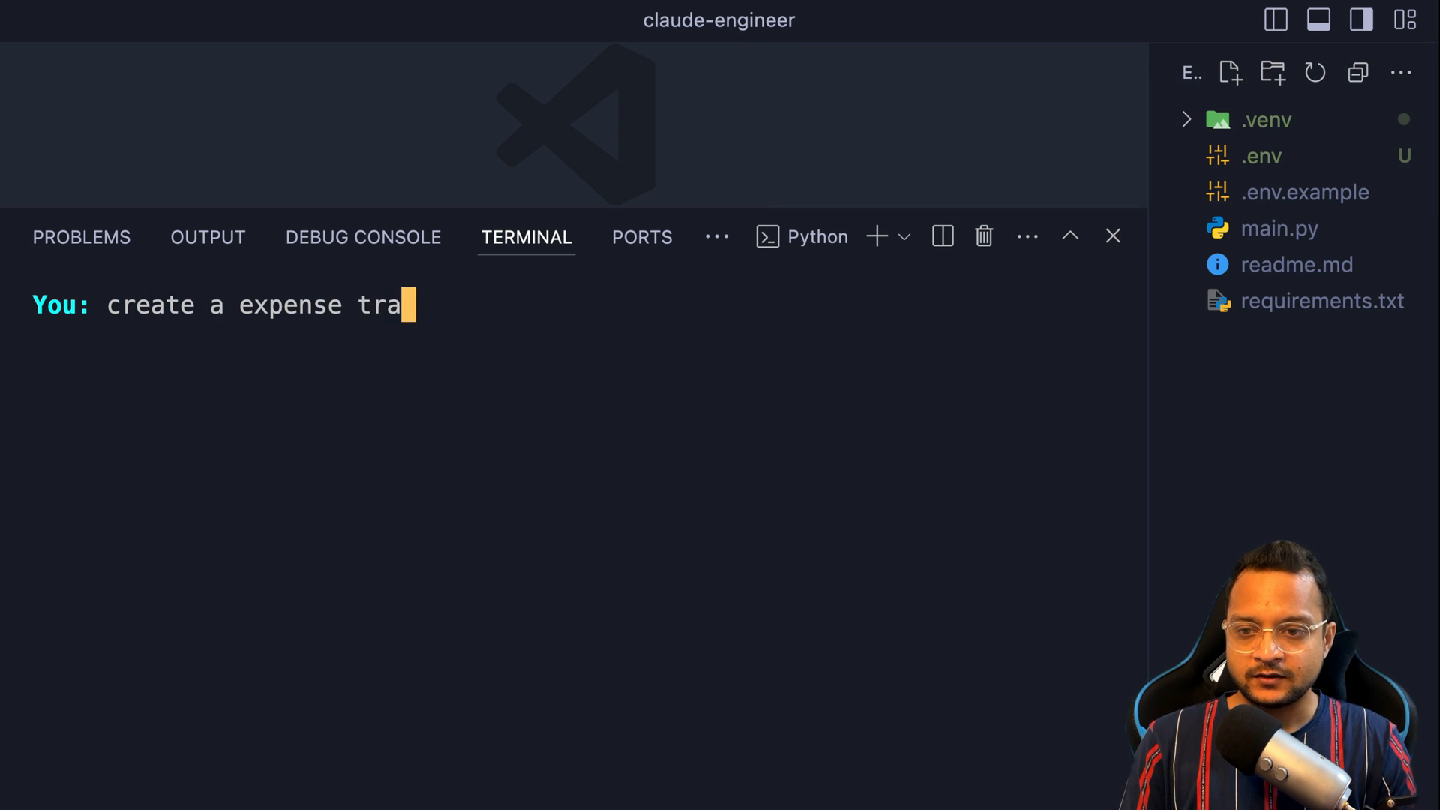
type("cking application")
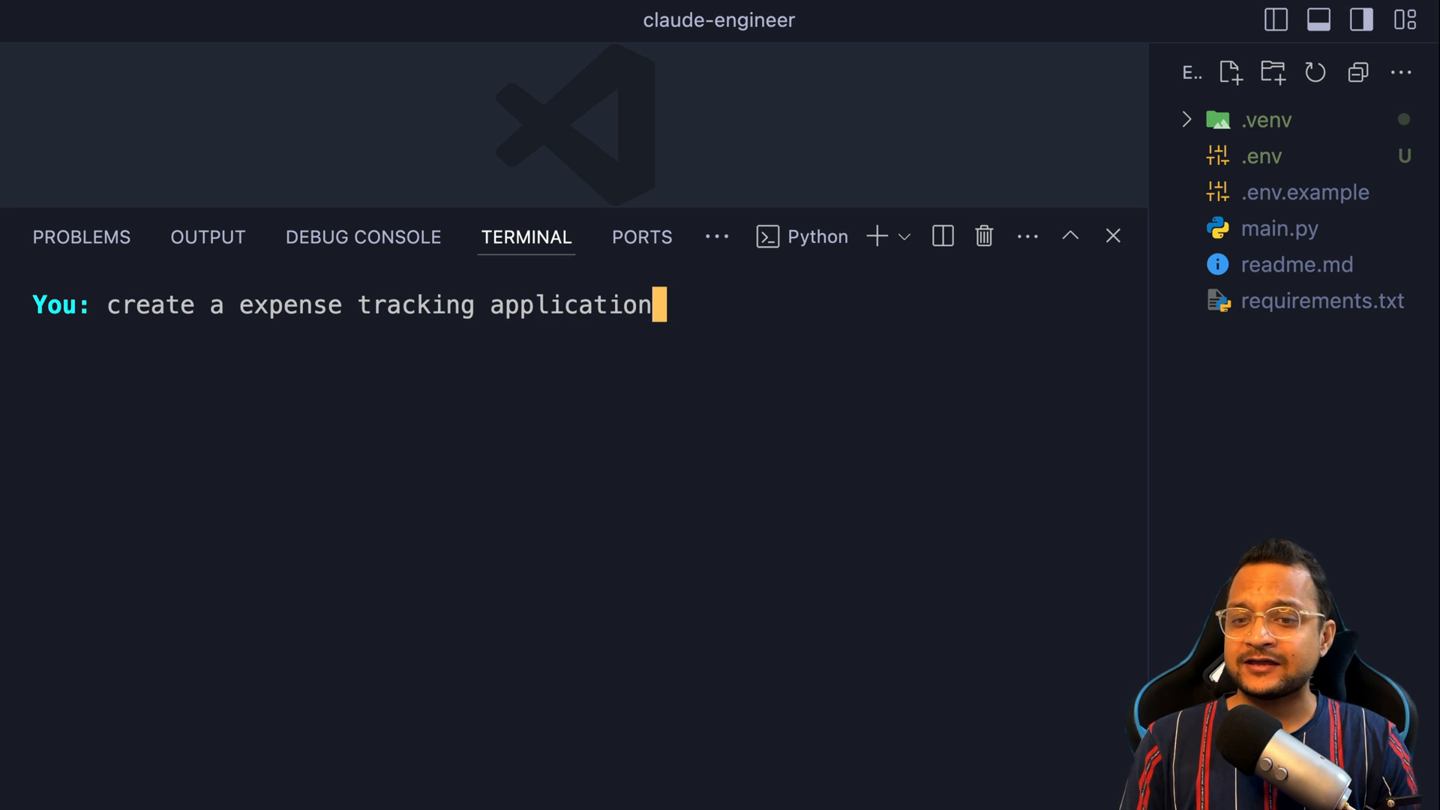
type("in html")
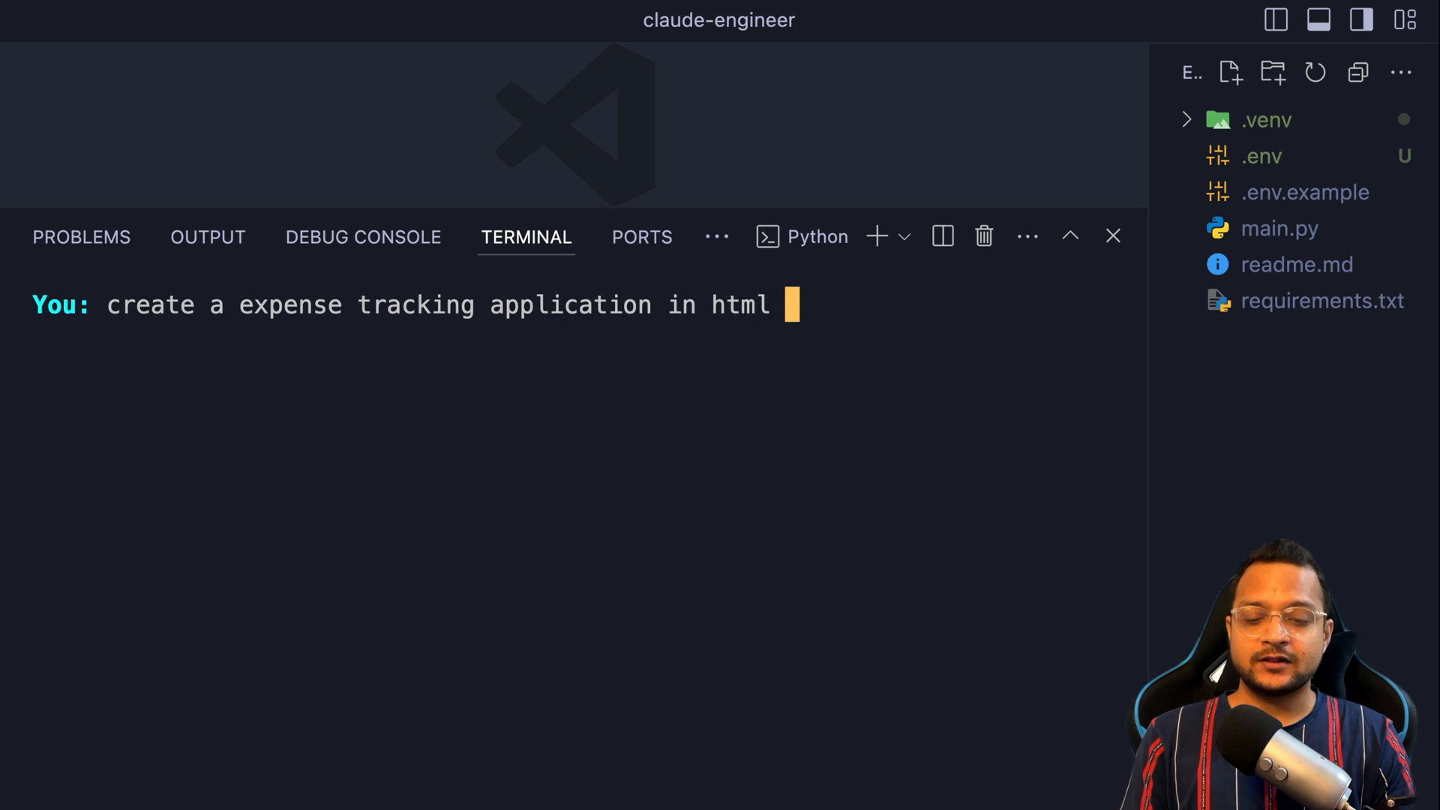
type("using t")
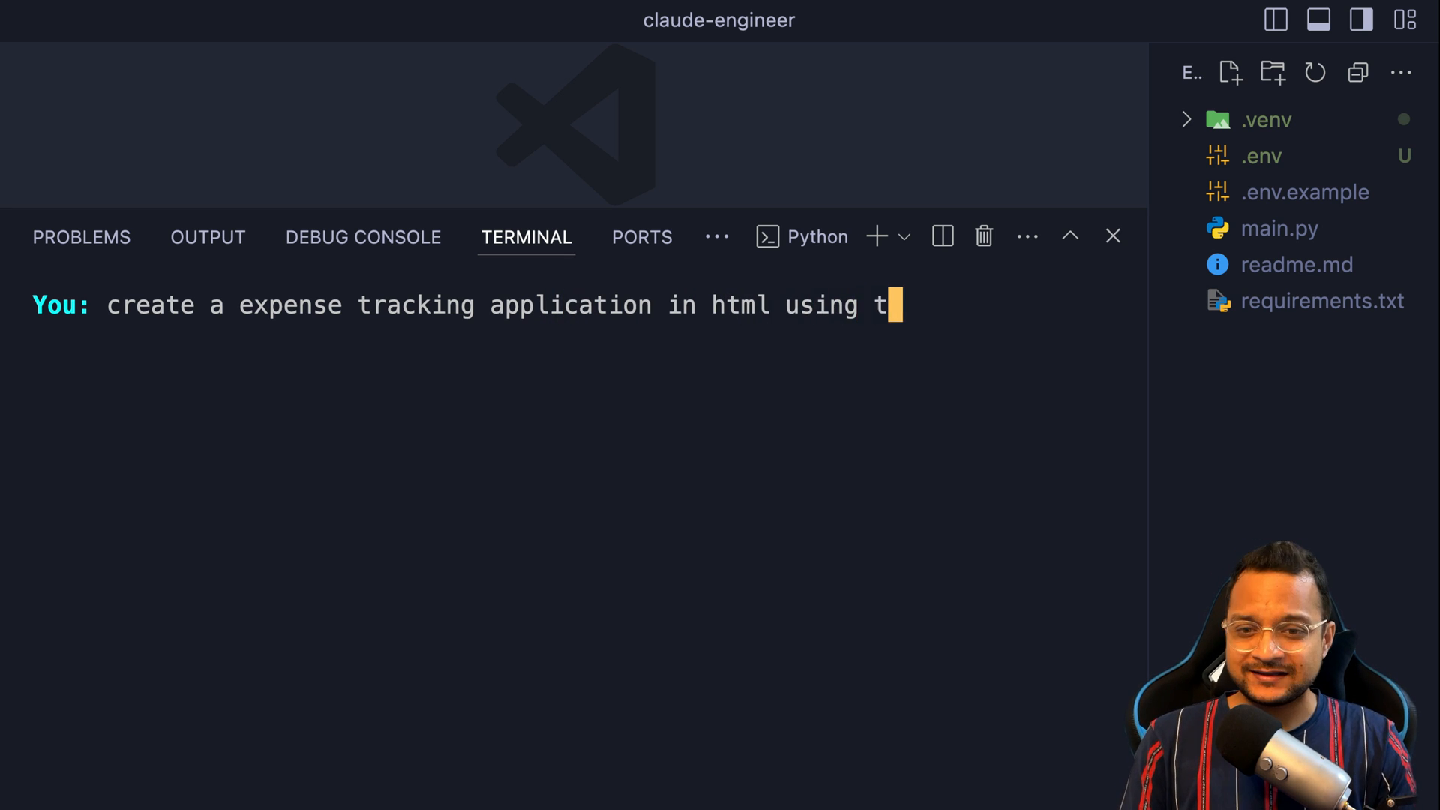
type("ailwindcss")
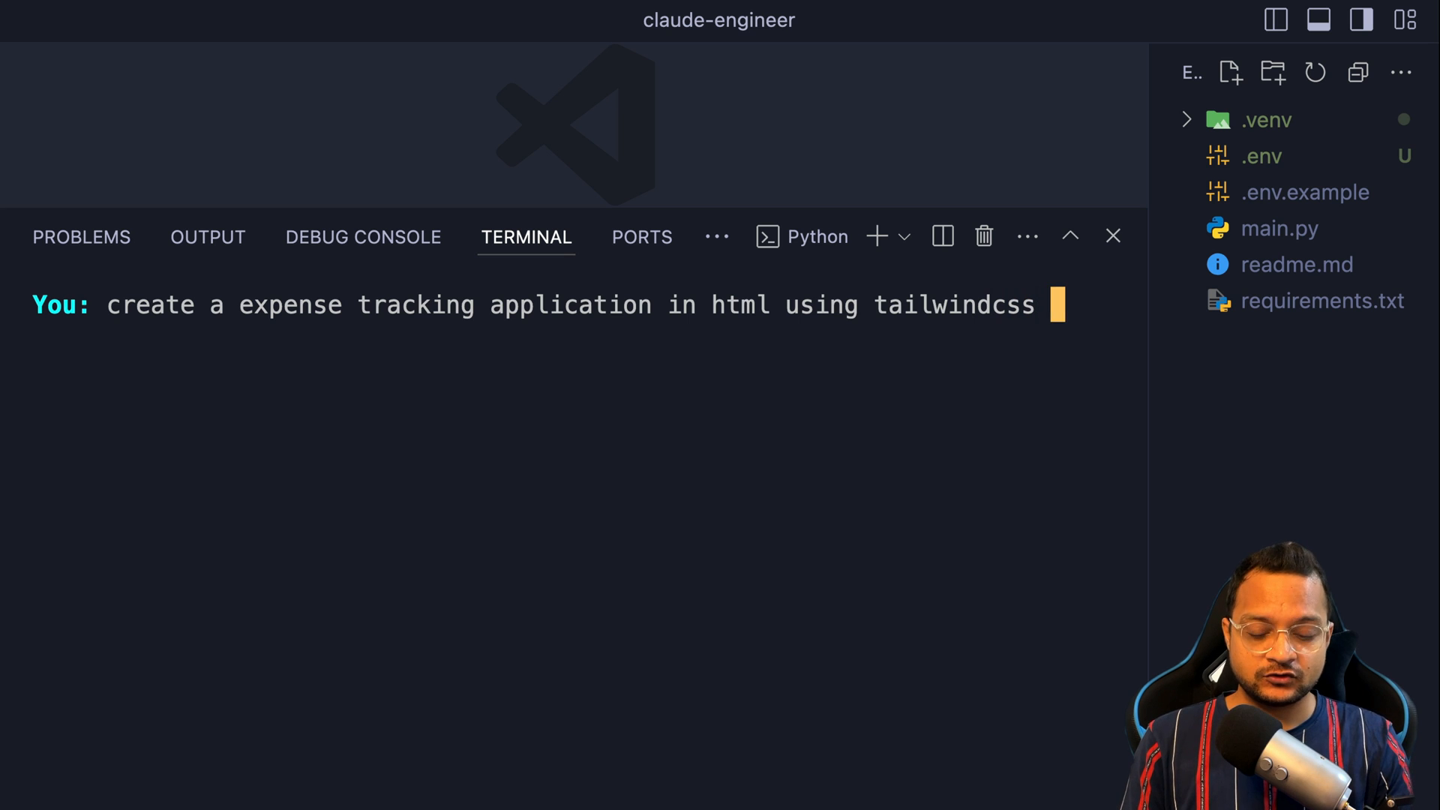
type("for add")
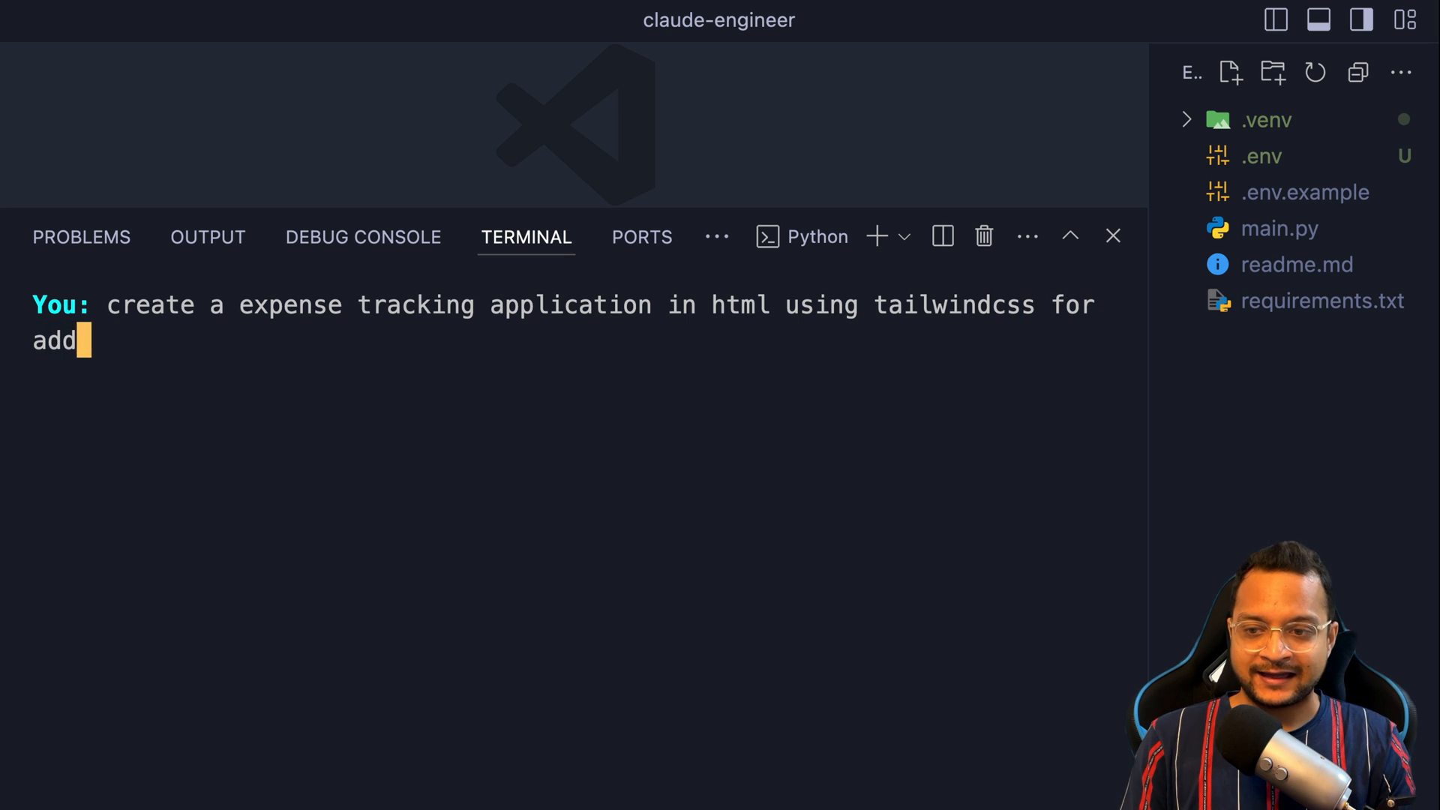
type("ing dail")
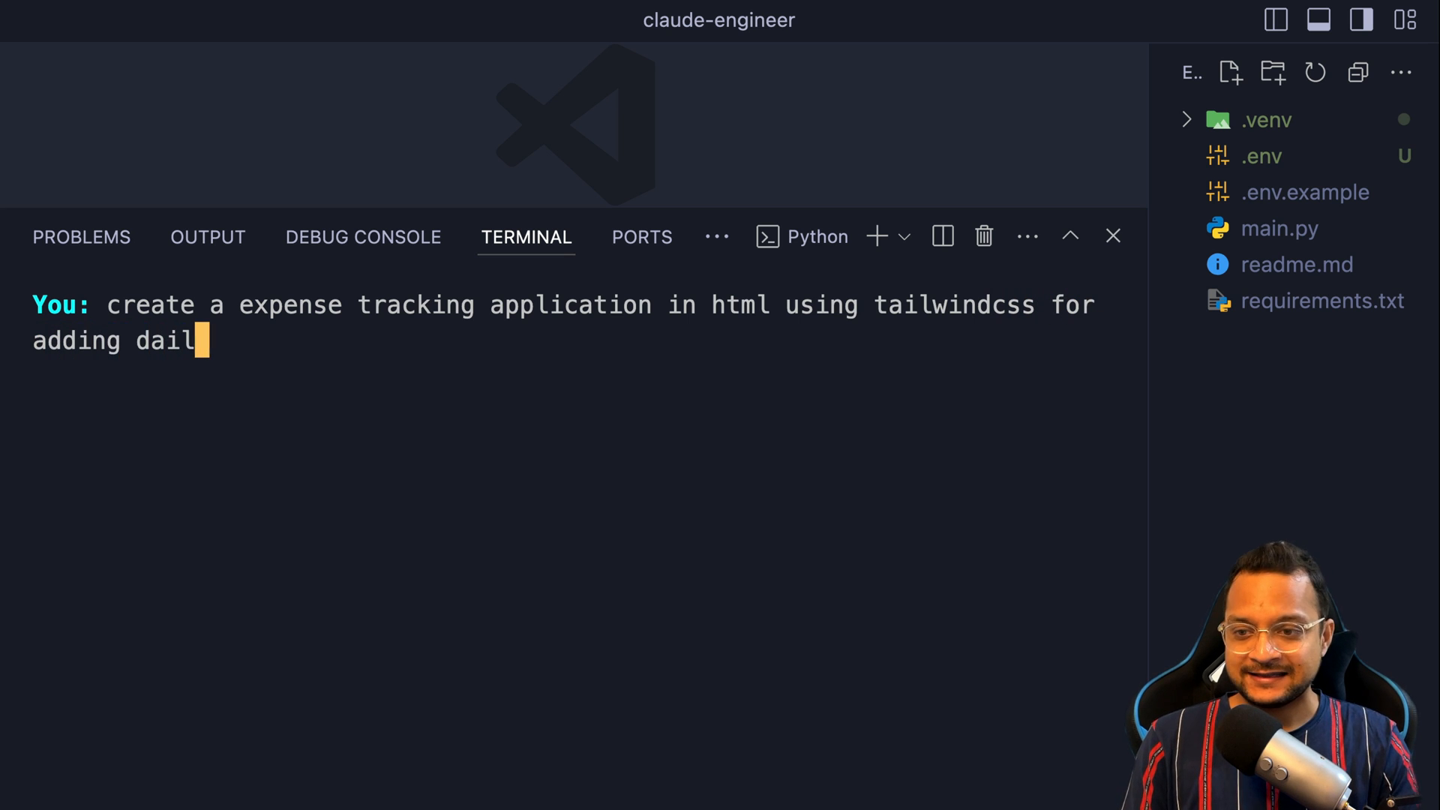
type("y expenses")
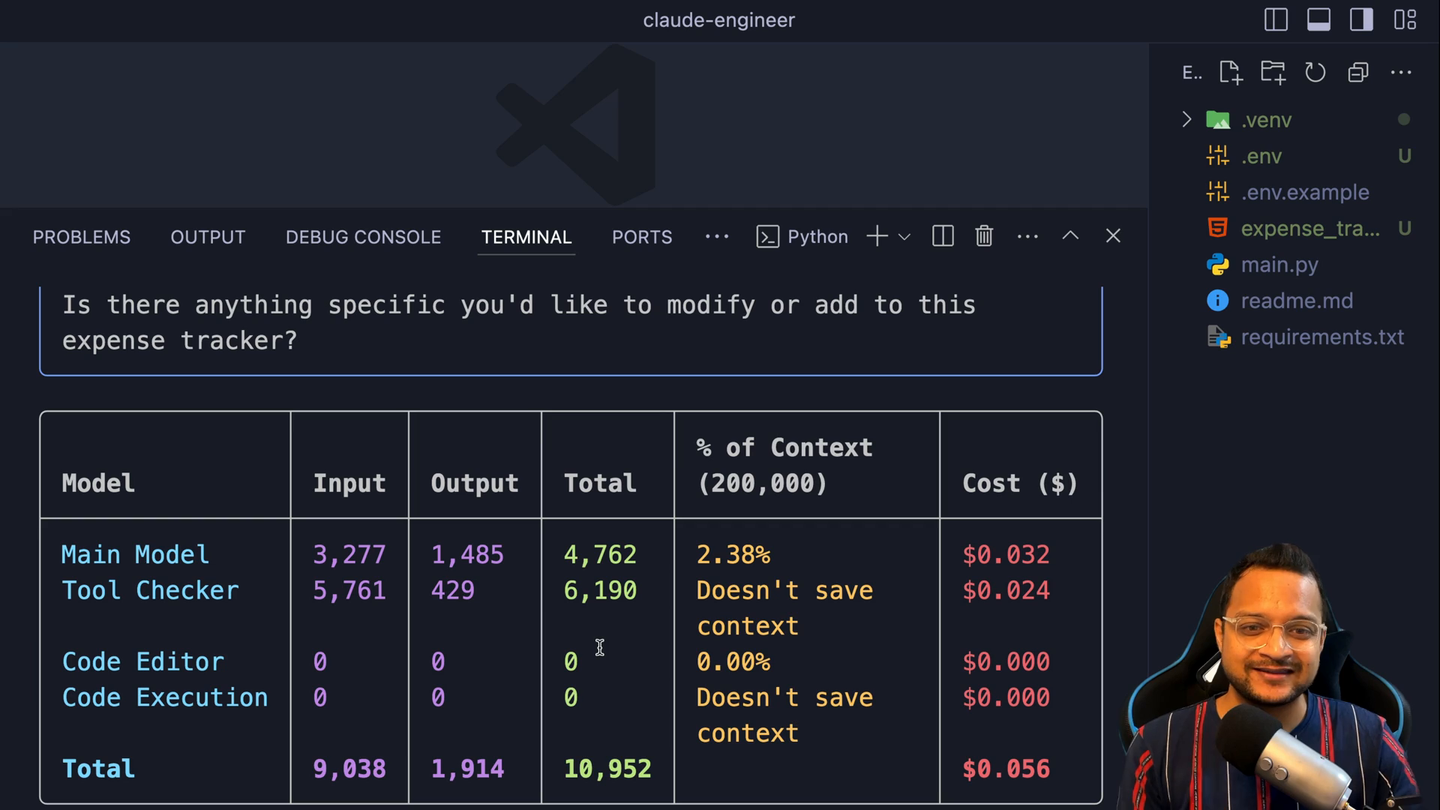
- View expense_tracker.html in VS Code and serve it with Live Server
left_click(1297, 228)
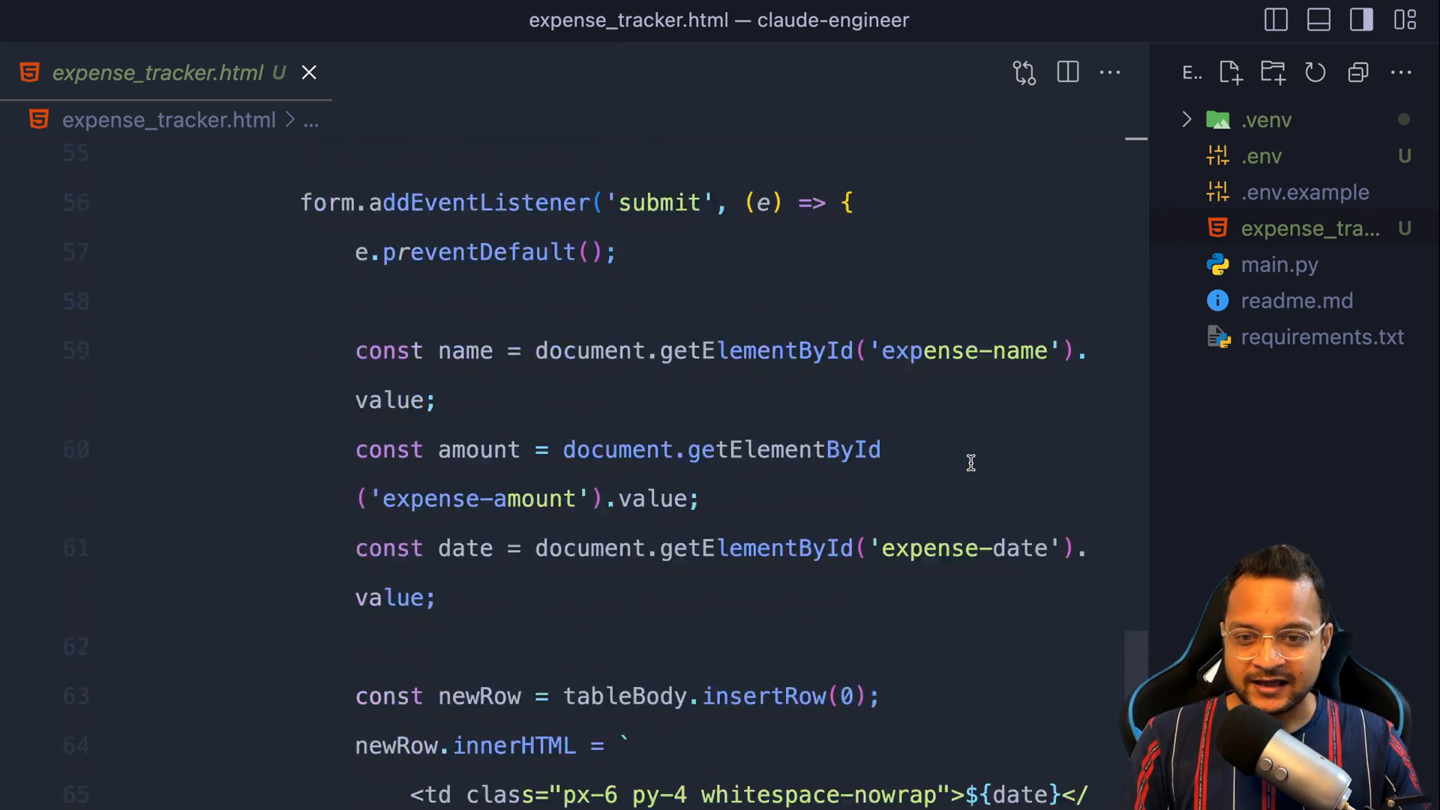
right_click(1312, 228)
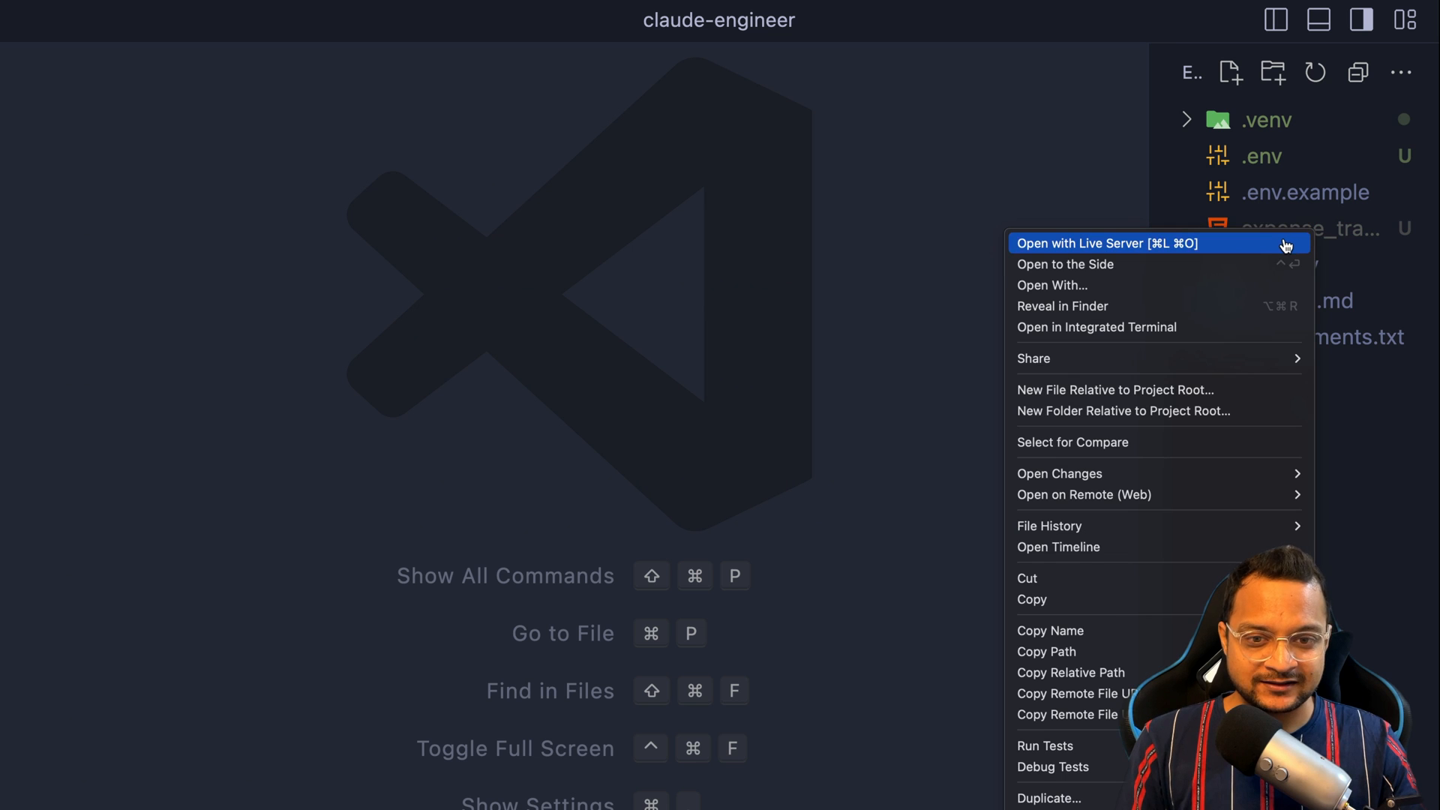
left_click(1105, 244)
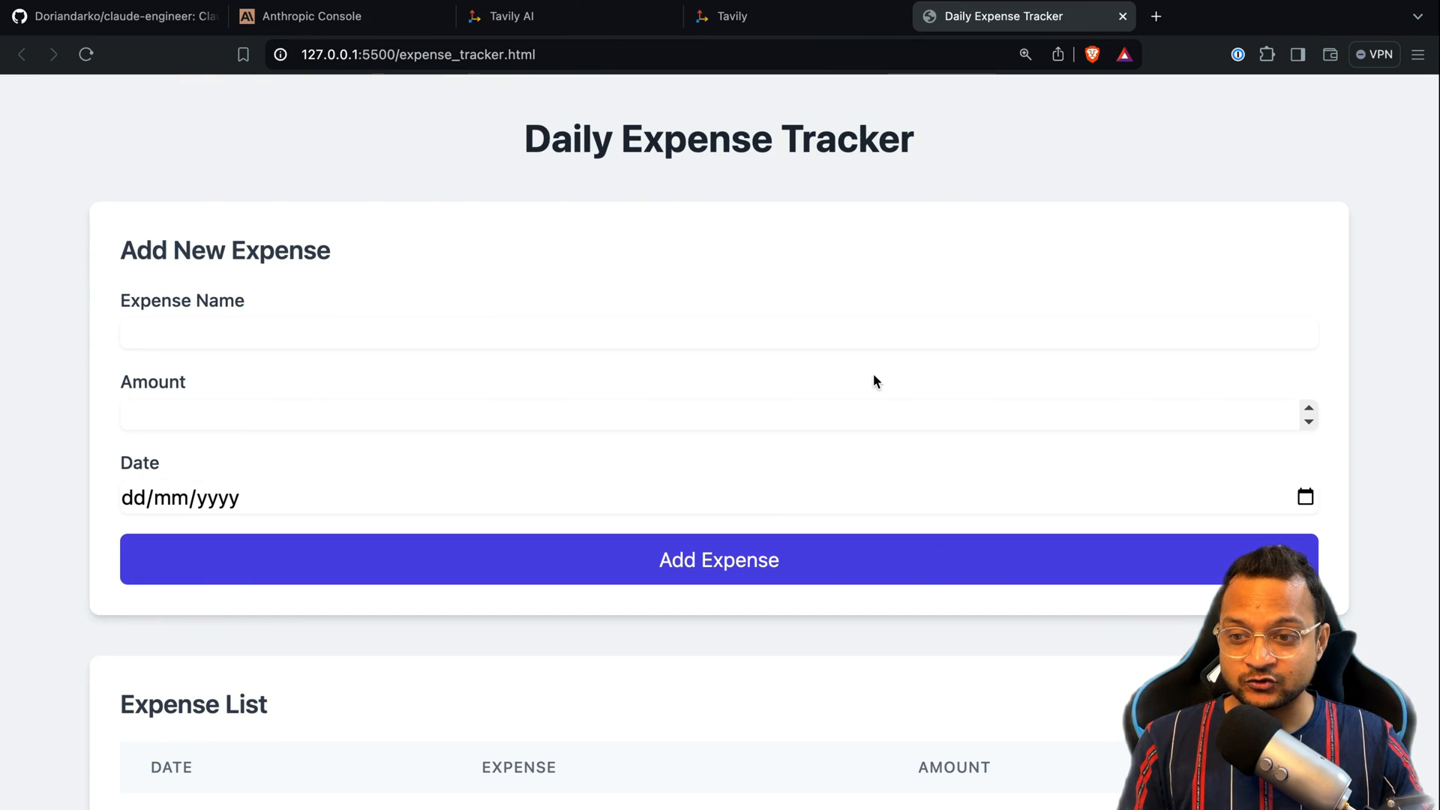
mouse_move(844, 390)
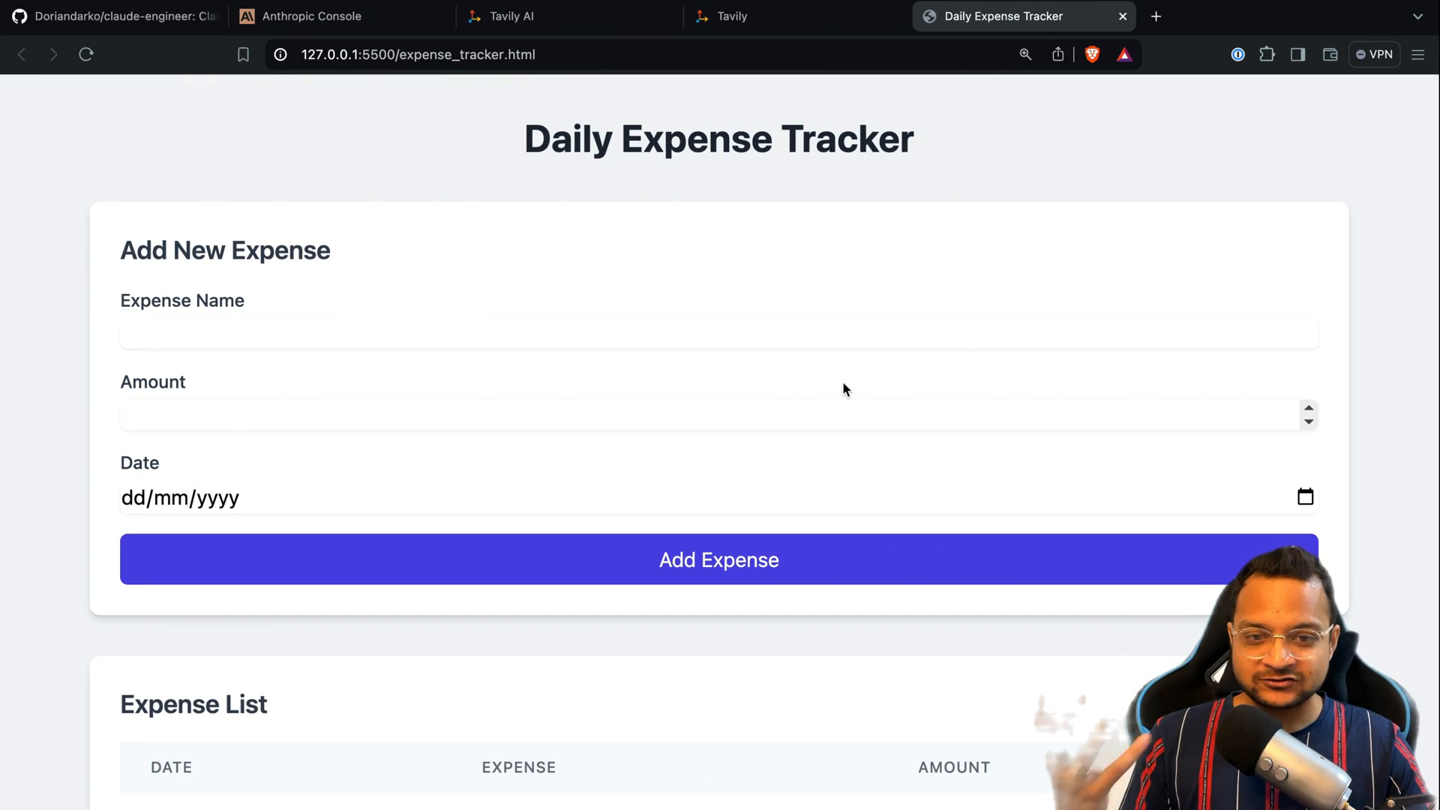
- Add an 'Anthropic Credit' expense of 10 dated 22 July 2024 in the tracker
left_click(471, 333)
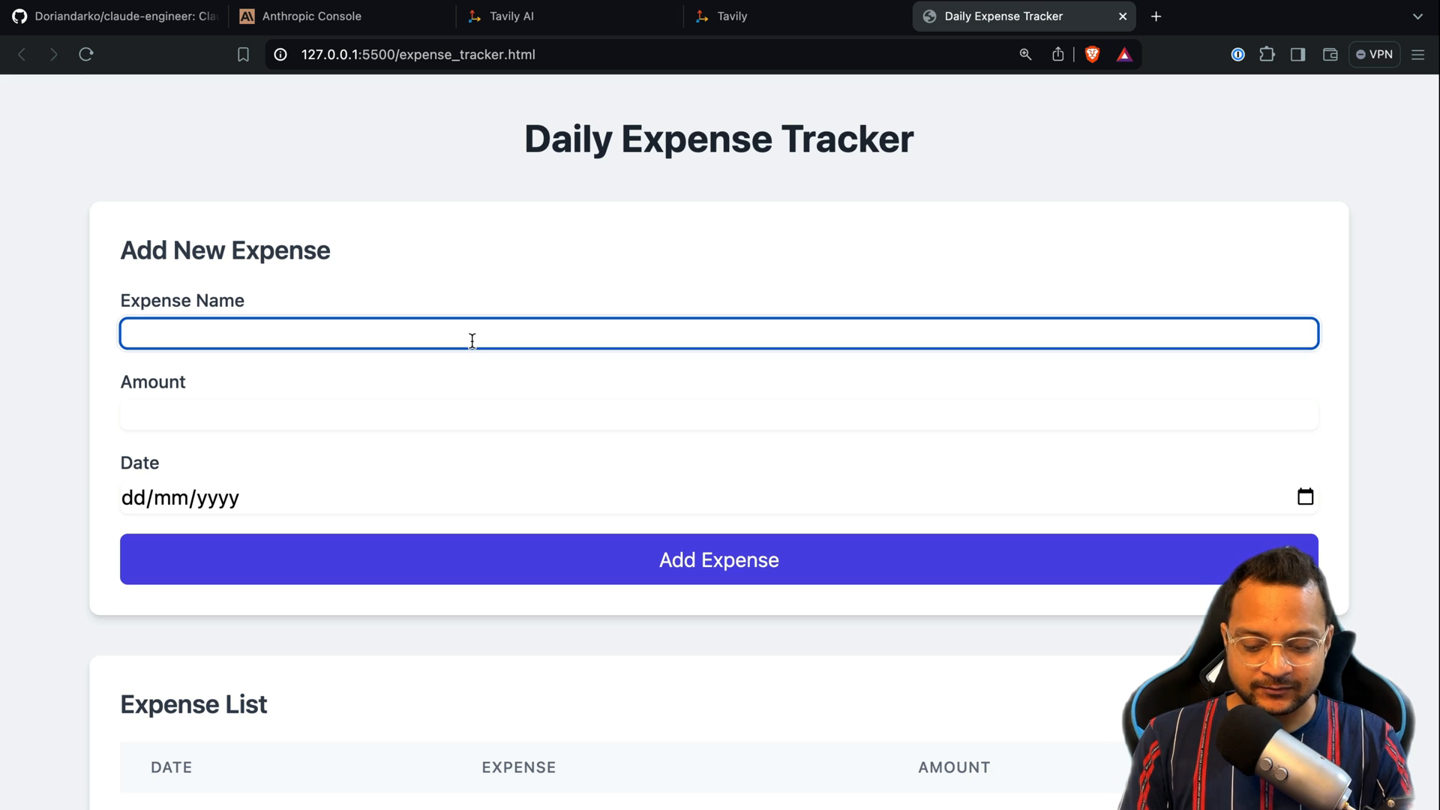
type("Anthropic Credit")
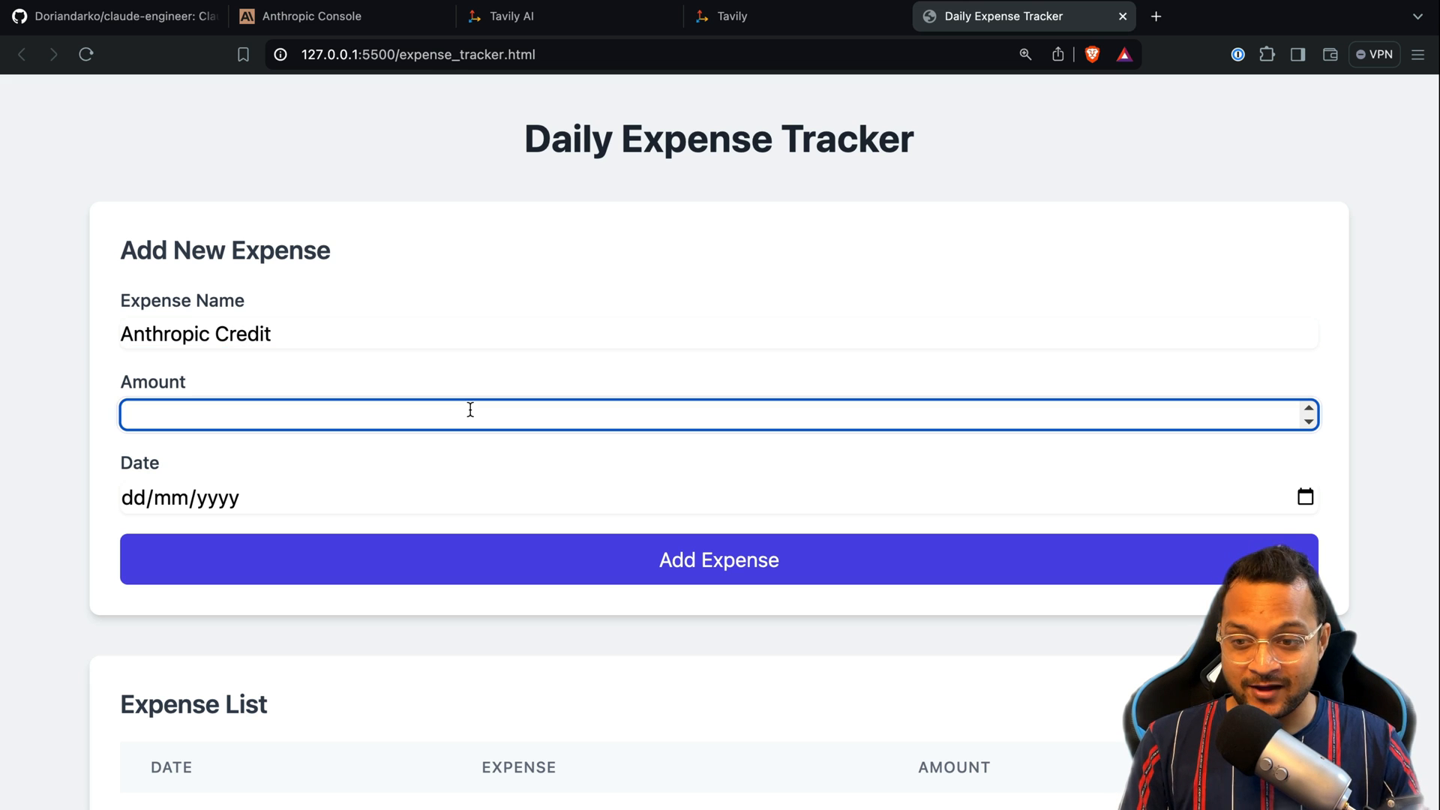
type("10")
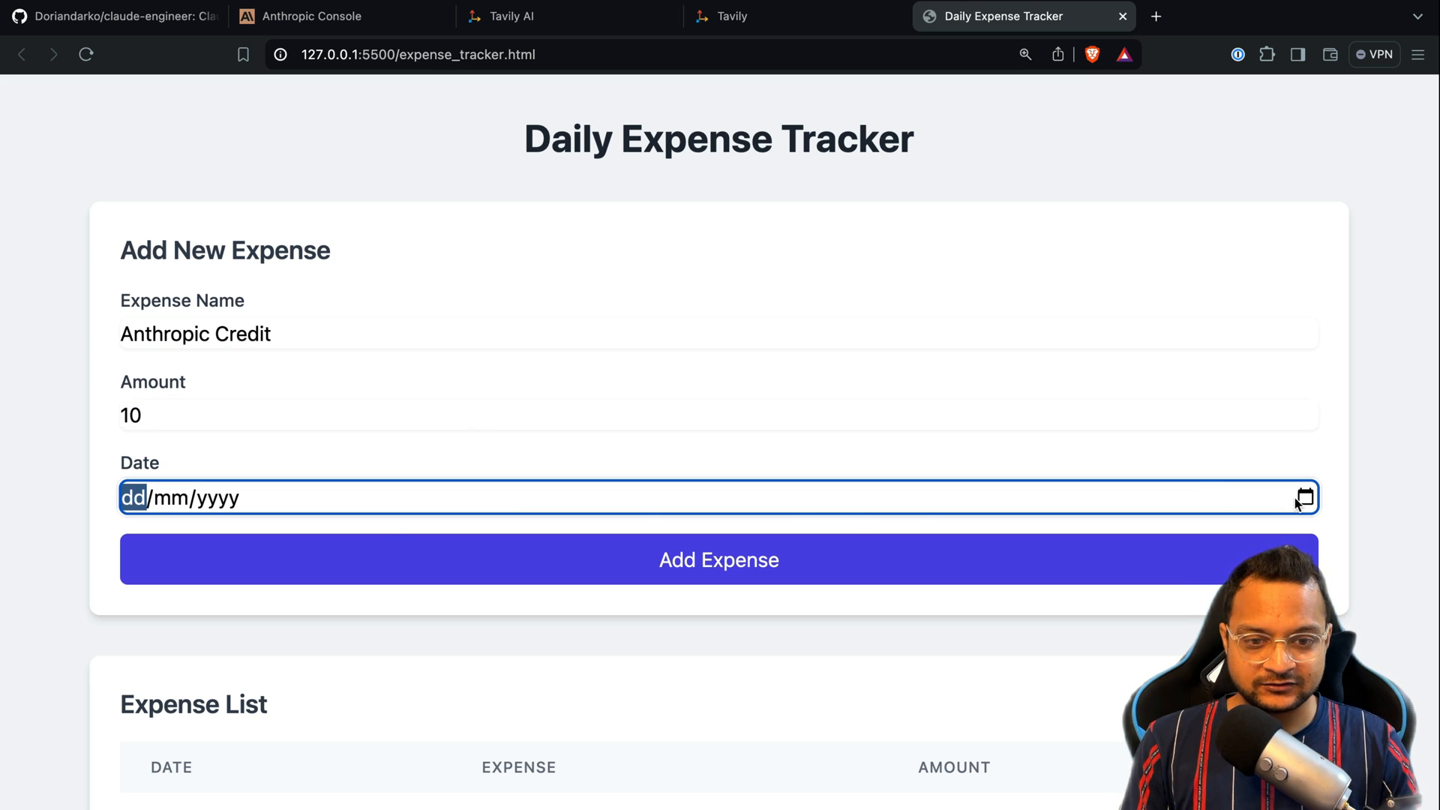
left_click(1296, 497)
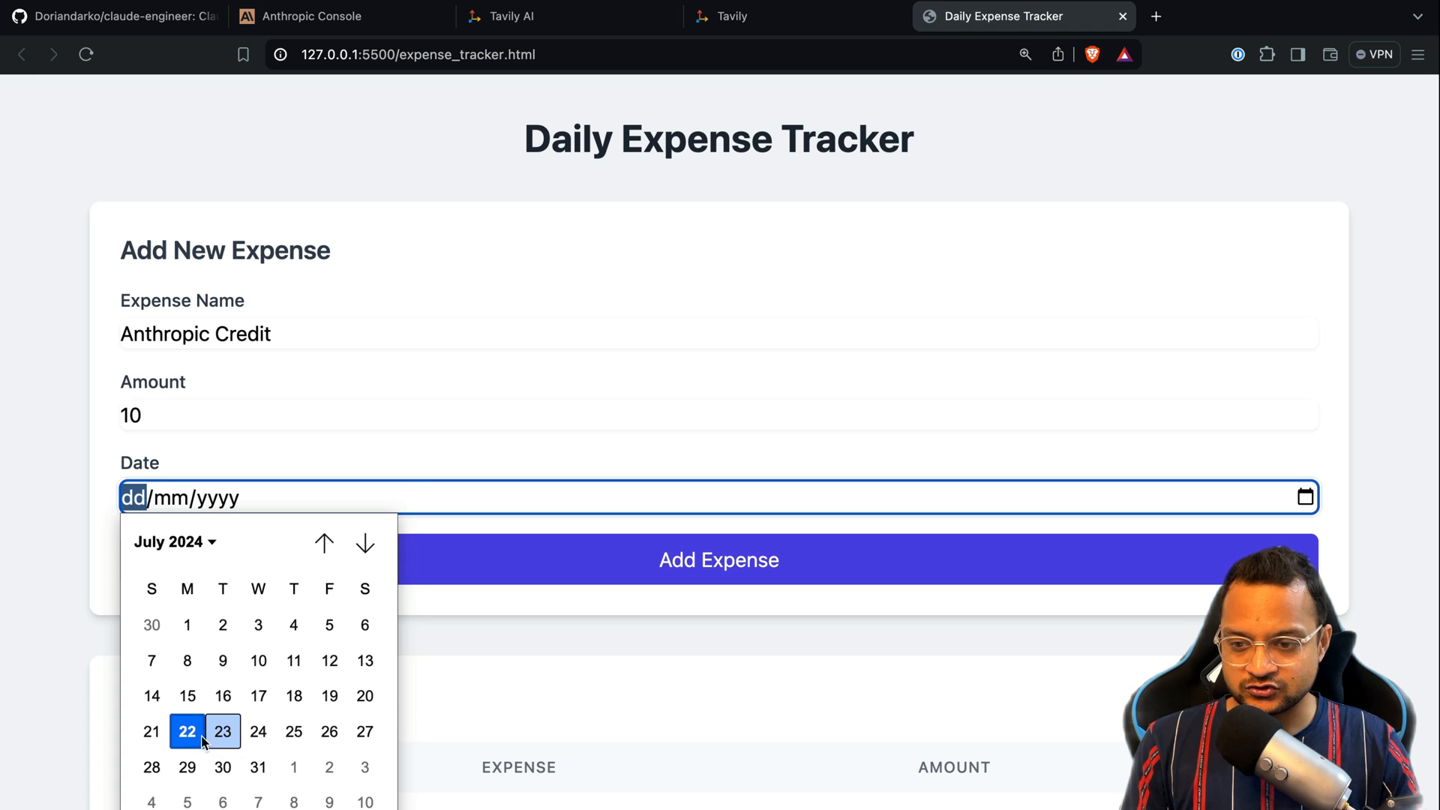
left_click(188, 731)
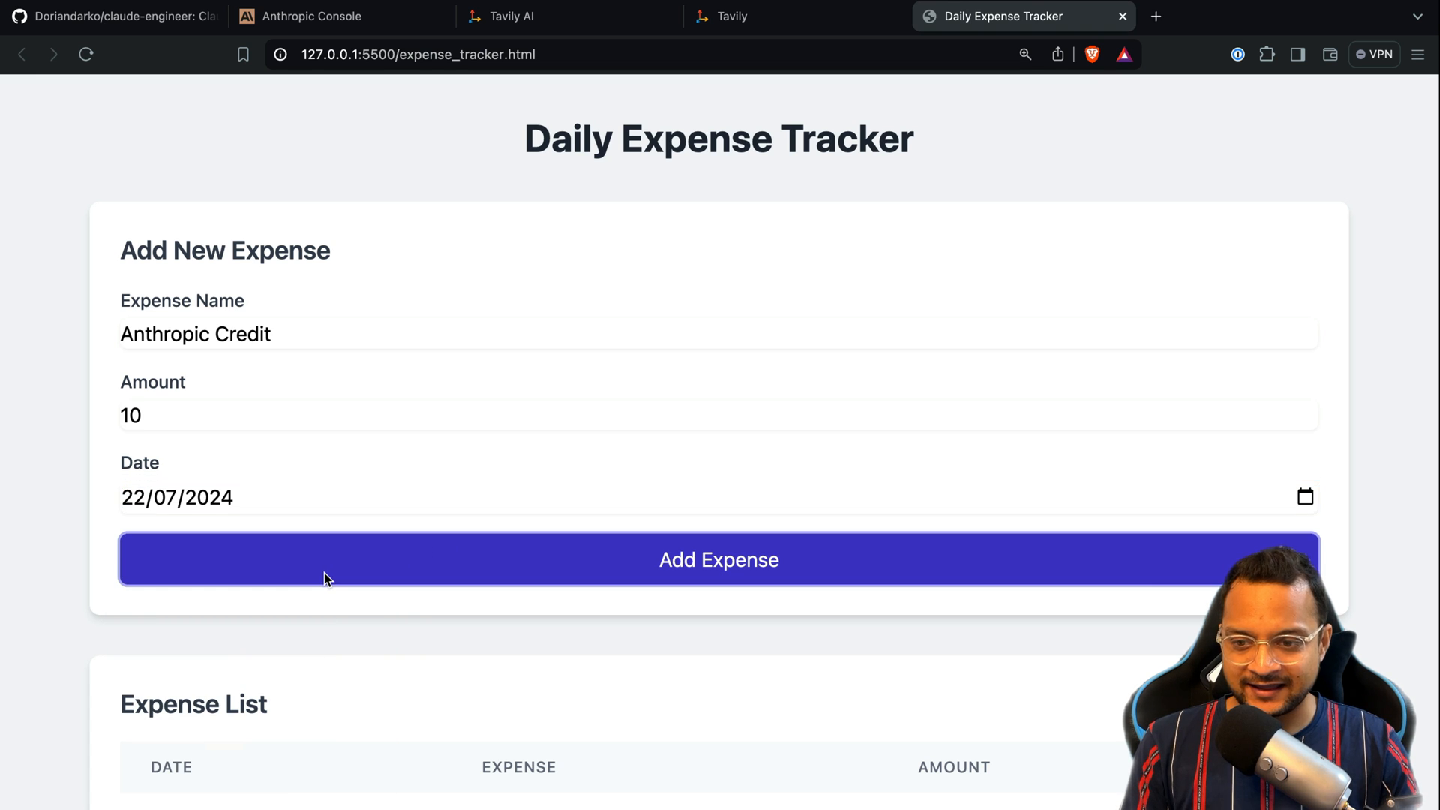
left_click(719, 559)
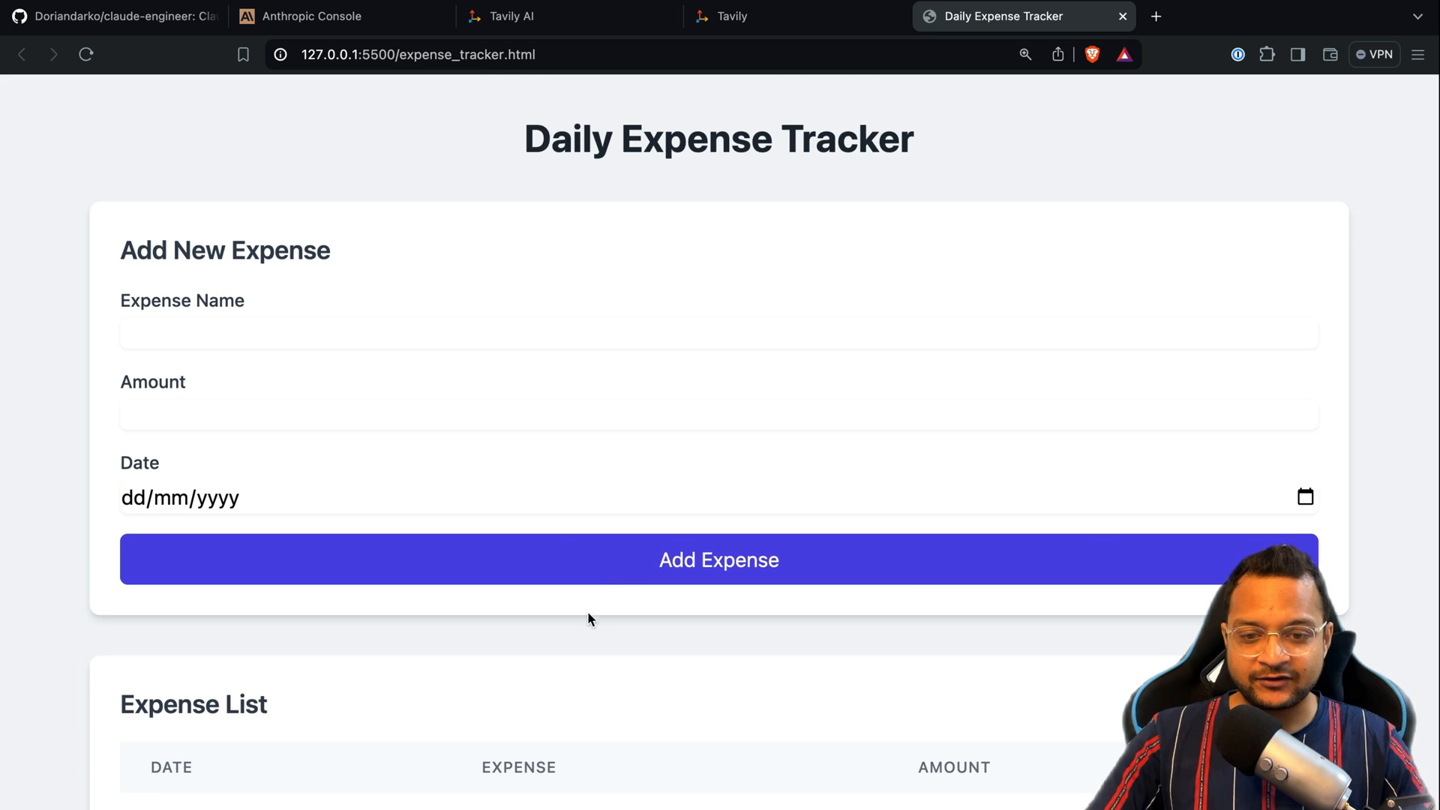
mouse_move(565, 692)
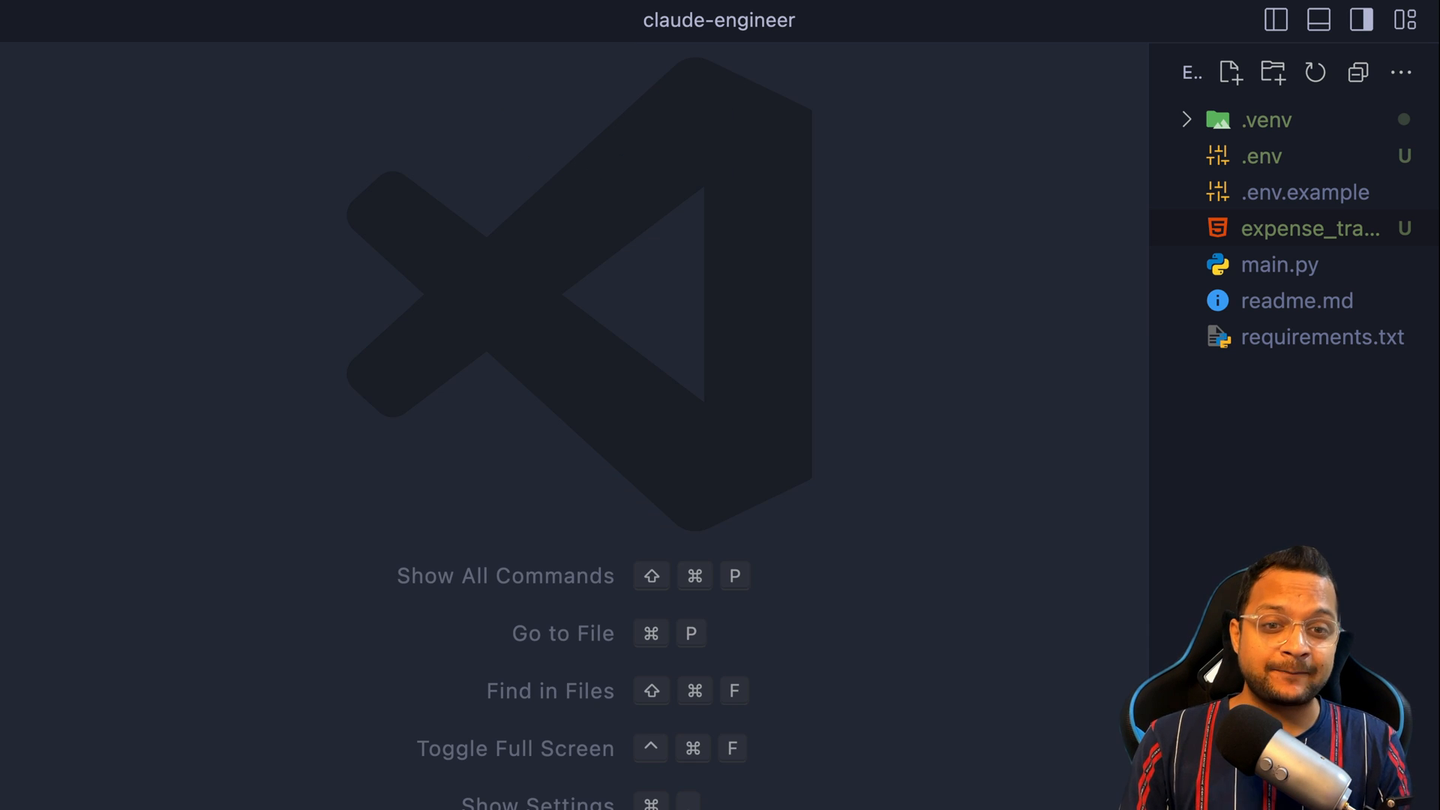
mouse_move(506, 576)
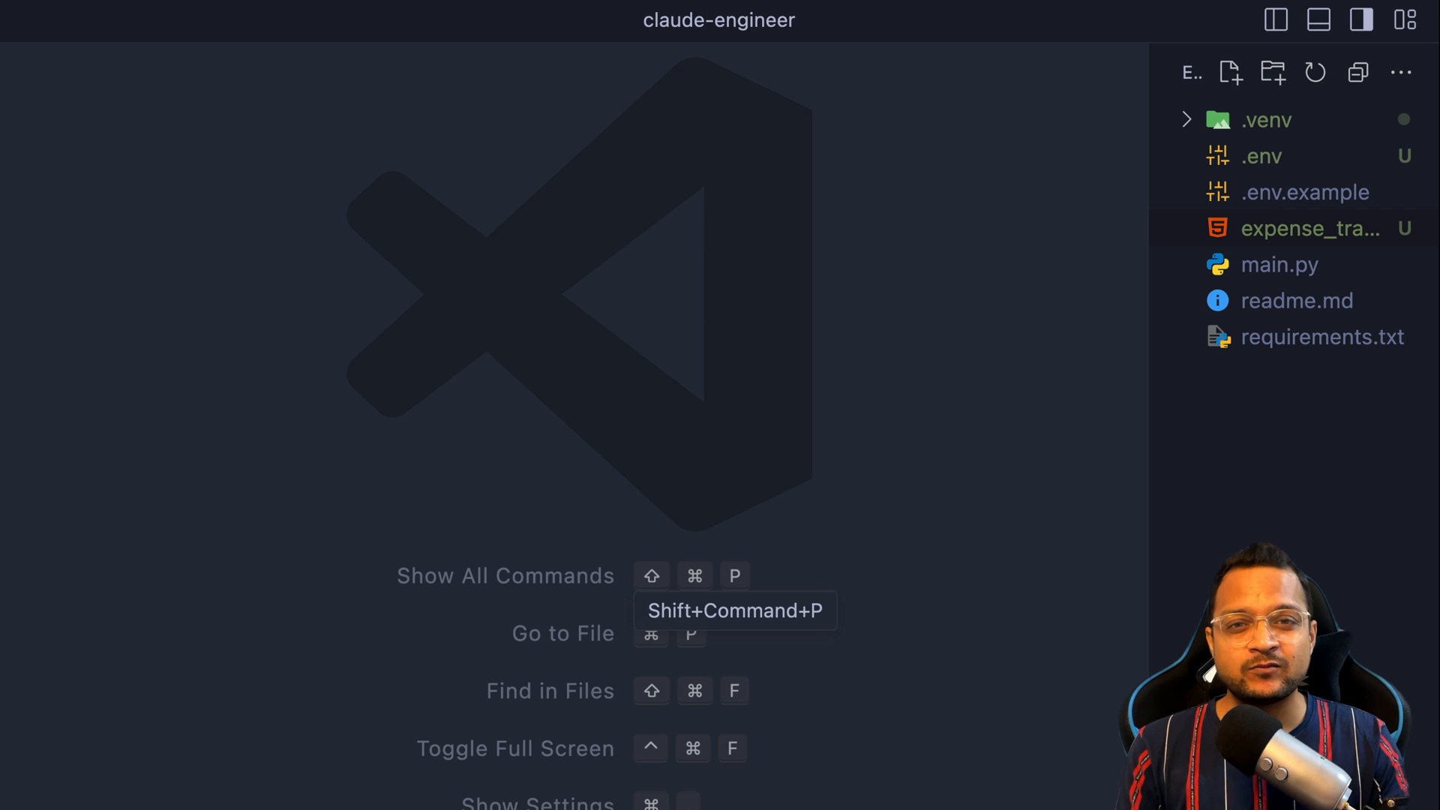